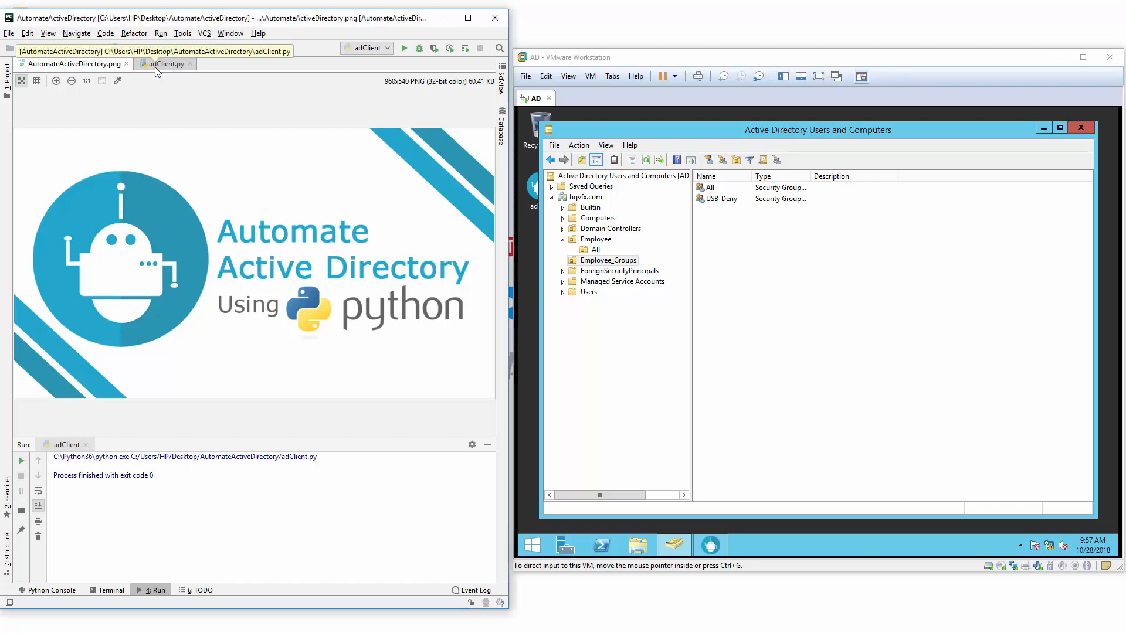
Step: Bring the adClient.py script with its rpyc connection code into the editor
left_click(164, 63)
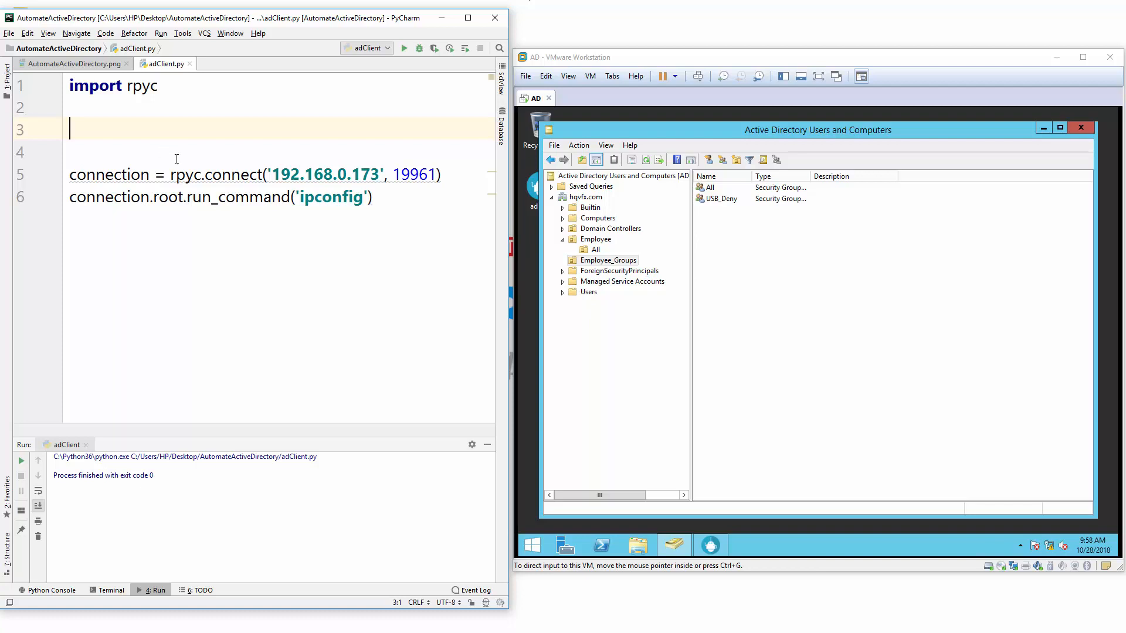
Step: Move the '192.168.0.173' literal out of rpyc.connect into a new AD_SERVER_IP constant
double_click(319, 175)
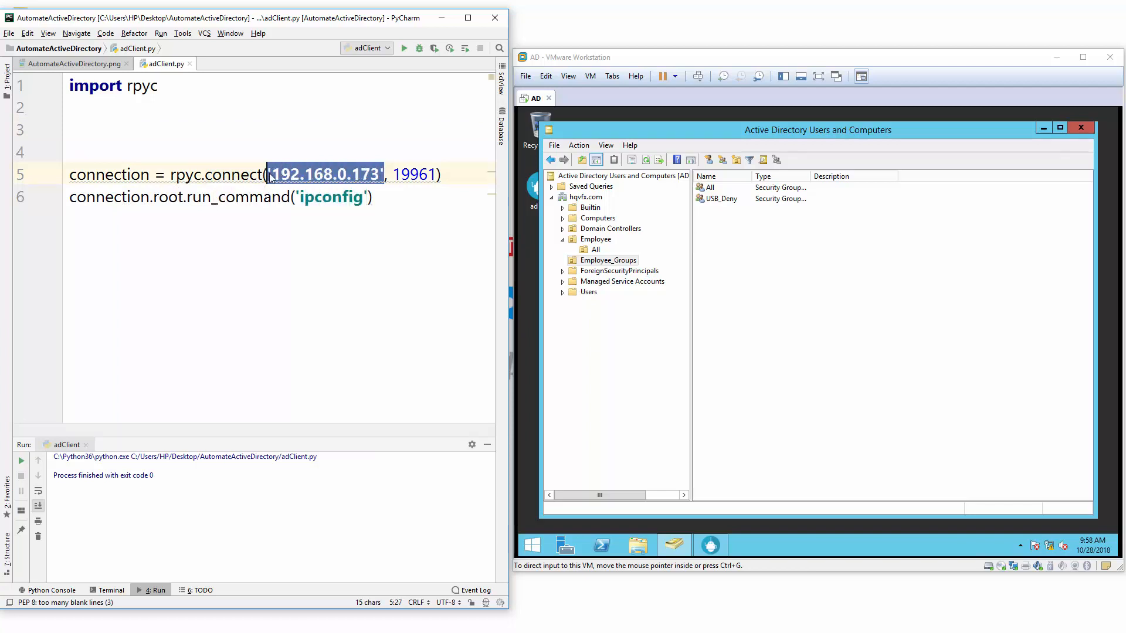
key("Delete")
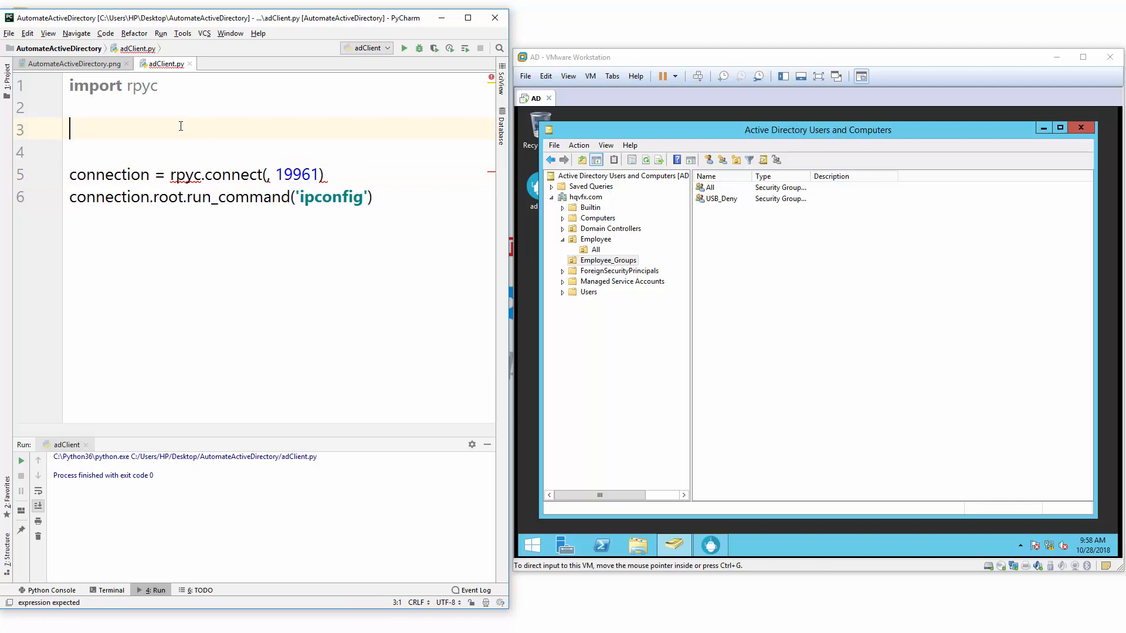
type("A")
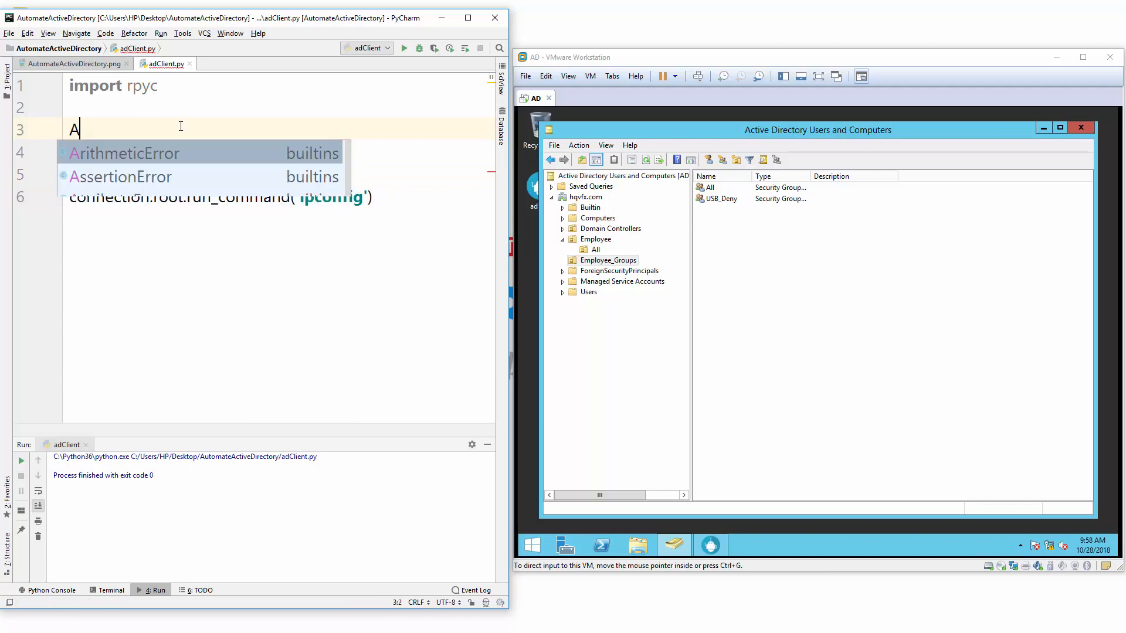
type("D_S")
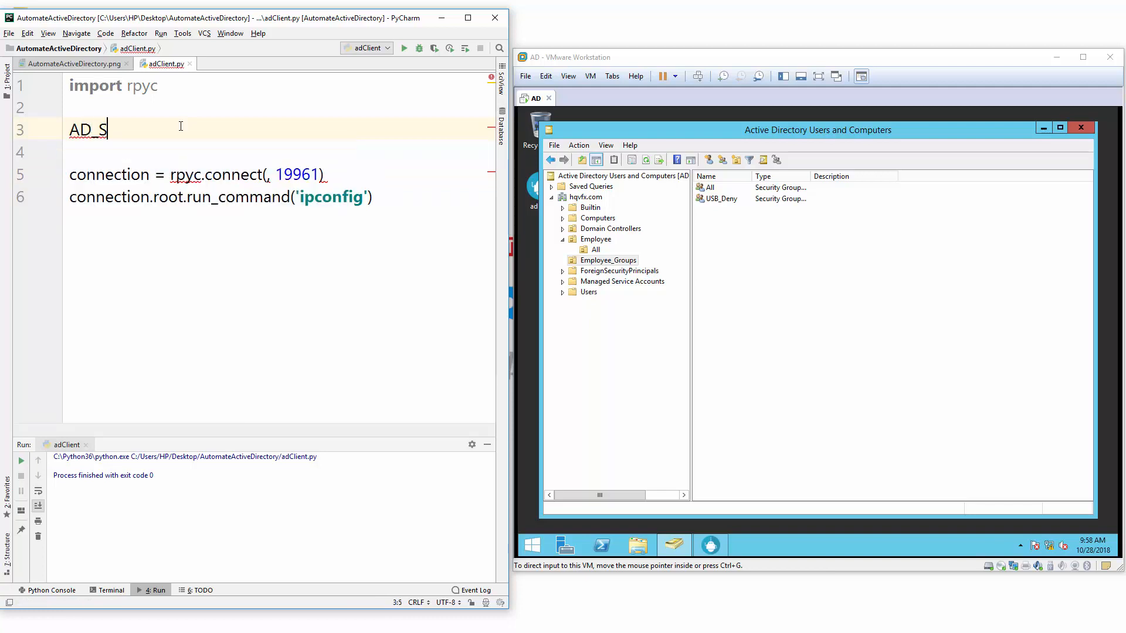
type("ERVER_IP = '192.168.0.173")
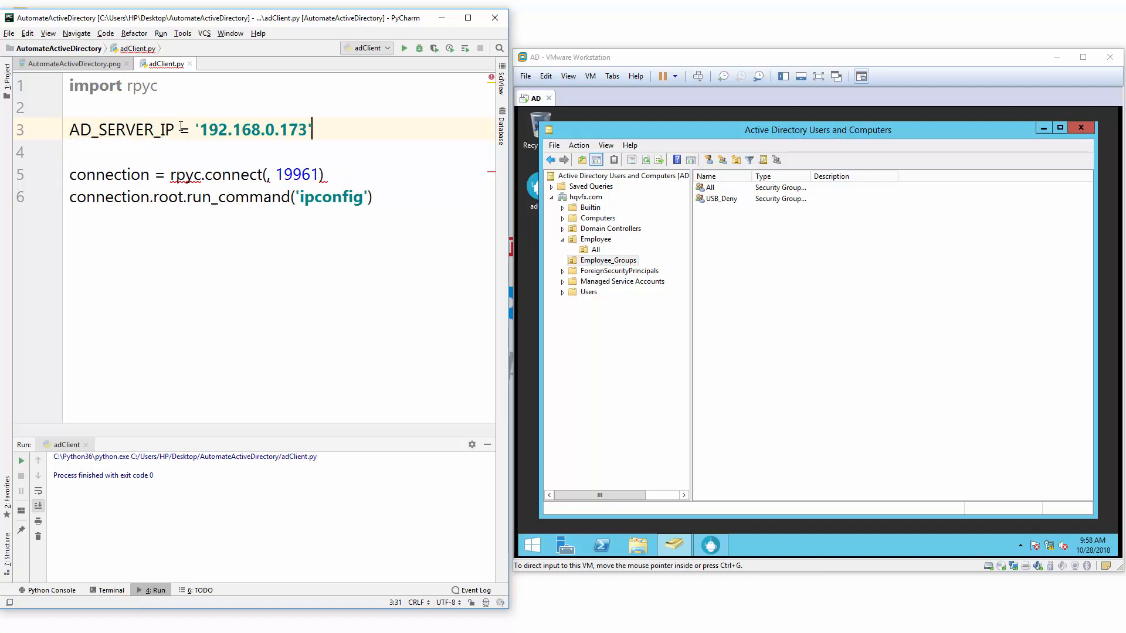
Step: Pass AD_SERVER_IP as the address argument of rpyc.connect
left_click(268, 175)
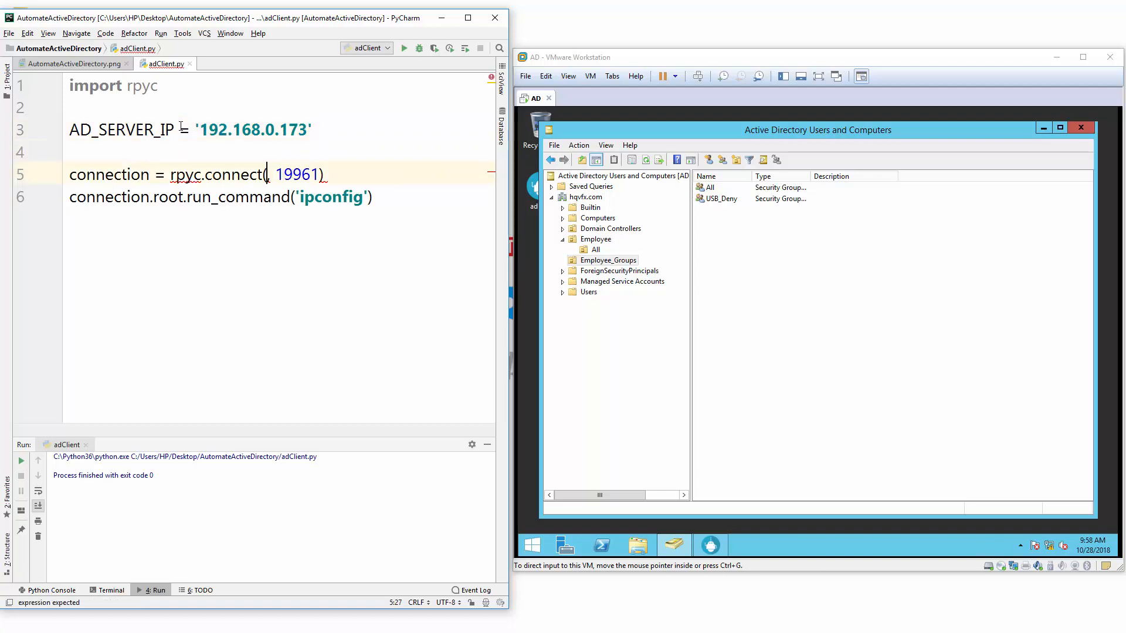
type("AD_SERVER_IP")
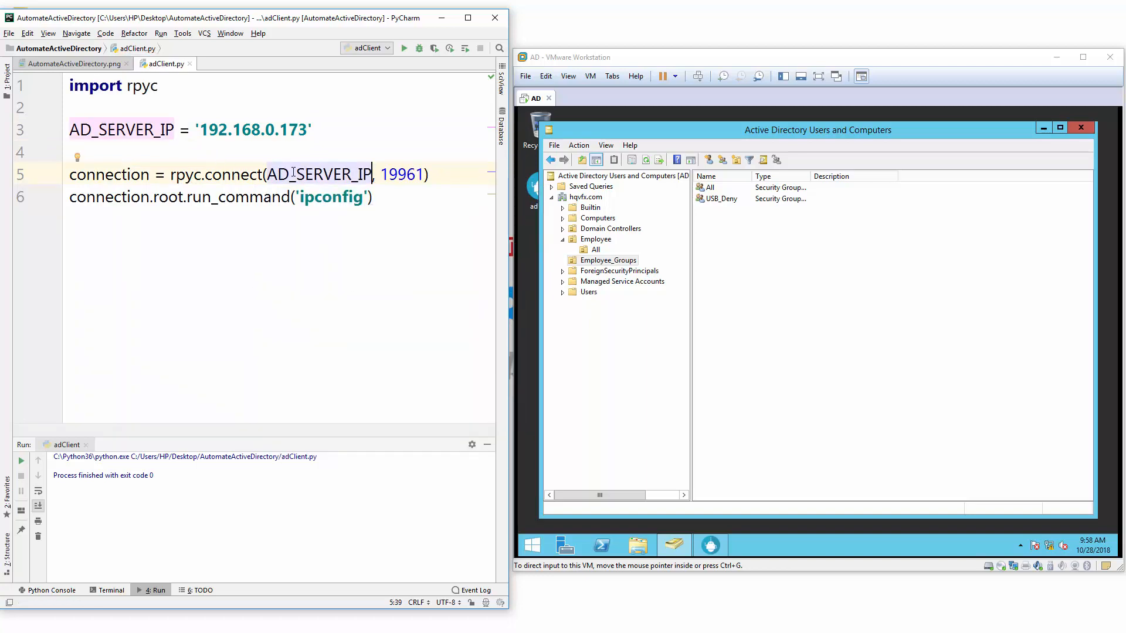
left_click(158, 86)
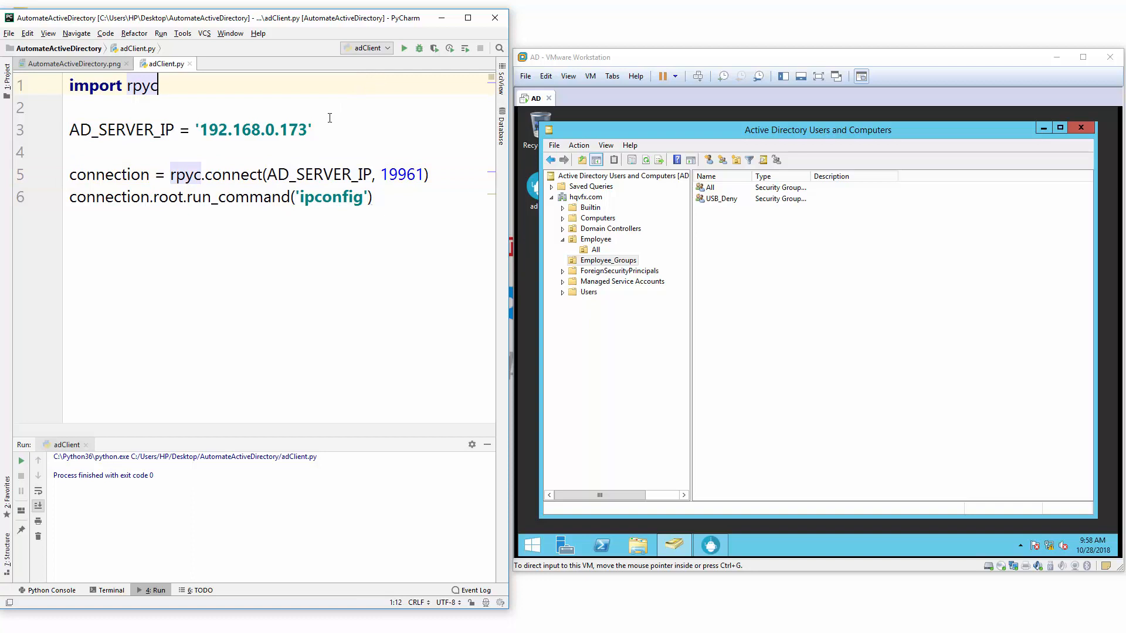
left_click(386, 175)
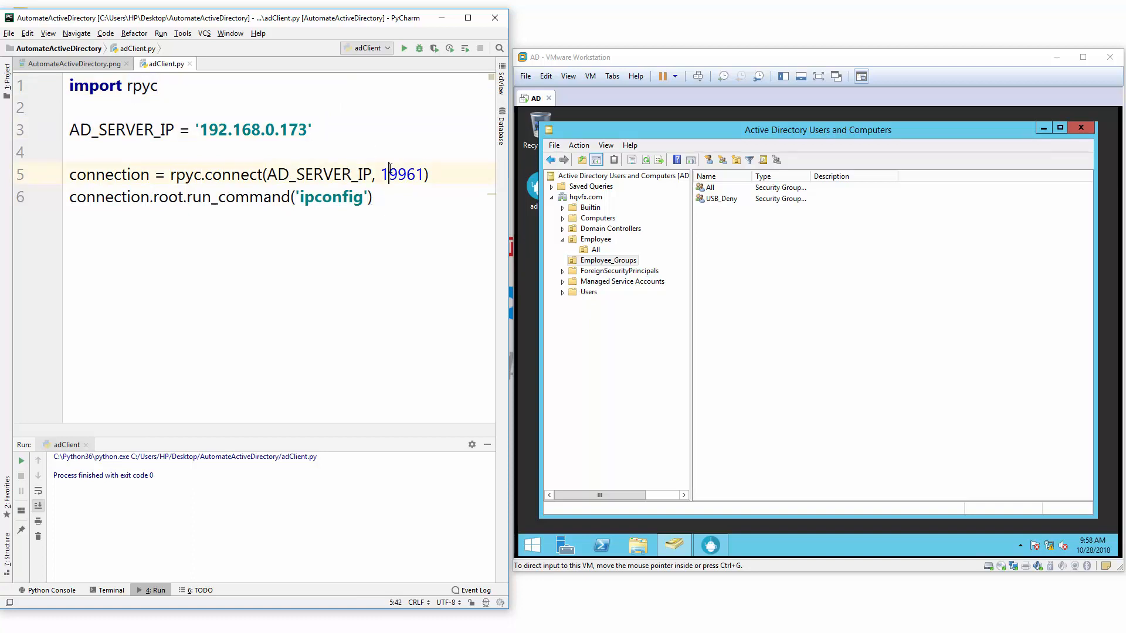
Step: Move the port 19961 out of connect() into a new AD_BOT_PORT constant
double_click(402, 175)
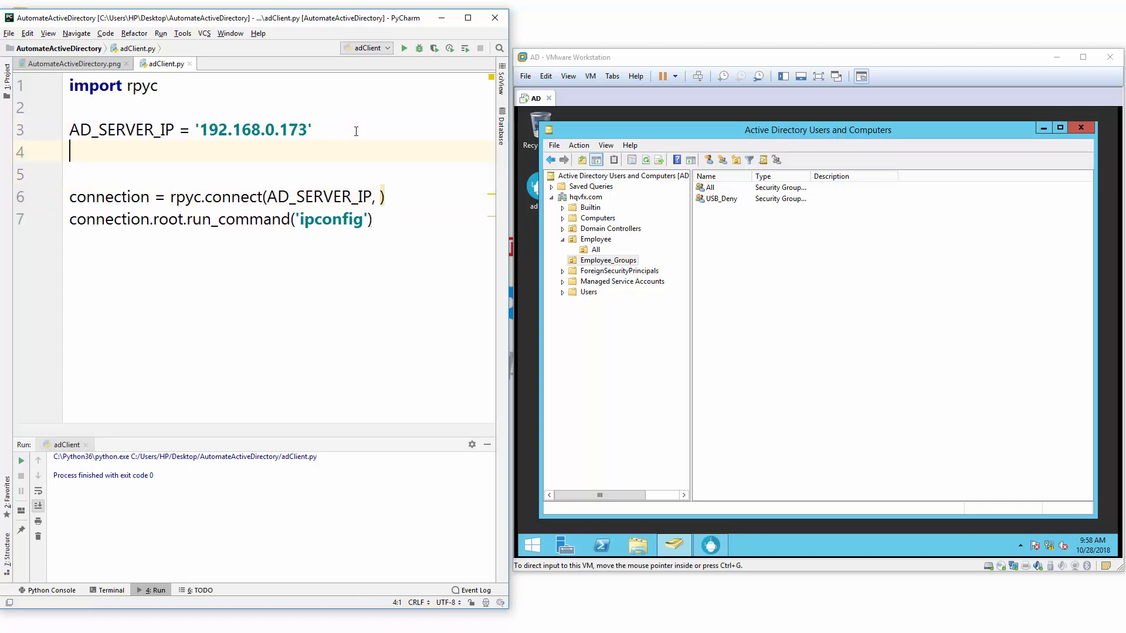
type("AD_")
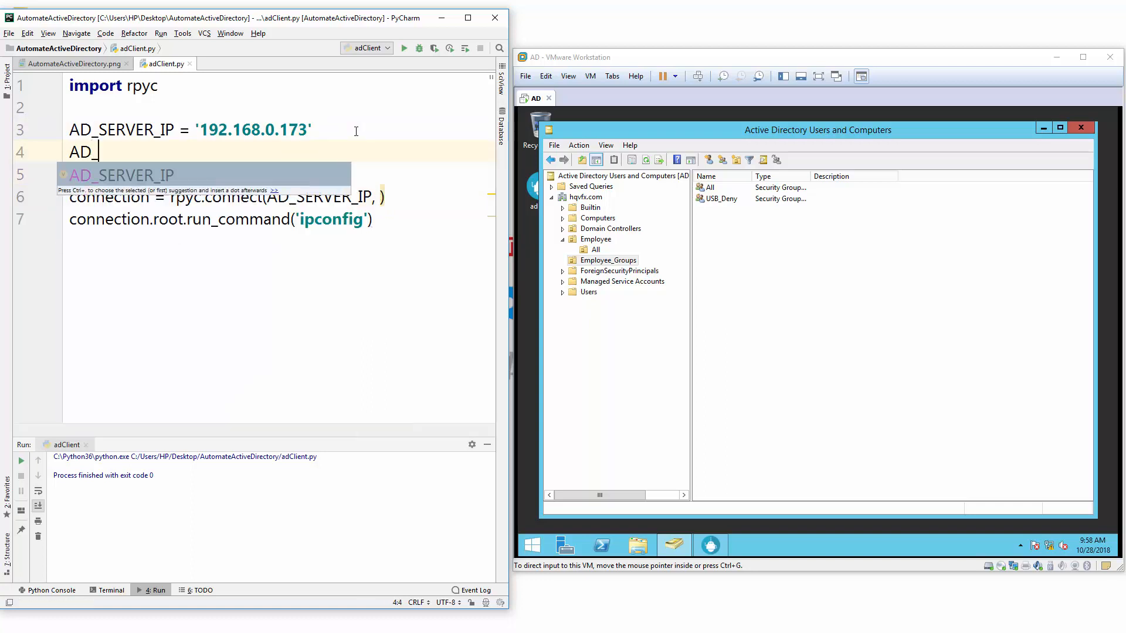
type("BOT")
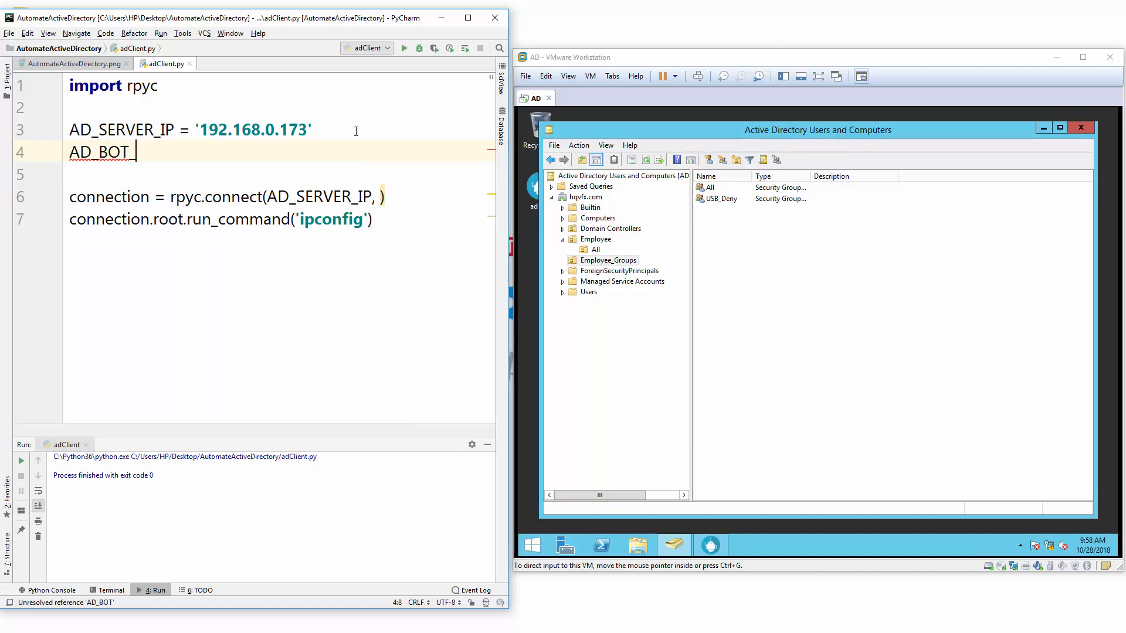
type("PO")
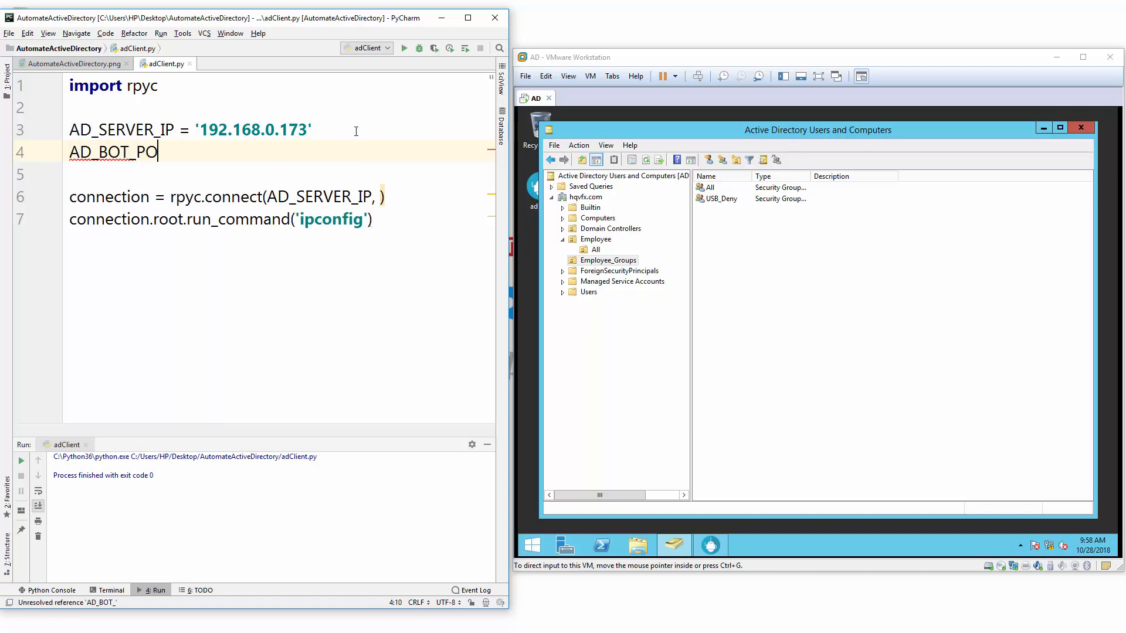
type("RT =")
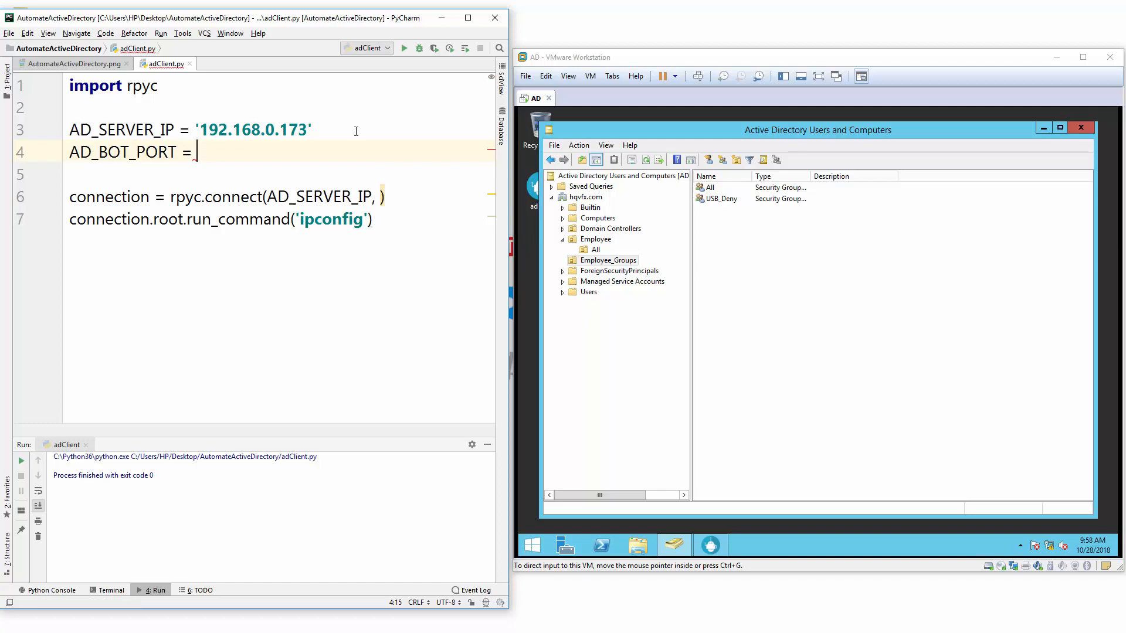
type("19961")
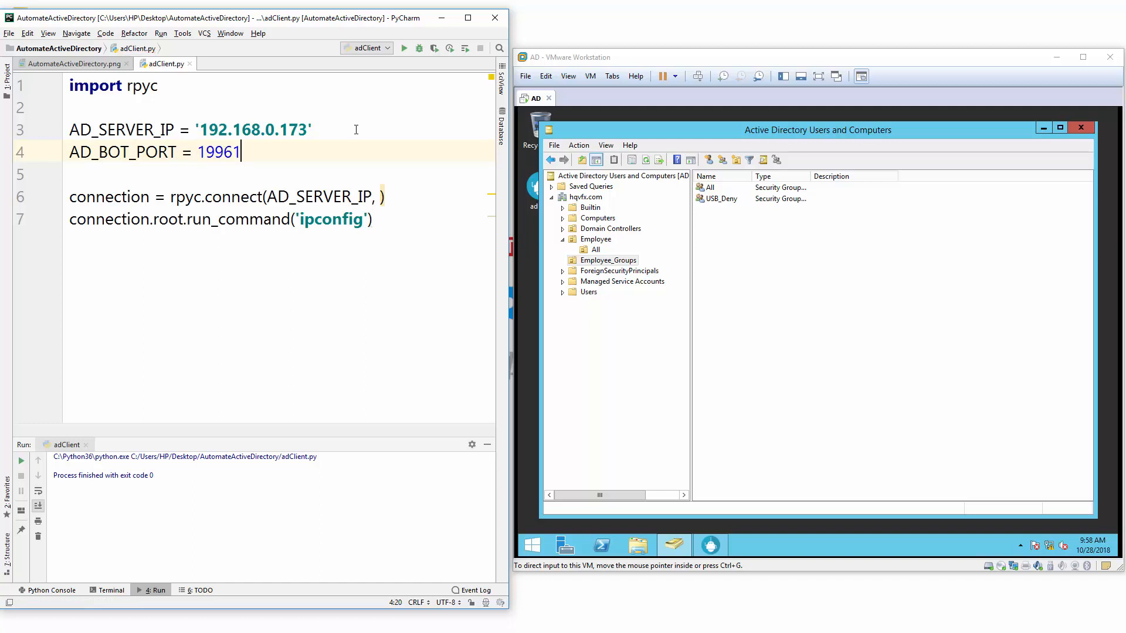
Step: Pass AD_BOT_PORT as the port argument of rpyc.connect
double_click(220, 151)
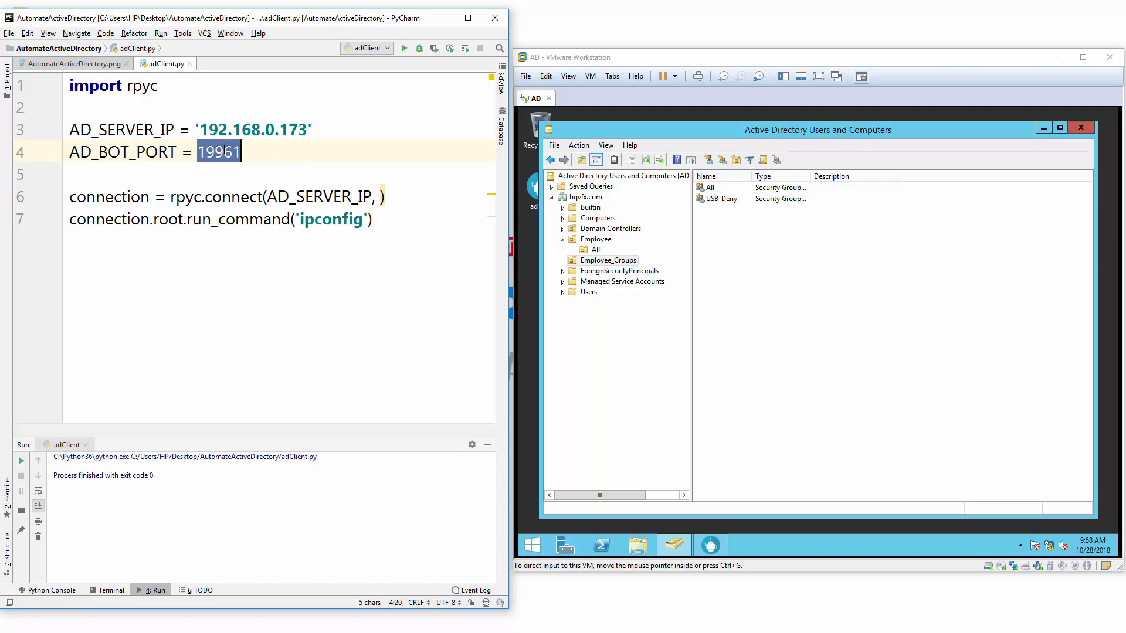
left_click(383, 195)
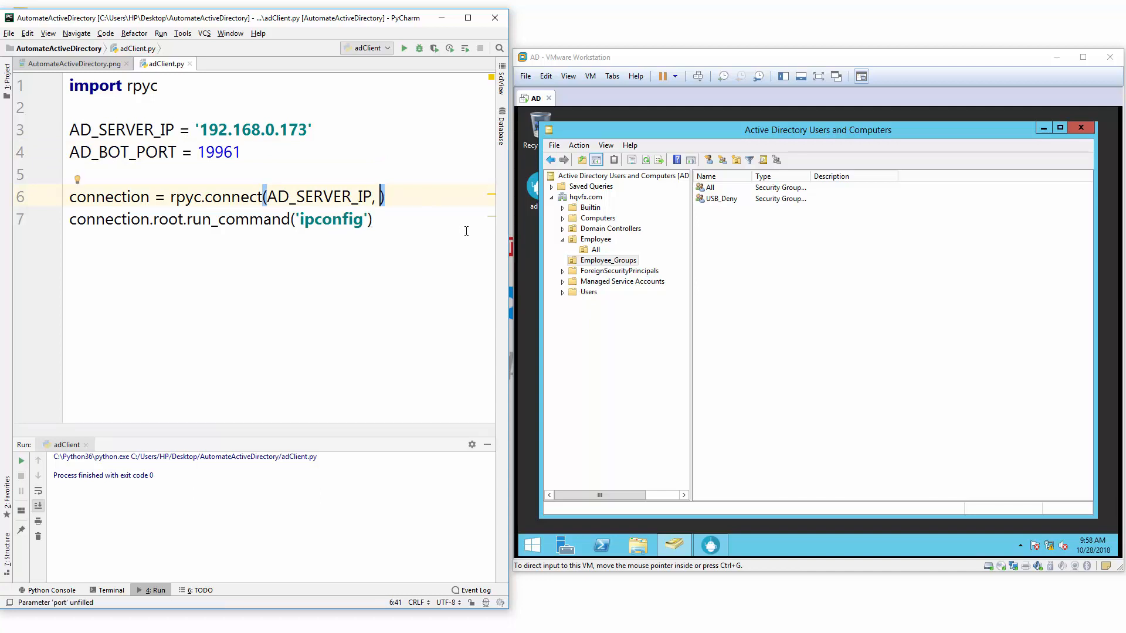
type("AD_BOT_PORT")
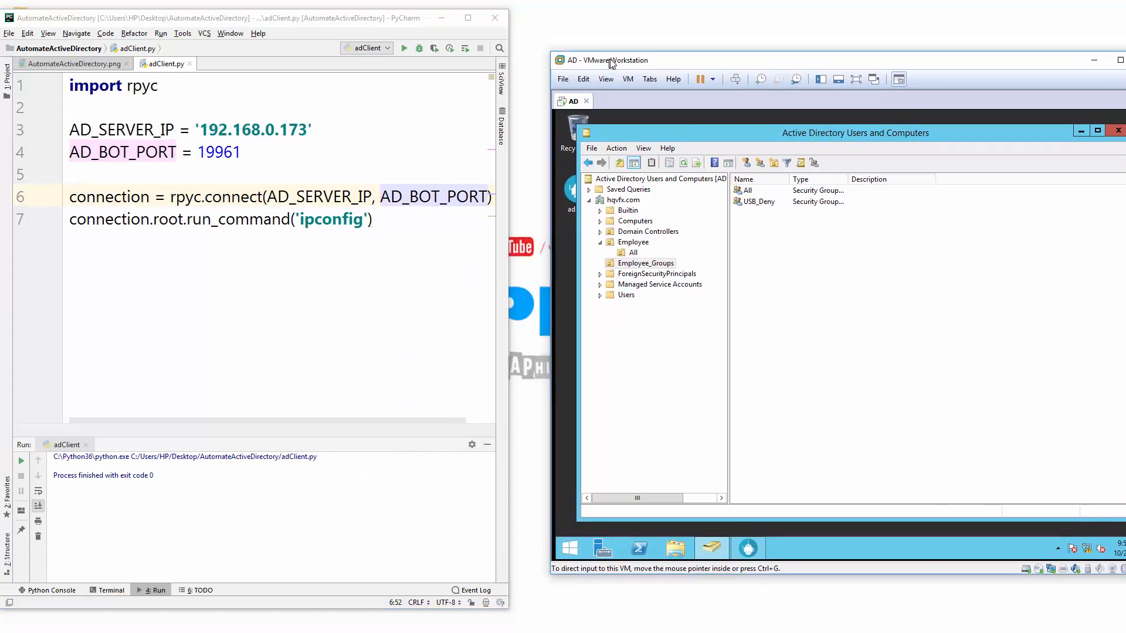
mouse_move(622, 134)
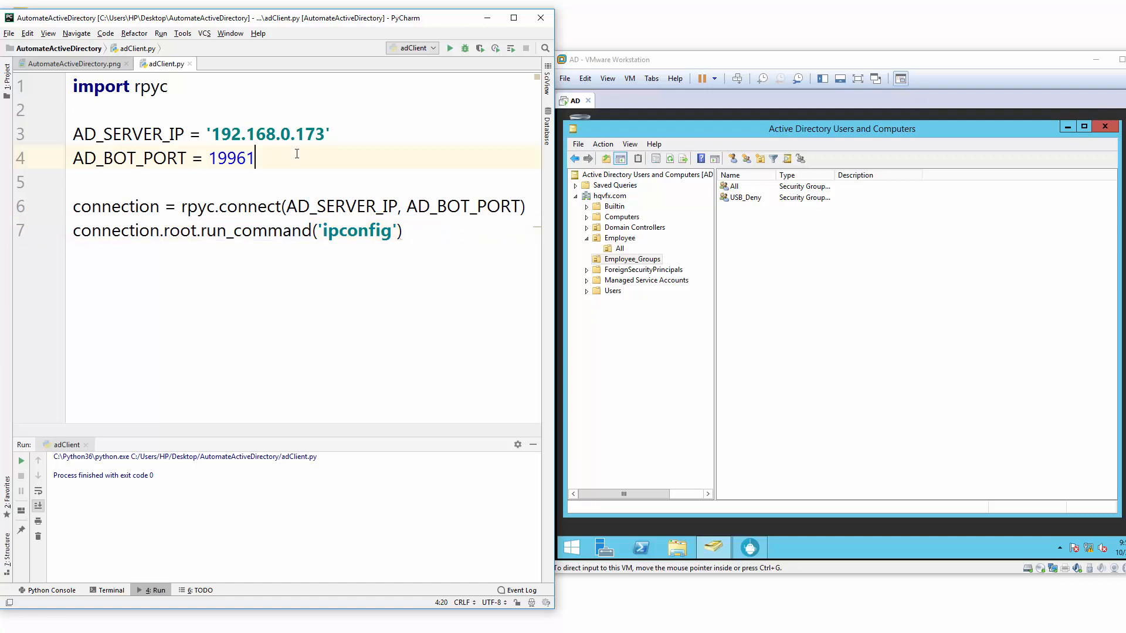
Step: Start a 'domain_controller =' assignment on a new line below AD_BOT_PORT
key("Return")
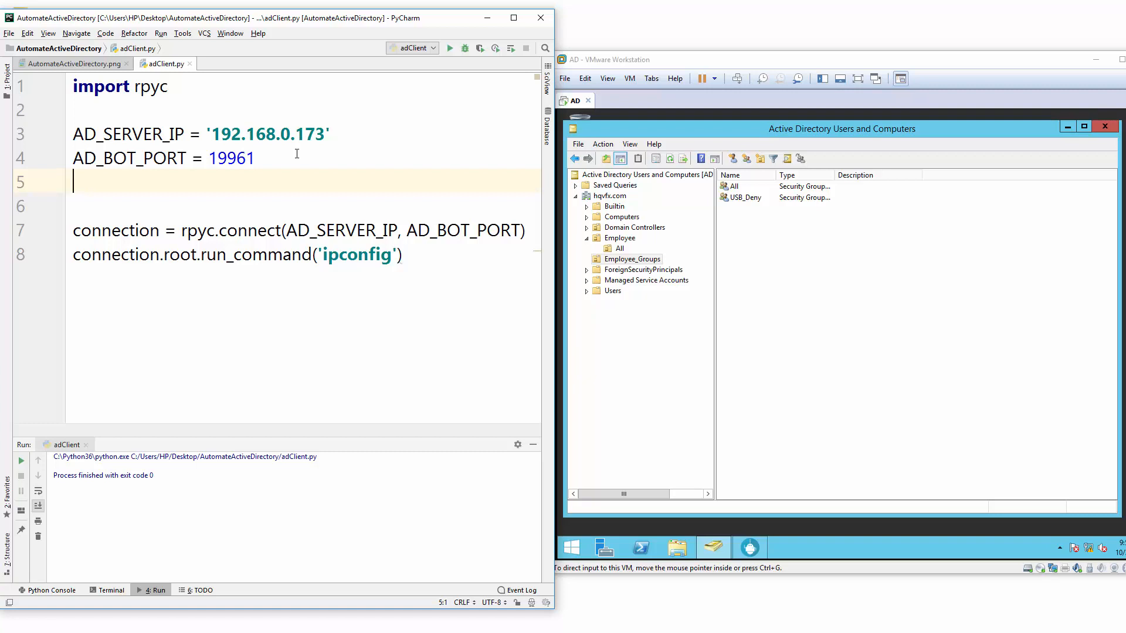
type("domain")
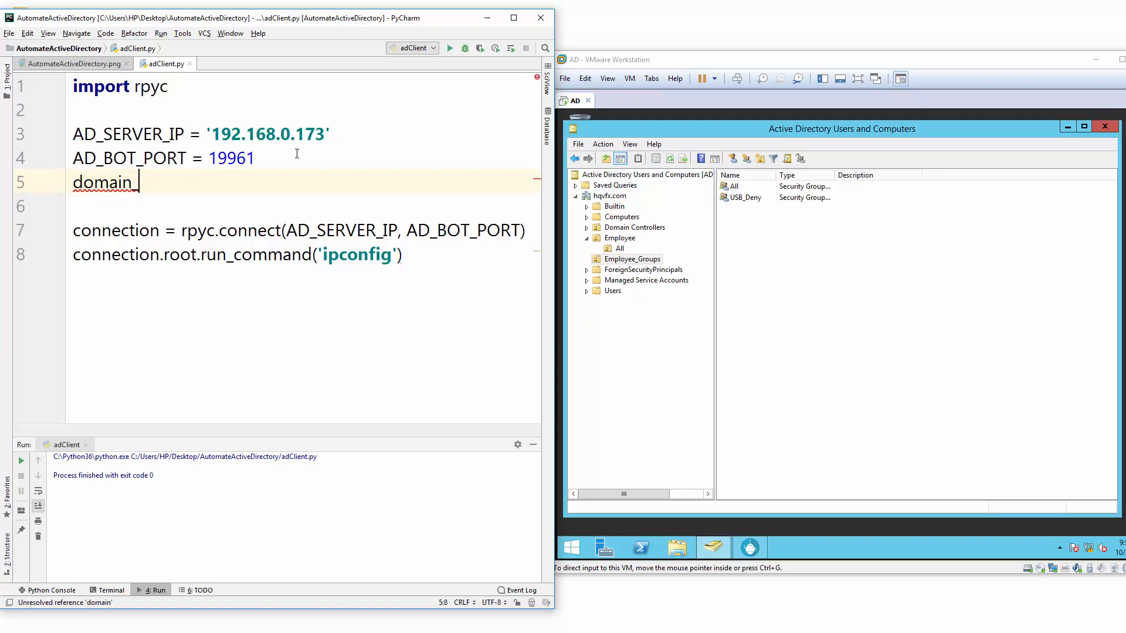
type("_controll")
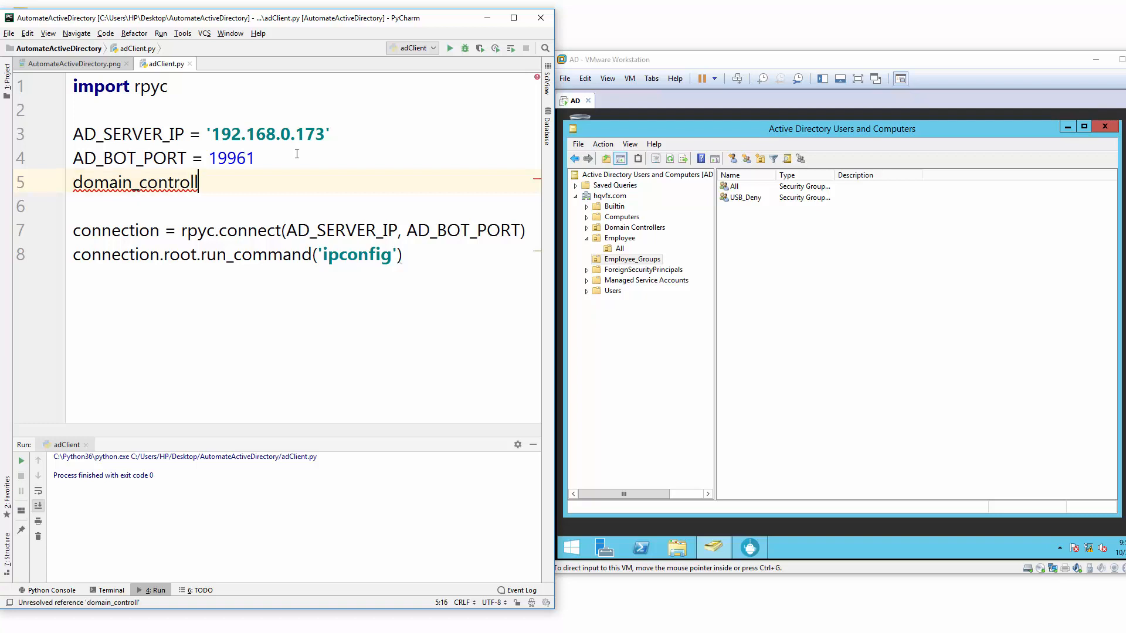
type("er")
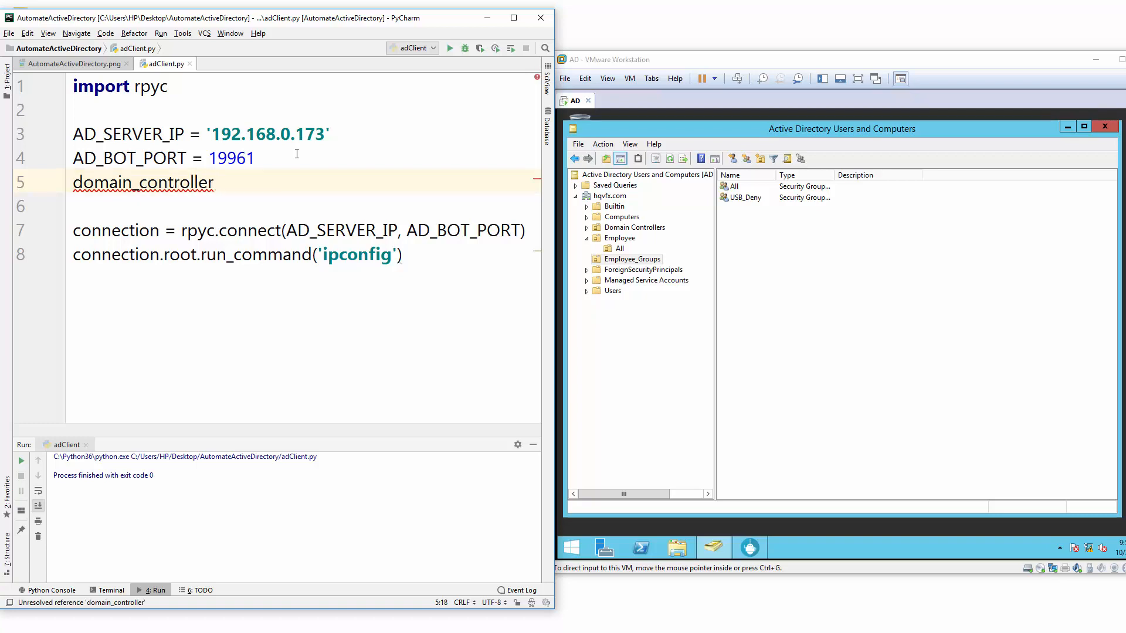
left_click(193, 183)
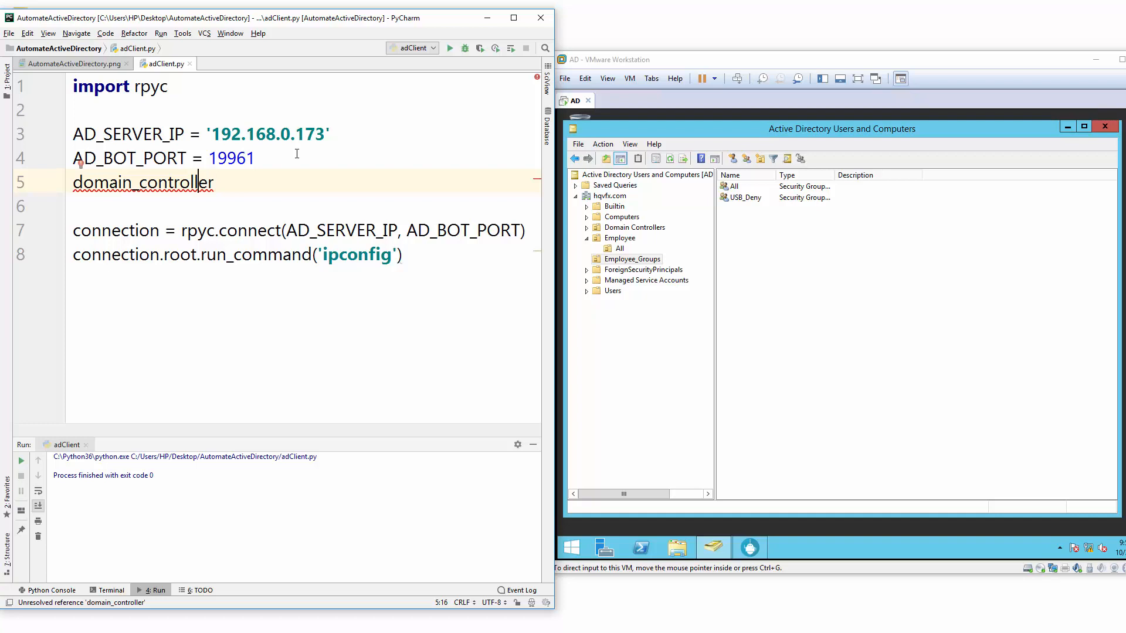
left_click(190, 182)
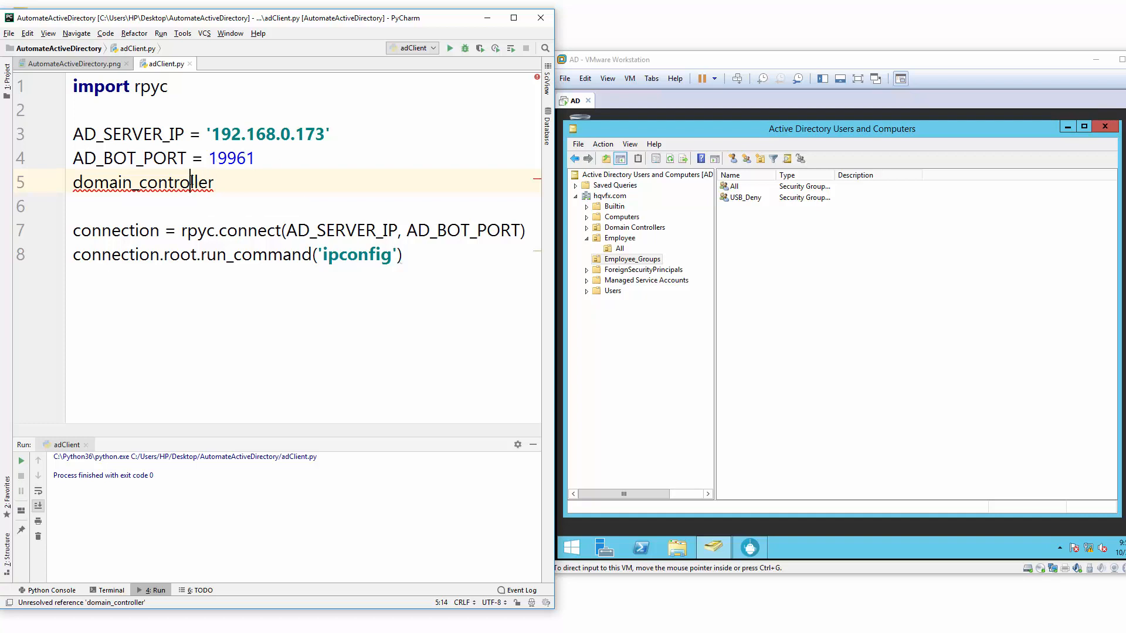
left_click(214, 182)
type(" =")
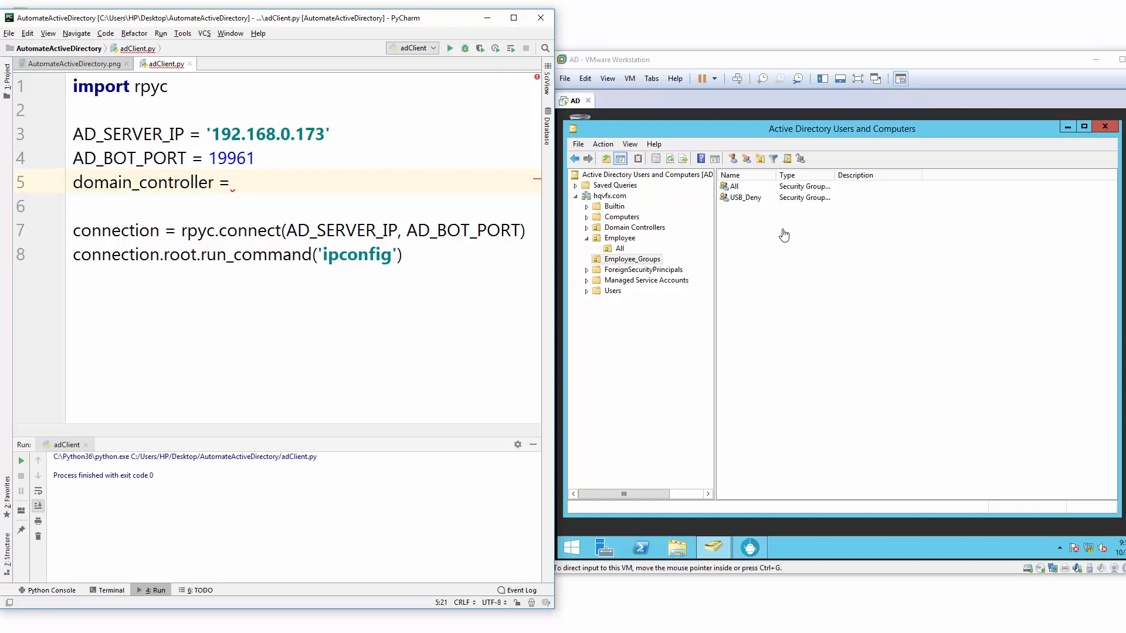
mouse_move(801, 251)
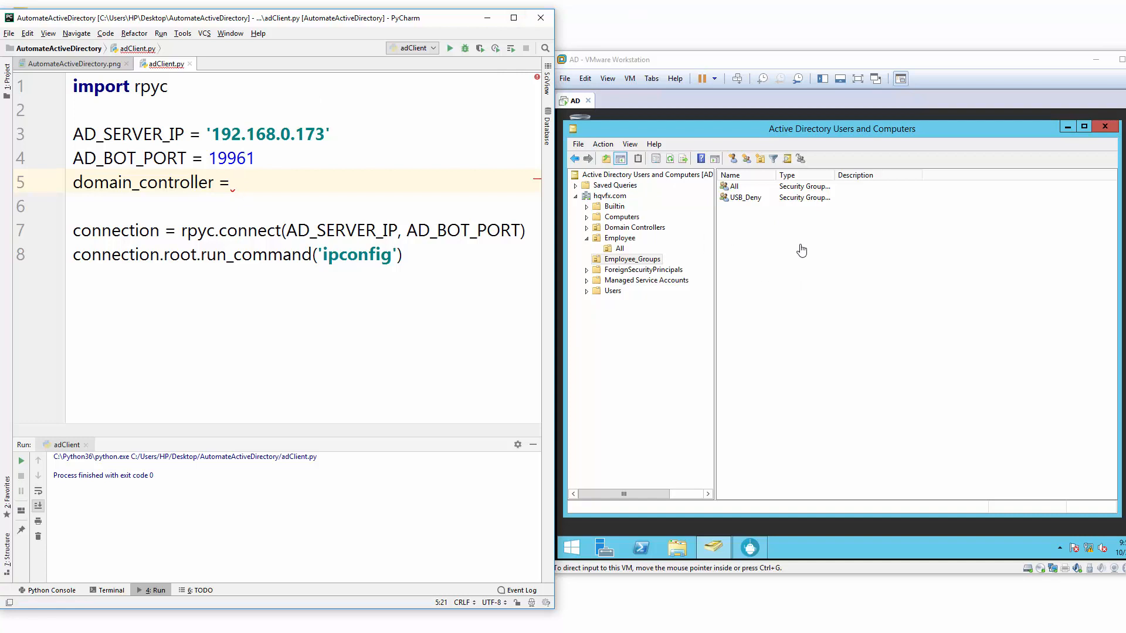
Step: Expand the hqvfx.com domain node in Active Directory Users and Computers to list its containers
left_click(575, 196)
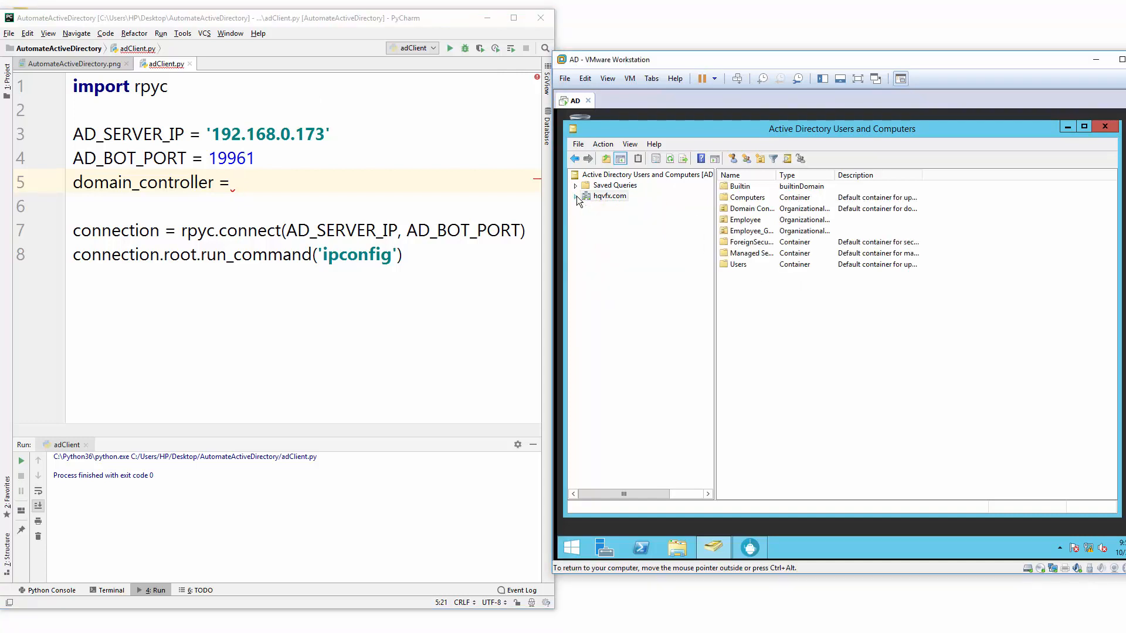
mouse_move(615, 208)
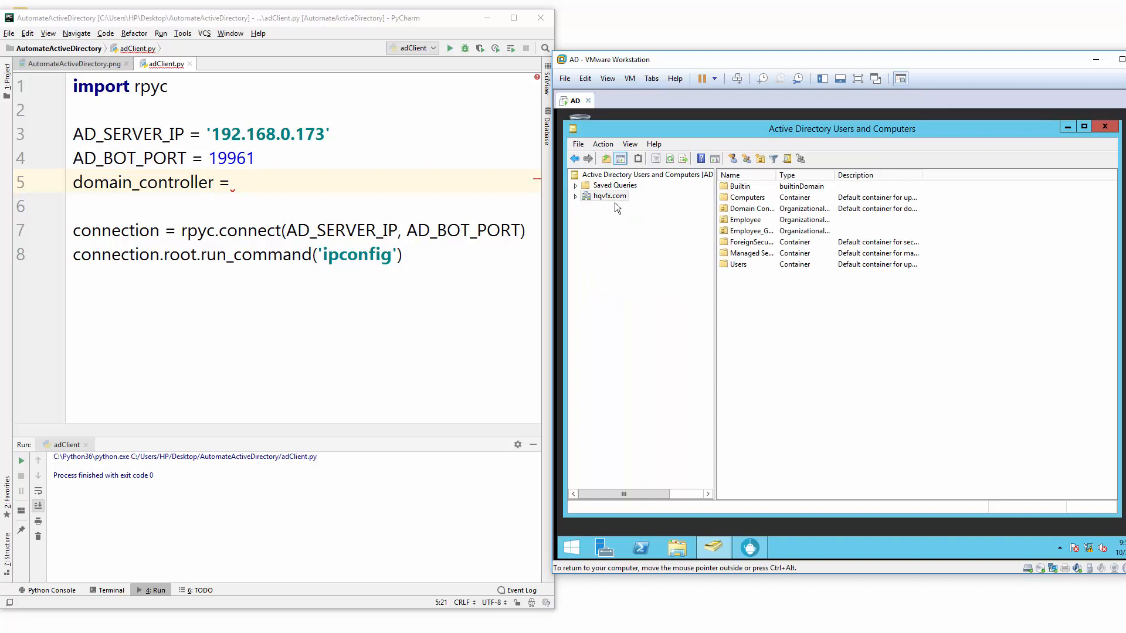
left_click(575, 196)
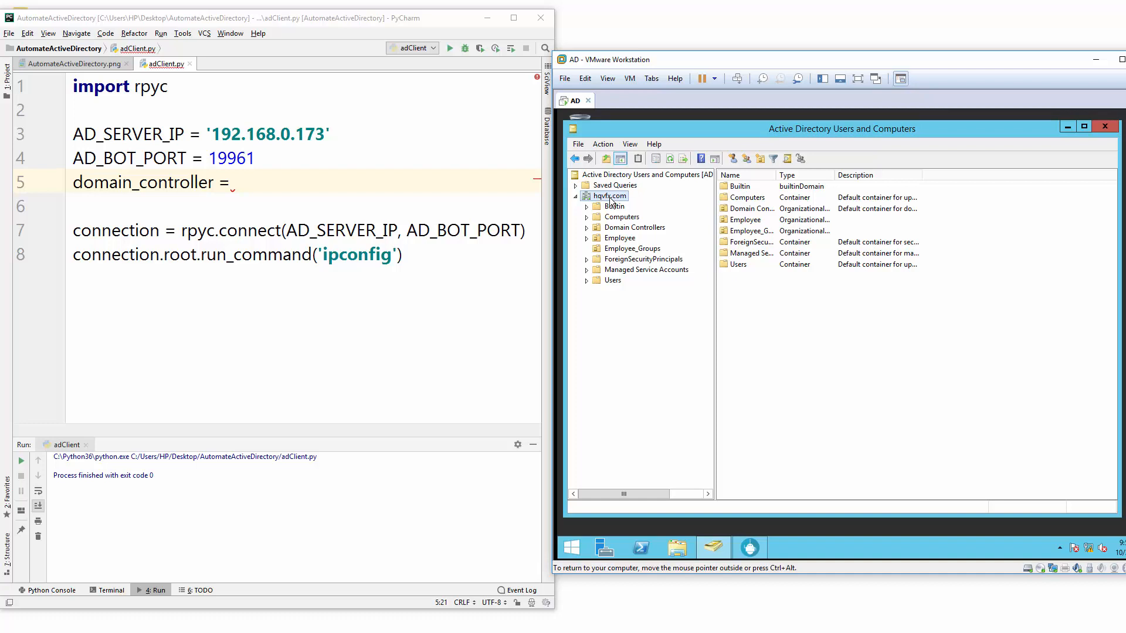
mouse_move(623, 199)
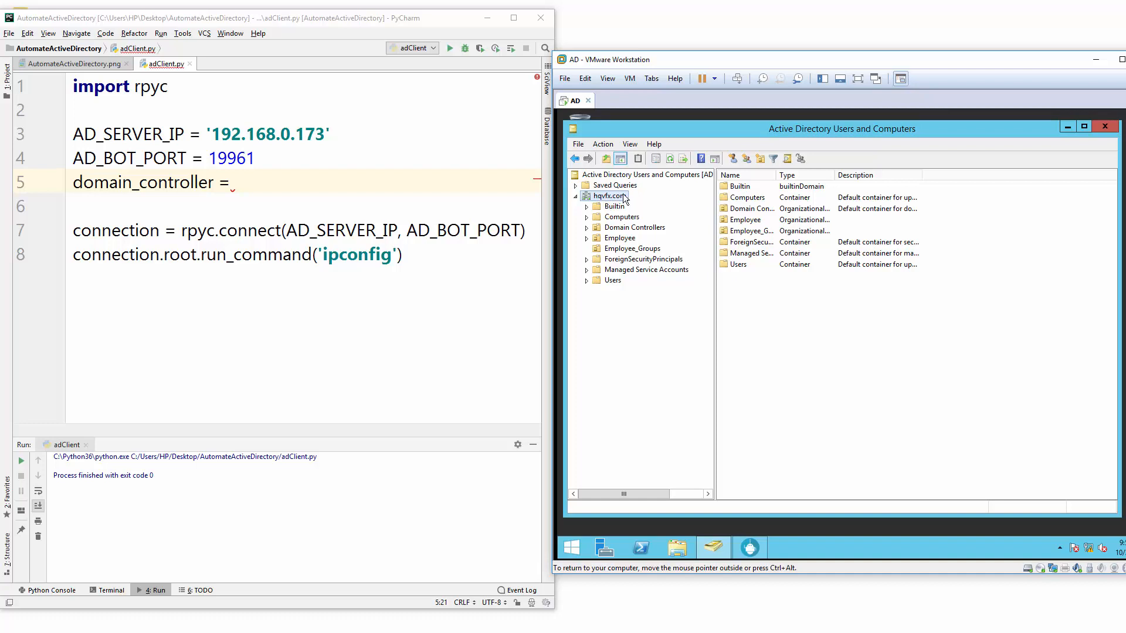
mouse_move(726, 190)
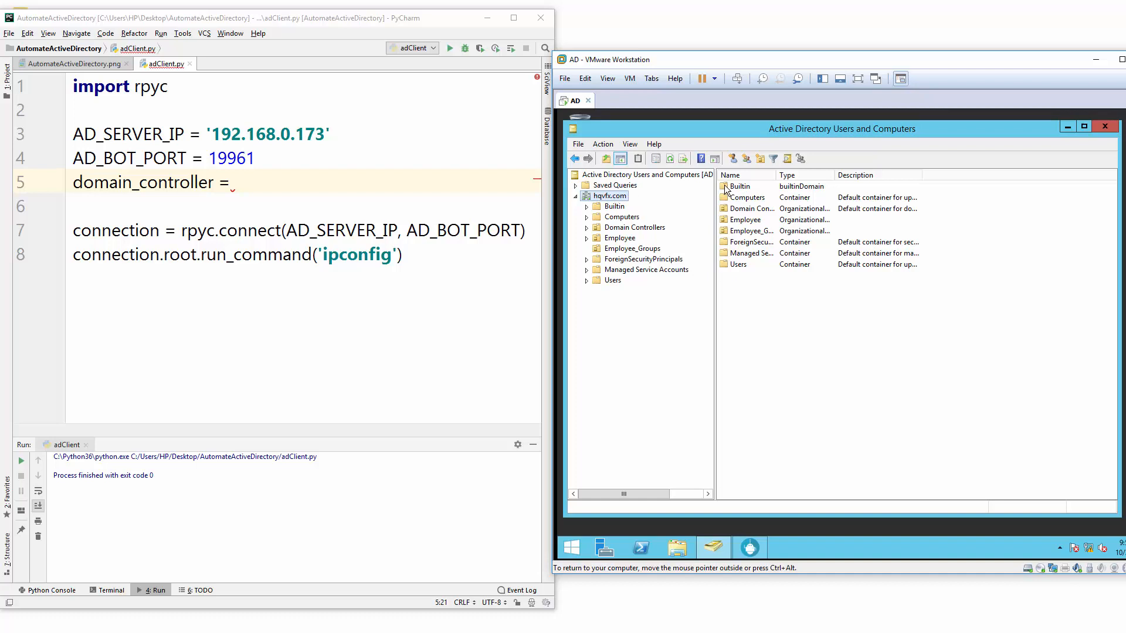
mouse_move(551, 267)
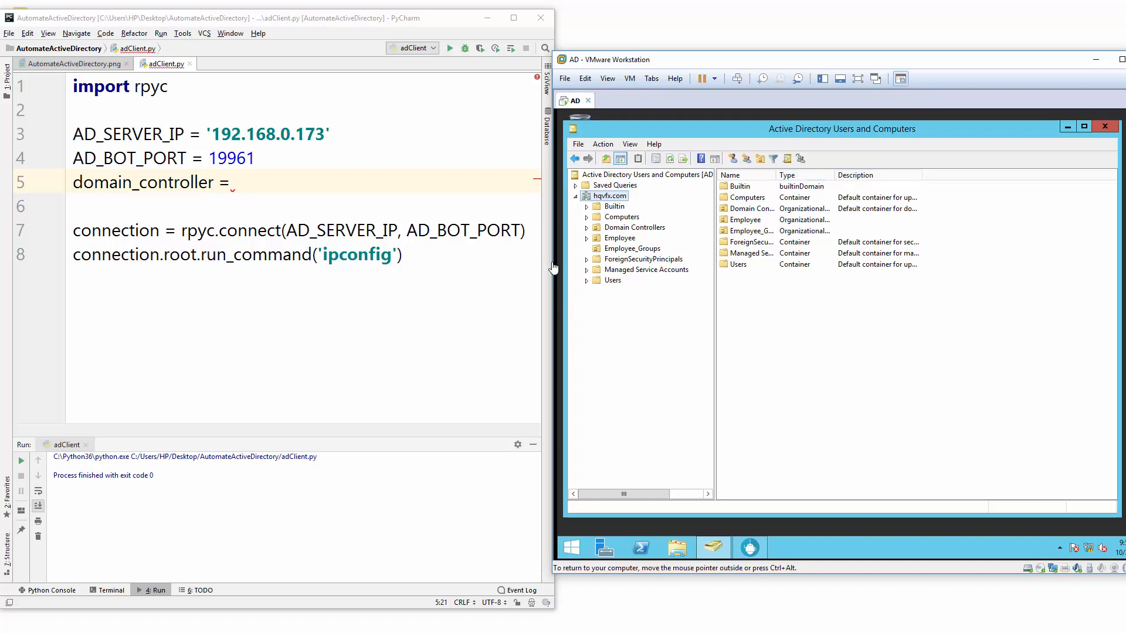
mouse_move(622, 219)
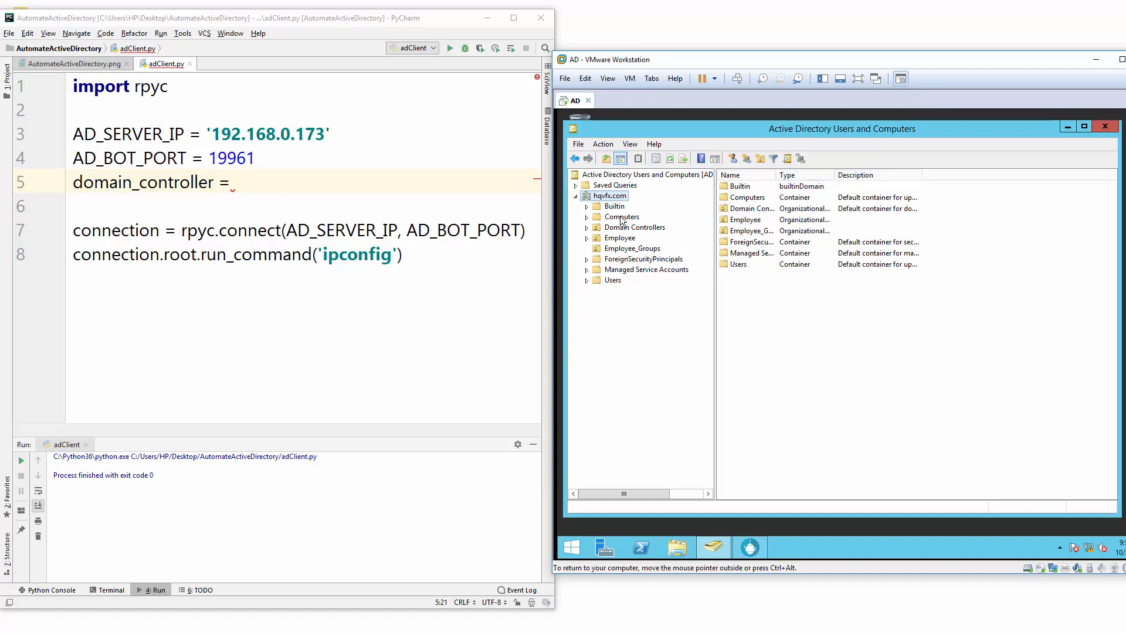
mouse_move(385, 162)
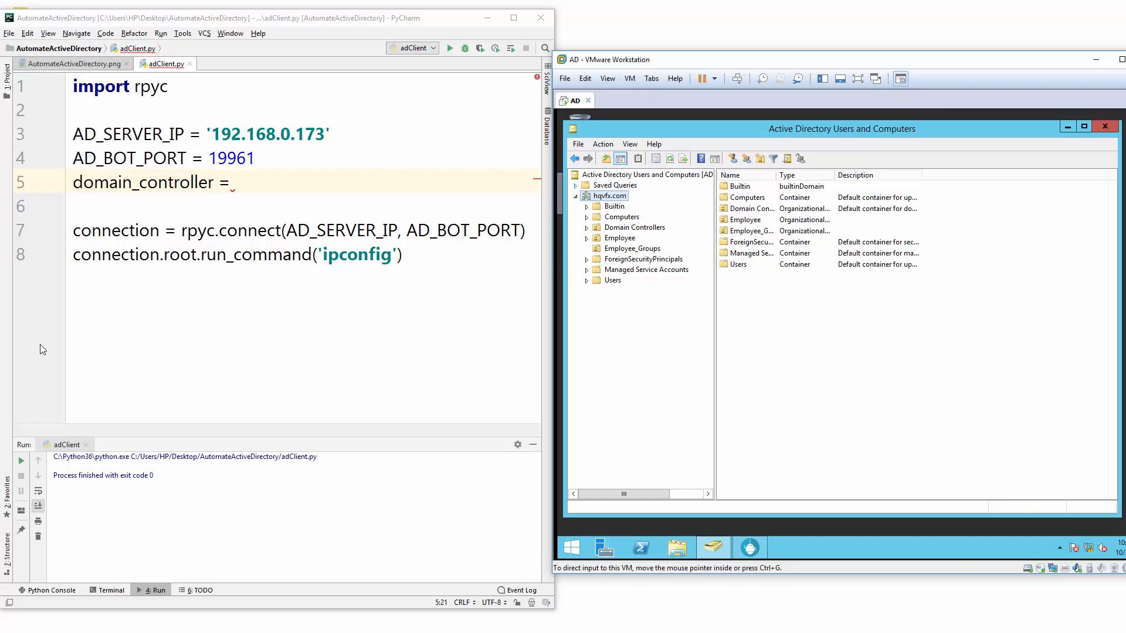
mouse_move(274, 240)
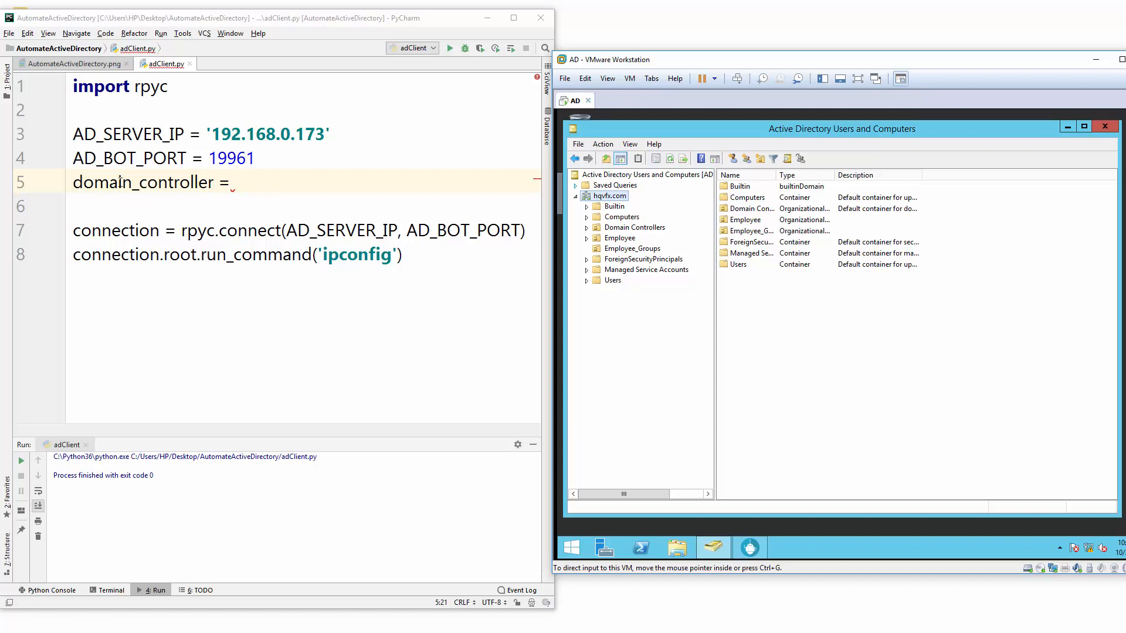
left_click(237, 182)
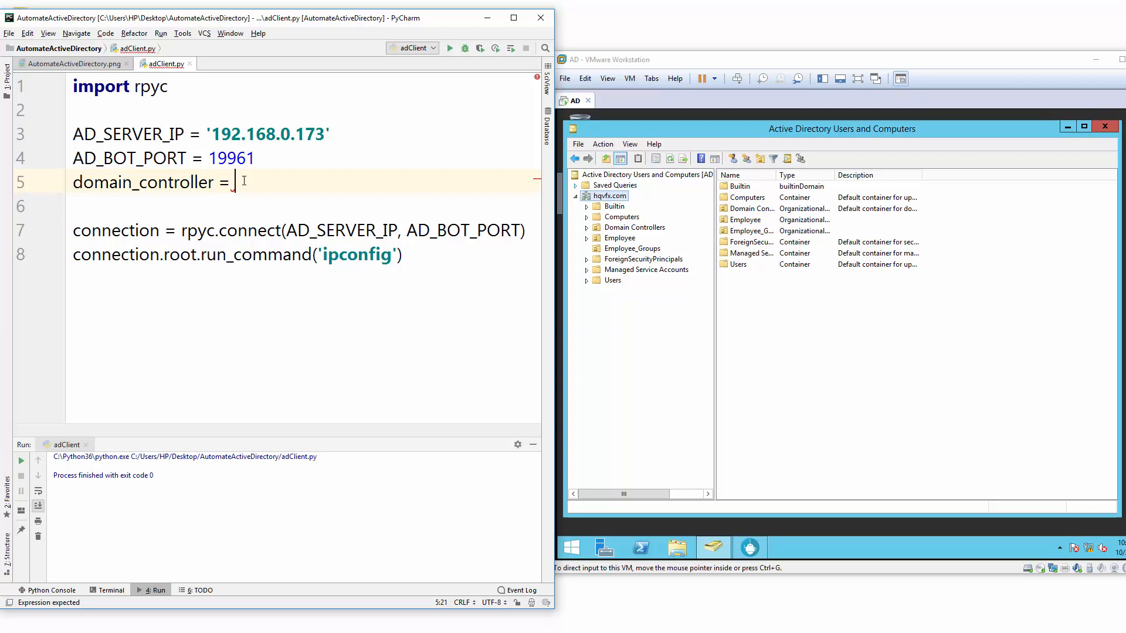
Step: Set domain_controller to the string 'DC=hqvfx, DC=com'
type("'")
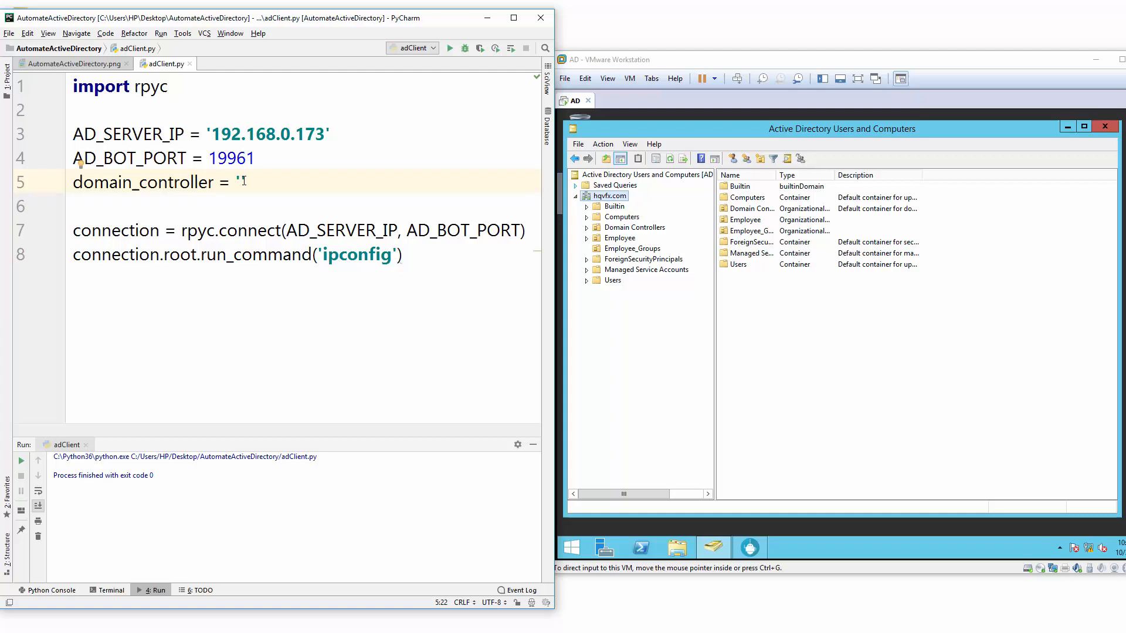
type("DC")
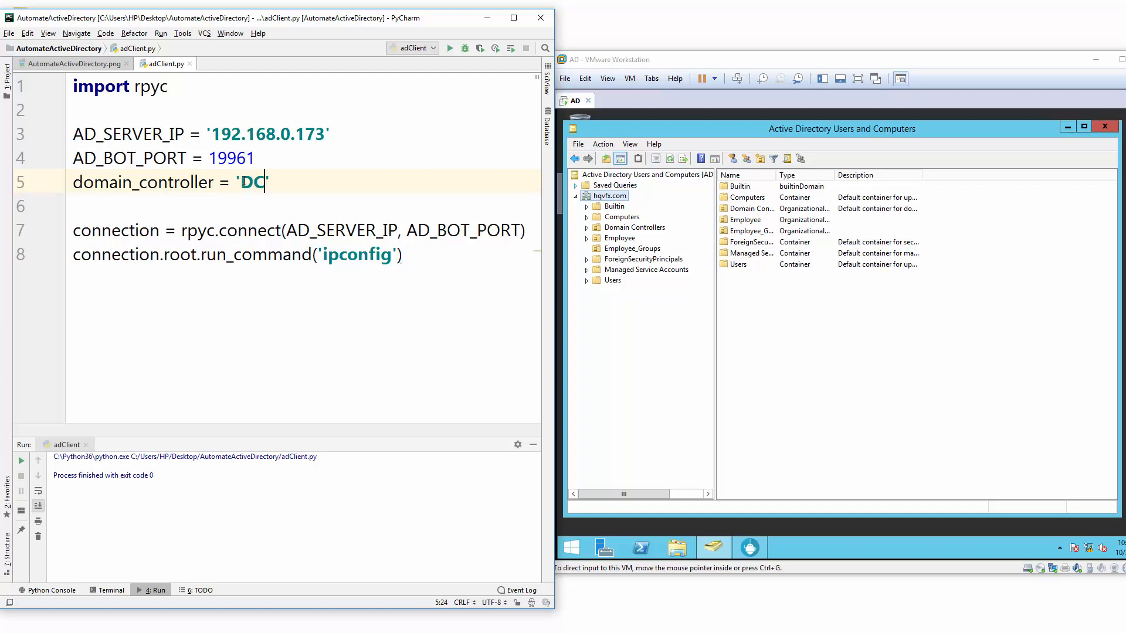
type("=")
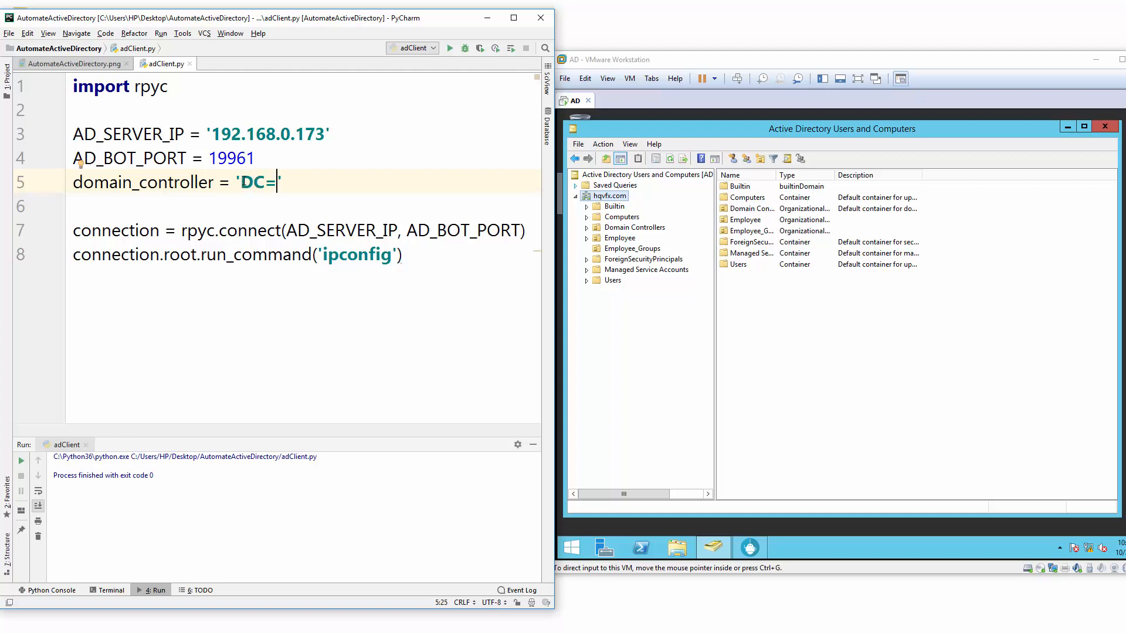
type("hqvfx")
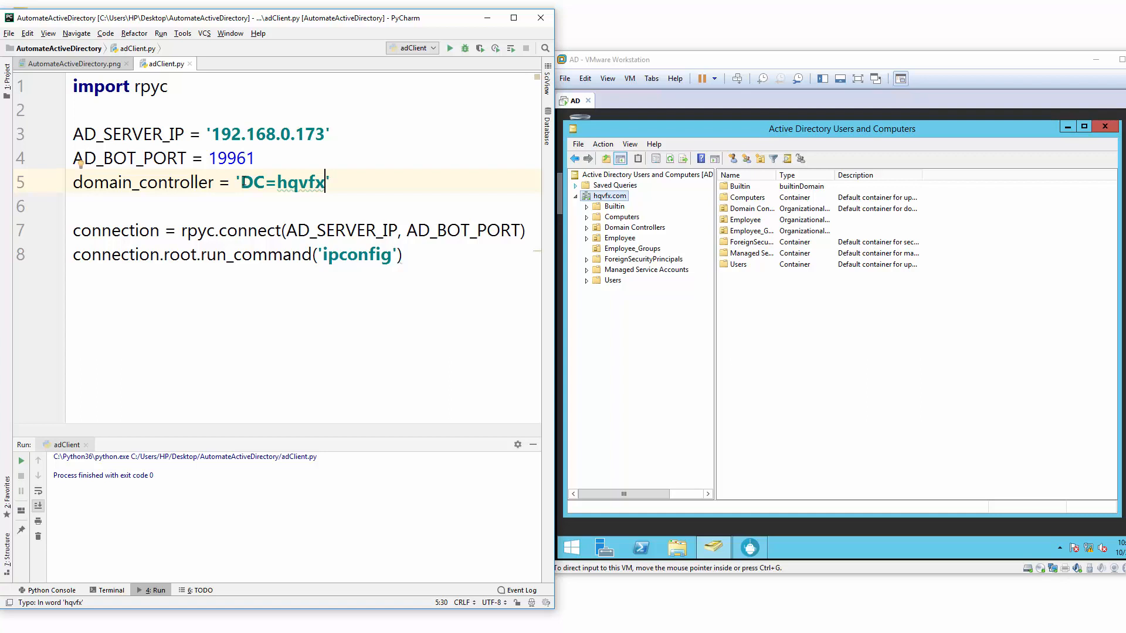
type("\", \"")
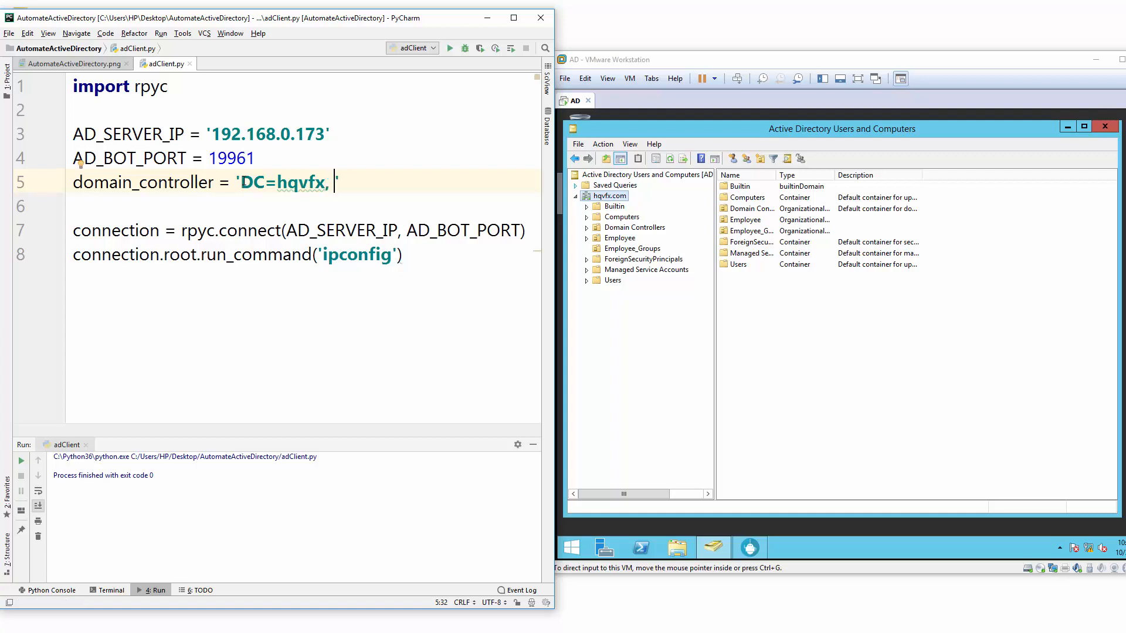
type("DC=")
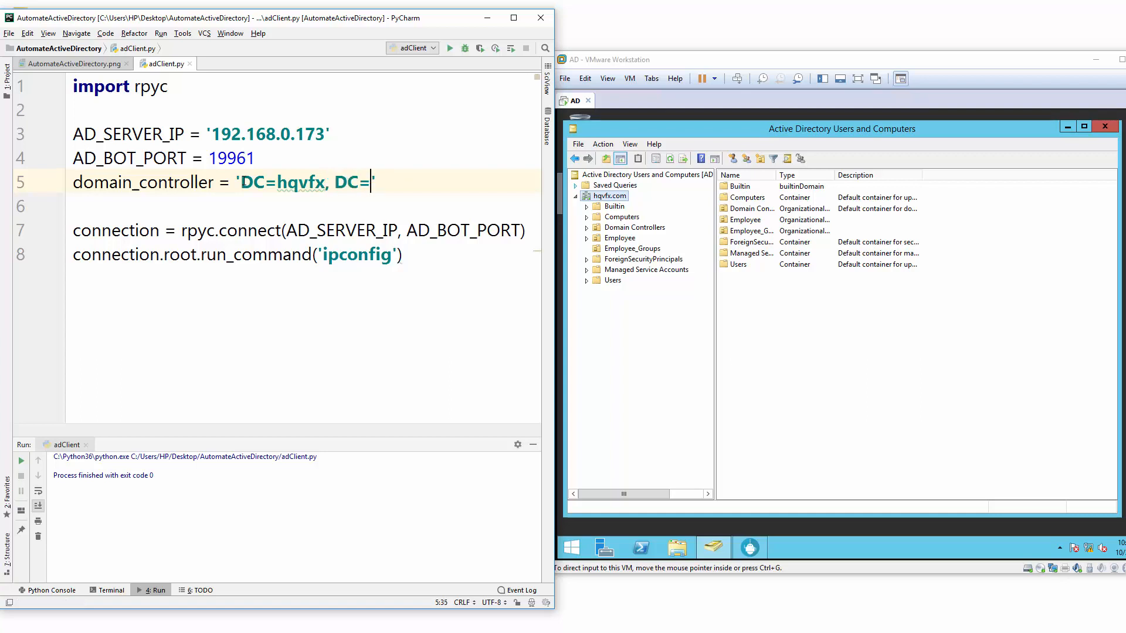
type("com")
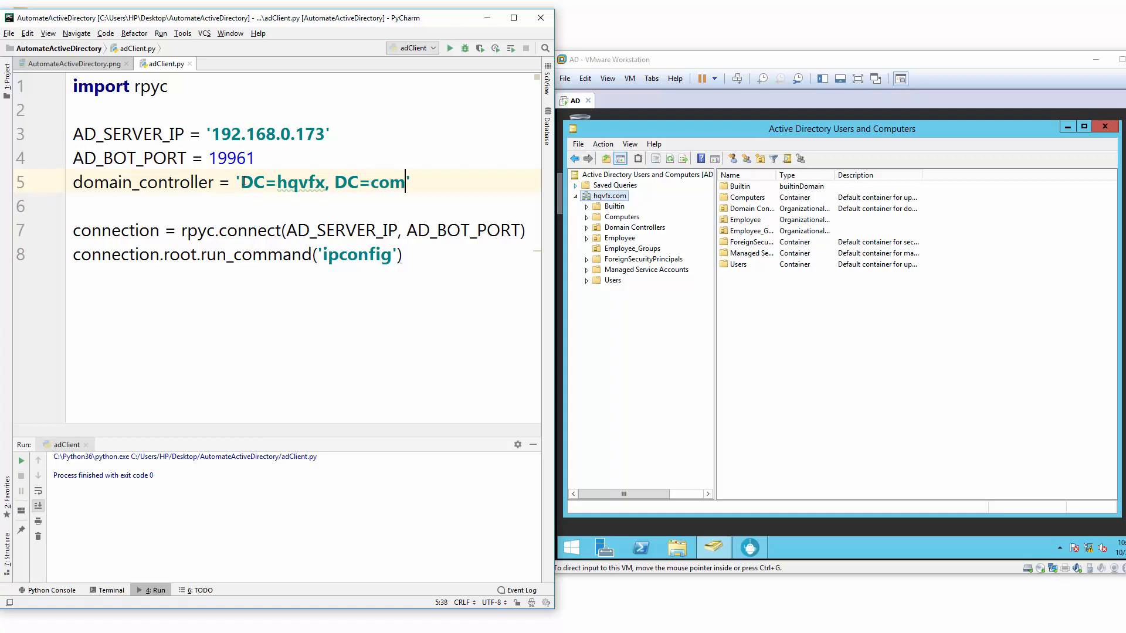
mouse_move(307, 192)
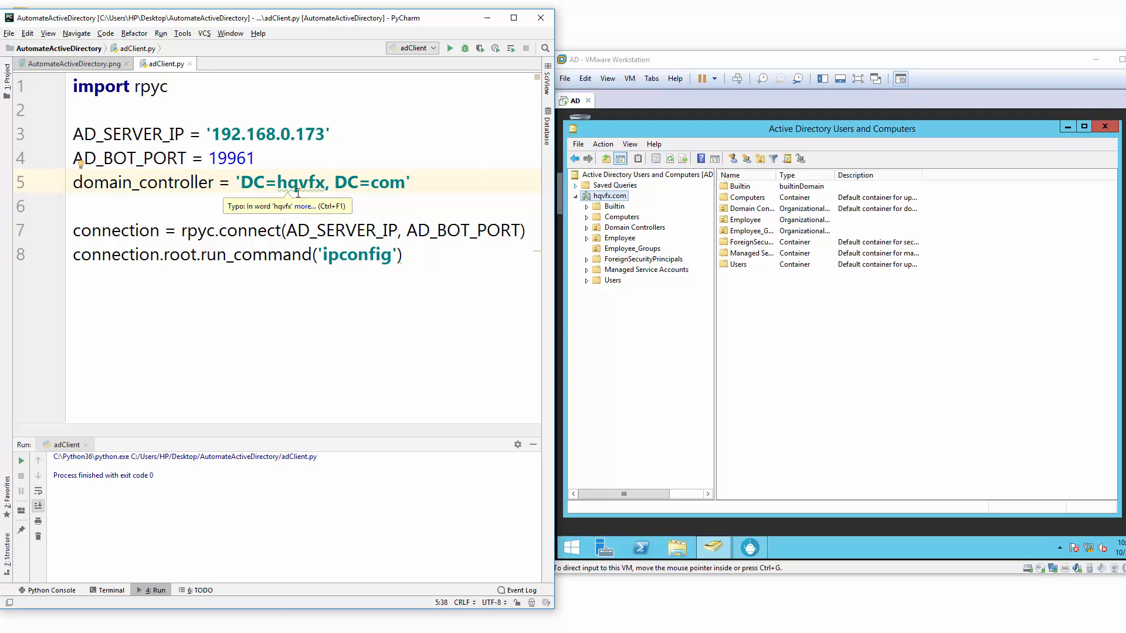
Step: Highlight the hqvfx part and the whole distinguished name, then clear the selection
double_click(300, 181)
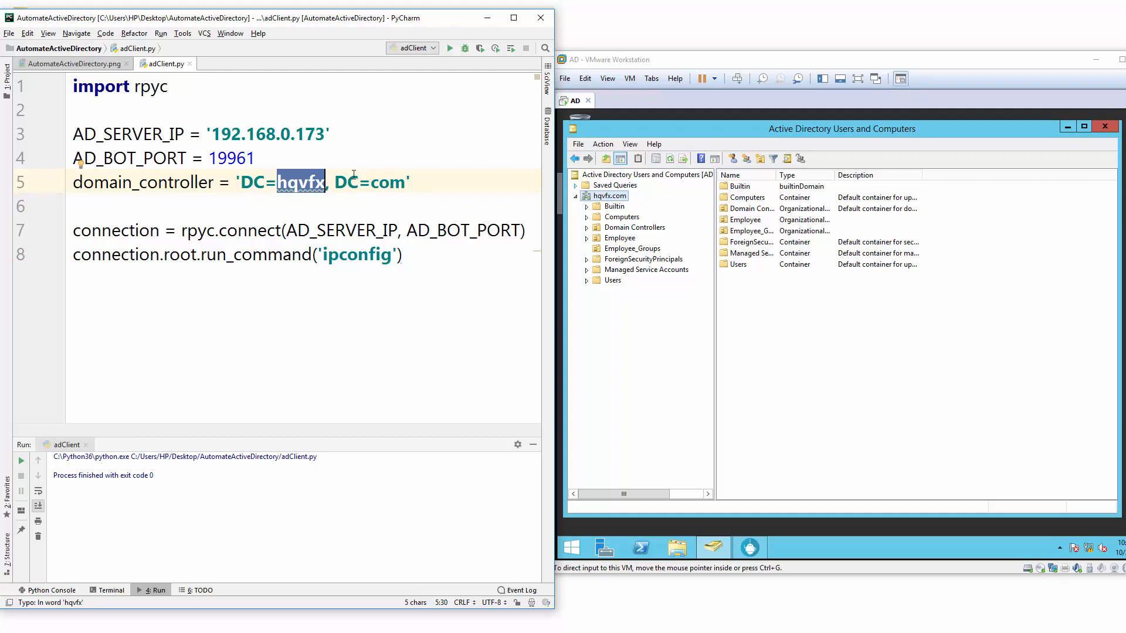
left_click(94, 182)
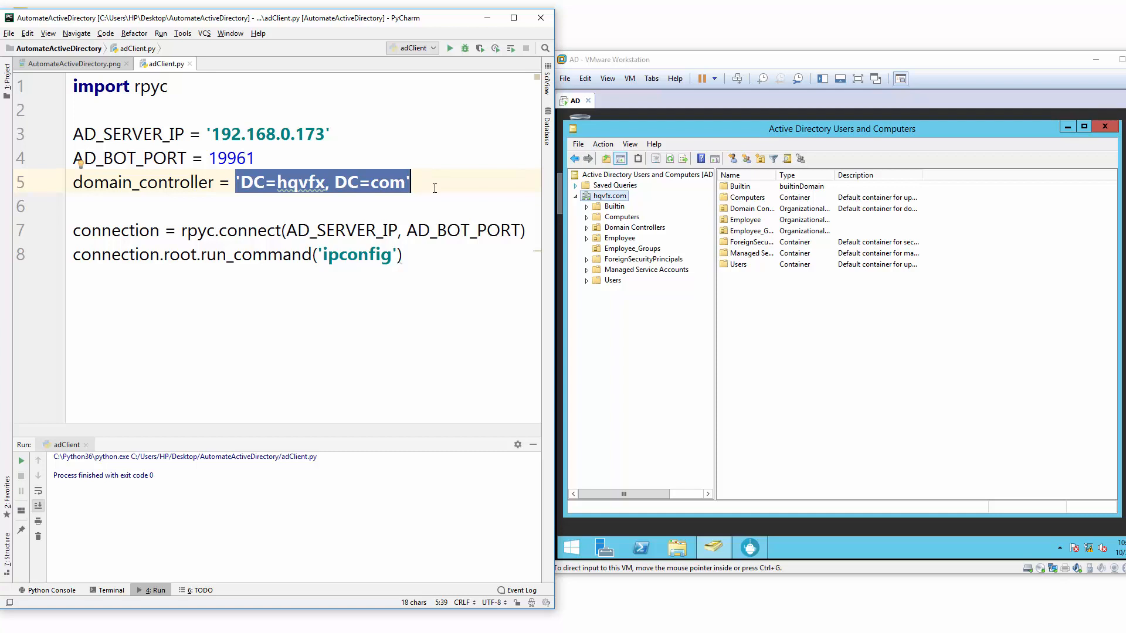
left_click(410, 182)
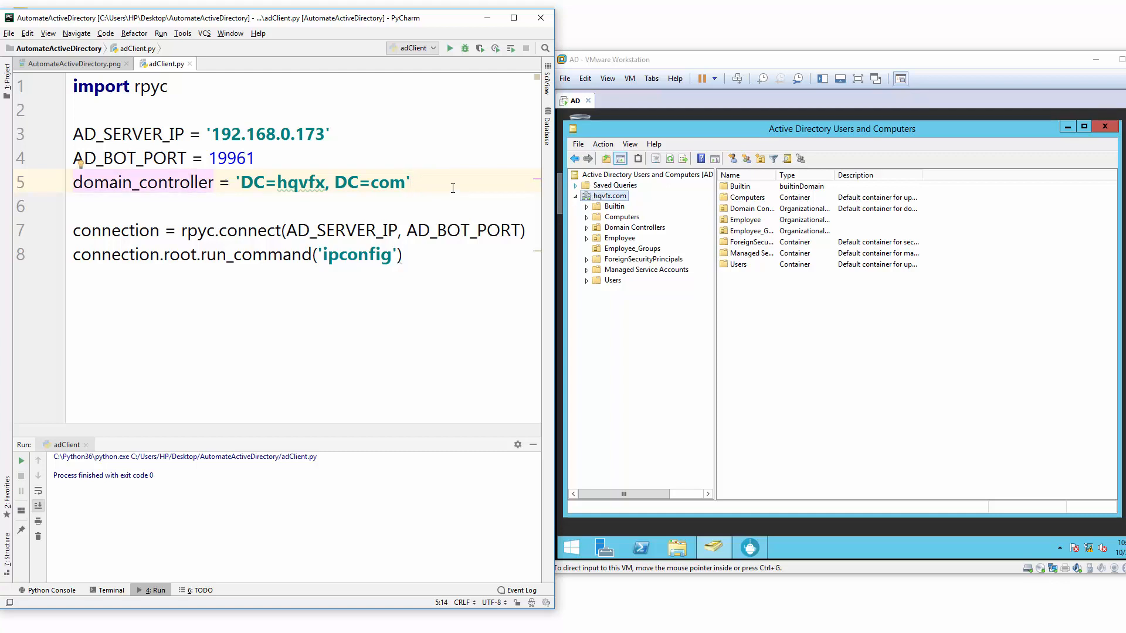
Step: Start a 'users_ou =' assignment on the line below domain_controller
double_click(323, 182)
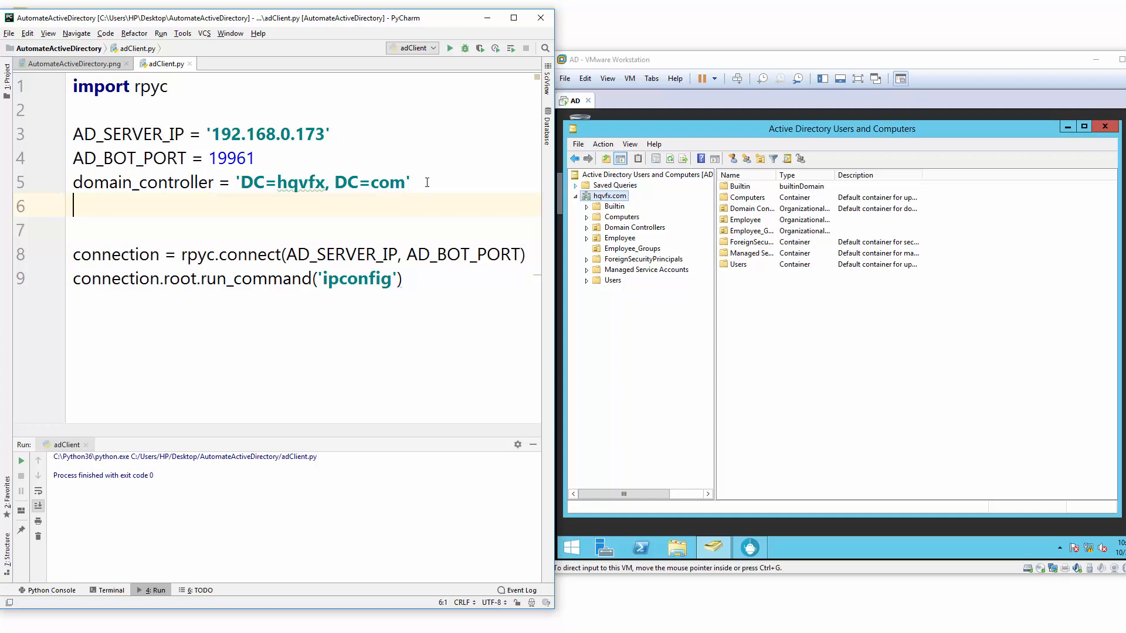
type("users")
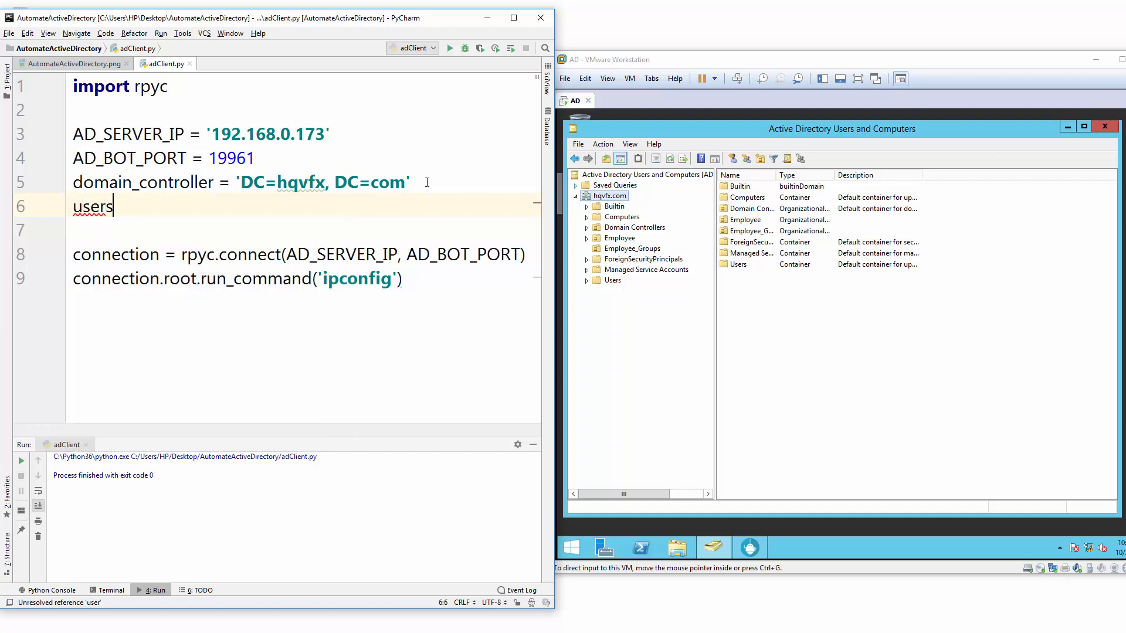
type("_ou =")
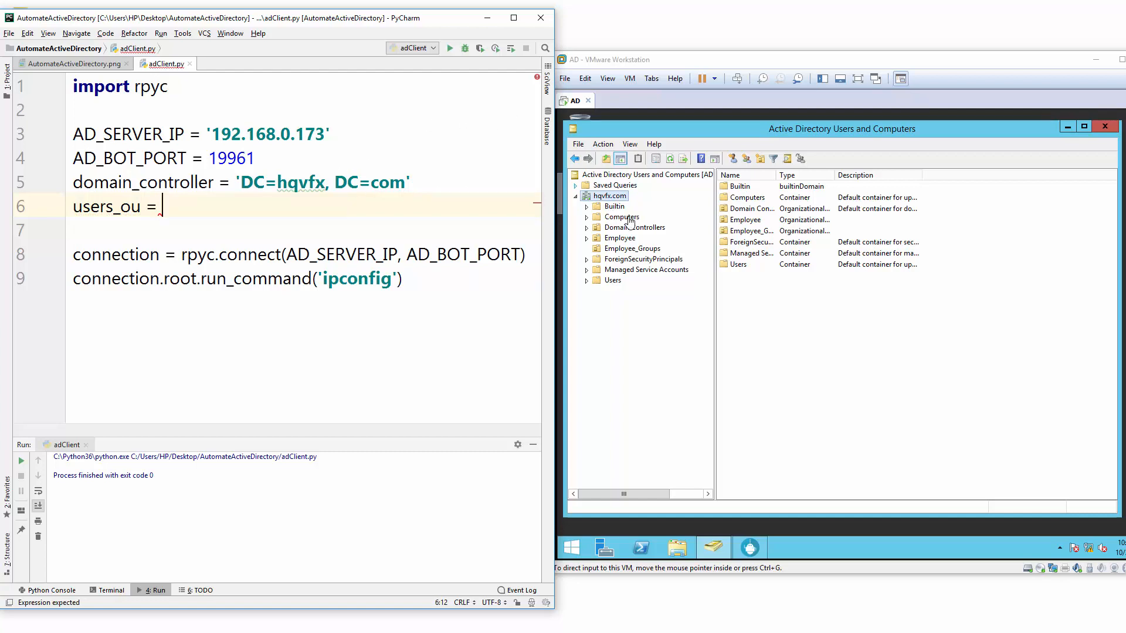
mouse_move(588, 242)
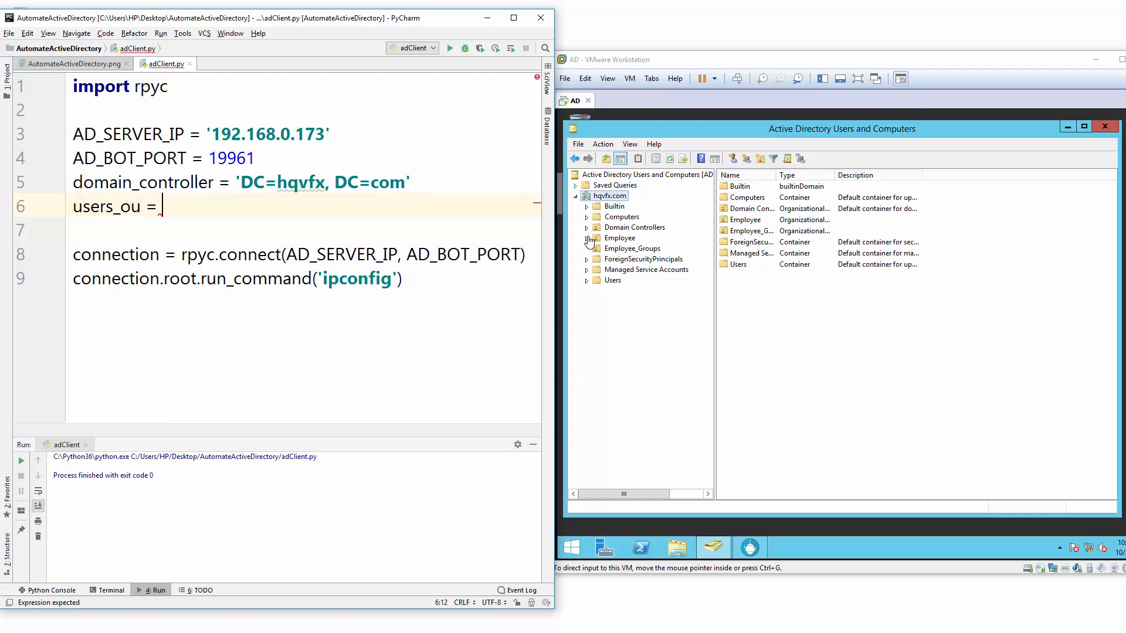
Step: Browse the Employee unit's All sub-unit and the Users container, ending on All under Employee
left_click(619, 238)
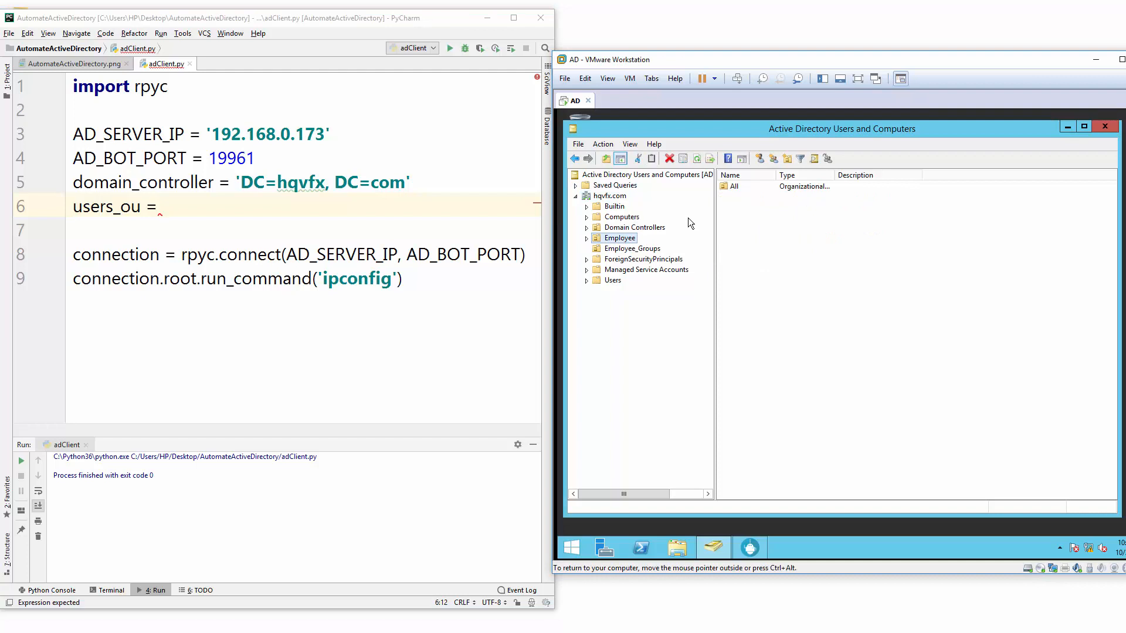
left_click(734, 186)
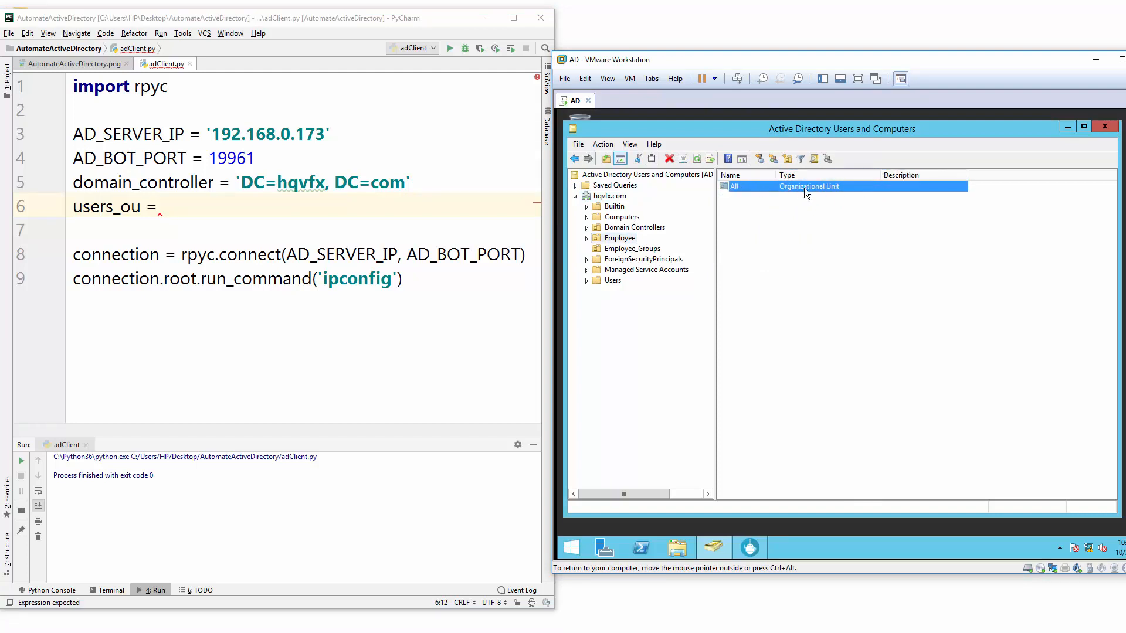
mouse_move(608, 237)
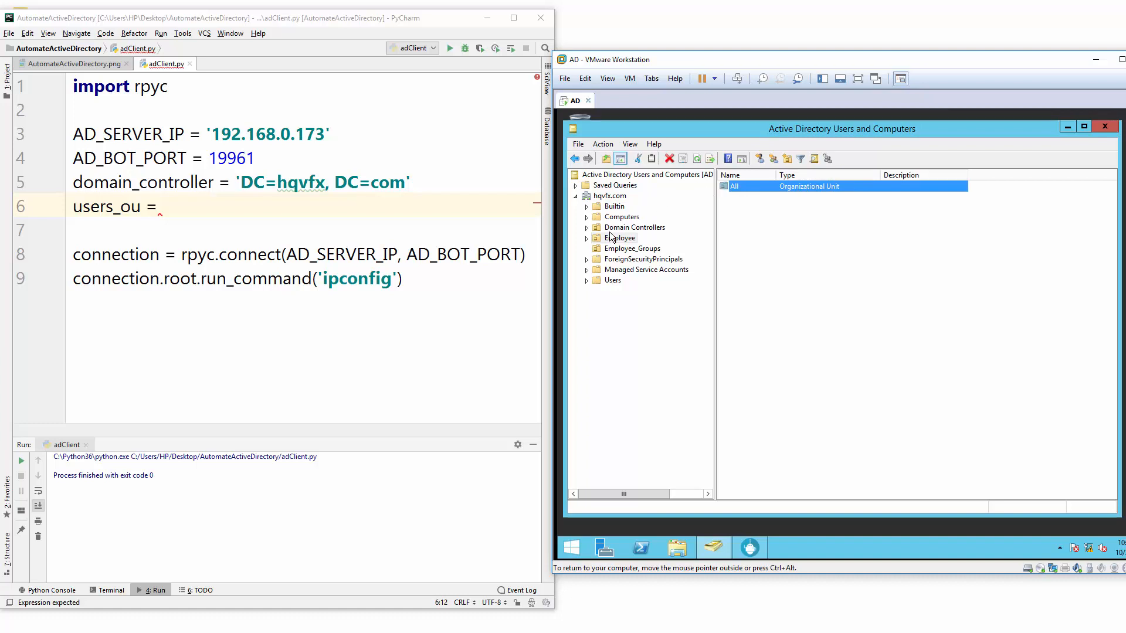
mouse_move(760, 200)
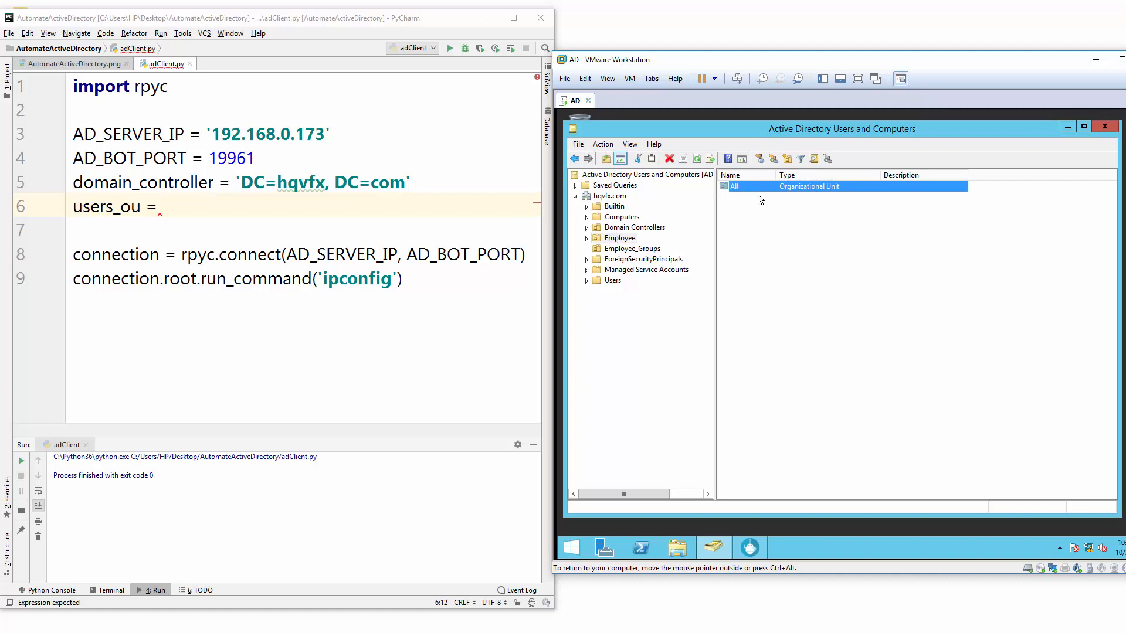
mouse_move(609, 287)
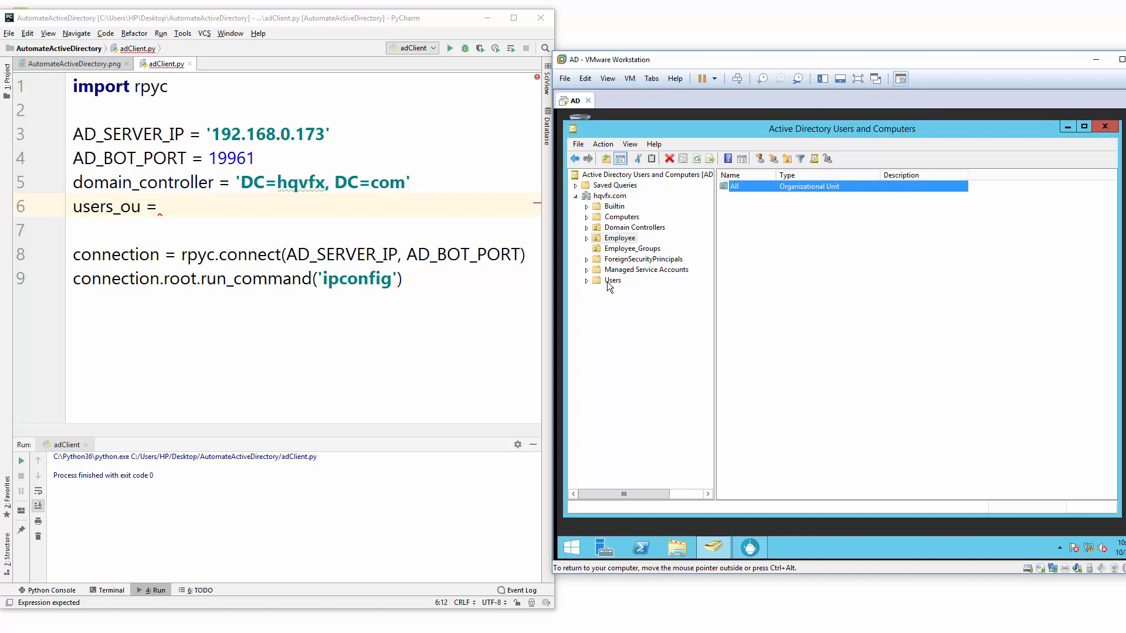
left_click(613, 280)
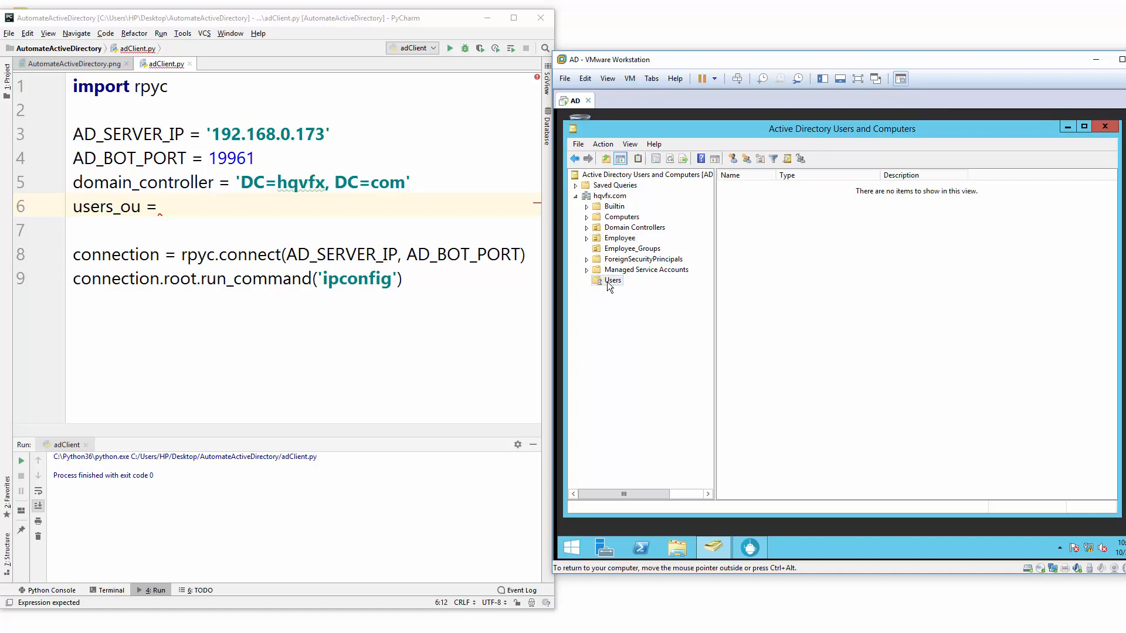
left_click(613, 280)
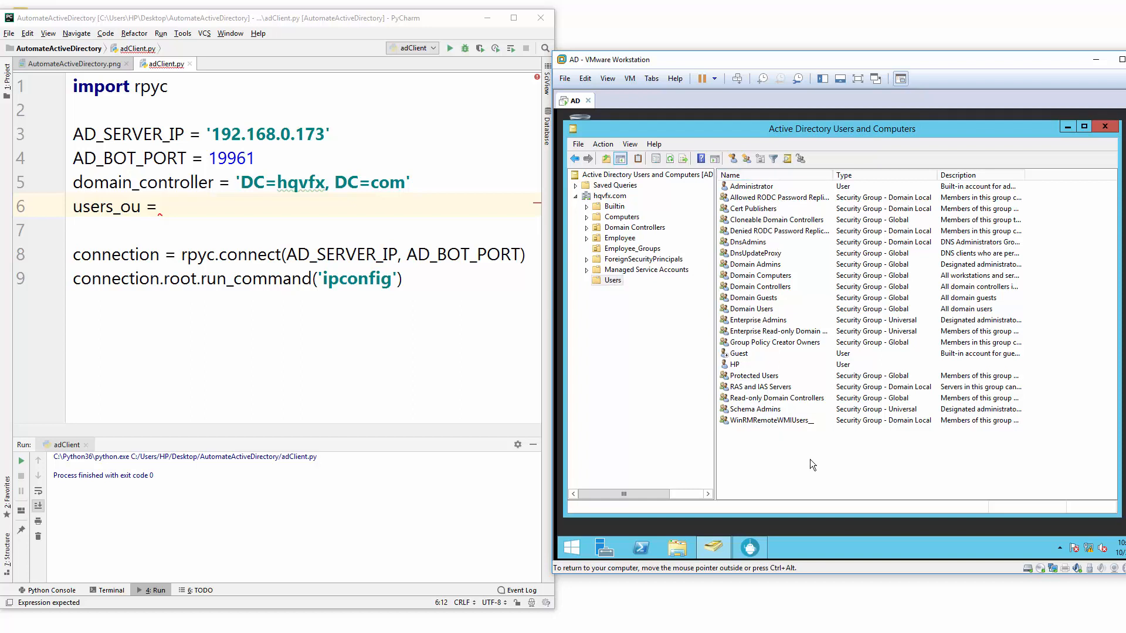
key("ctrl+a")
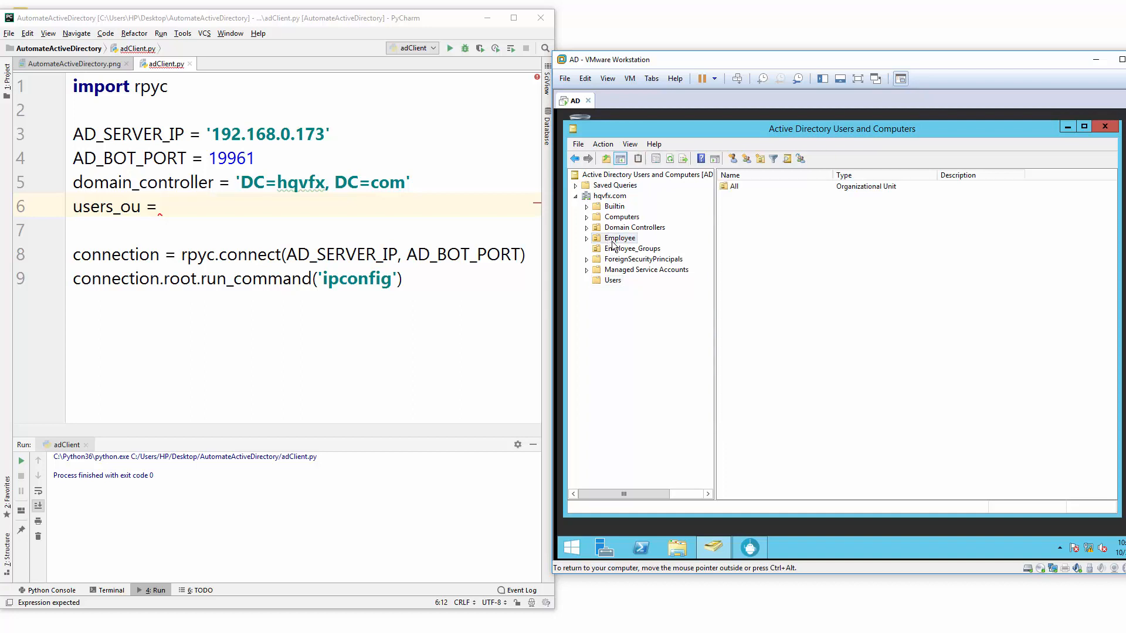
mouse_move(746, 196)
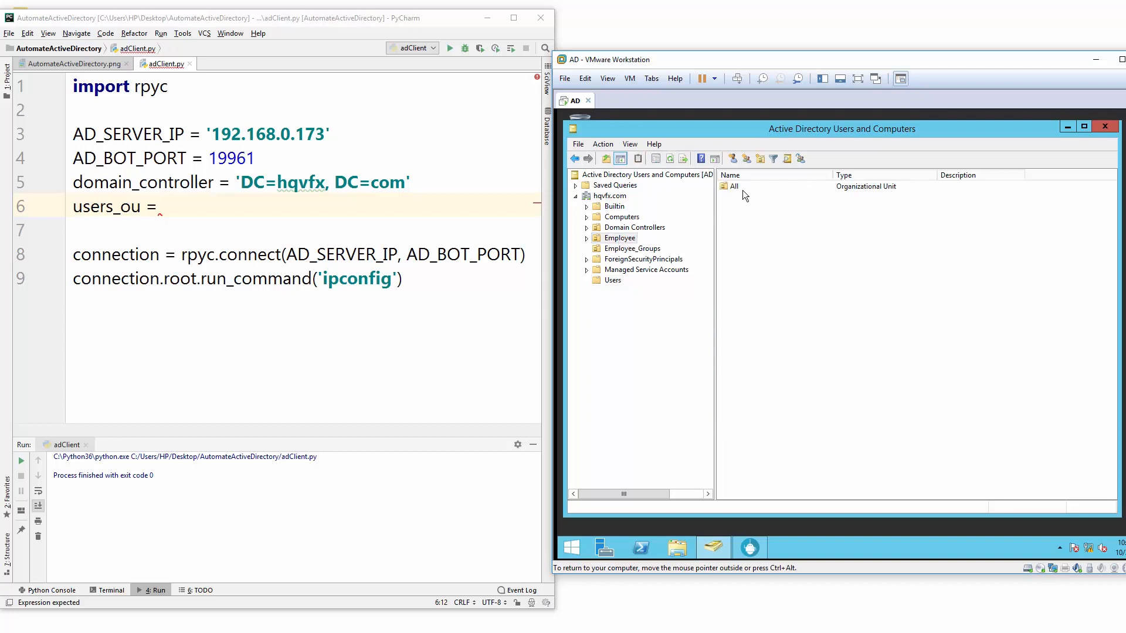
left_click(734, 186)
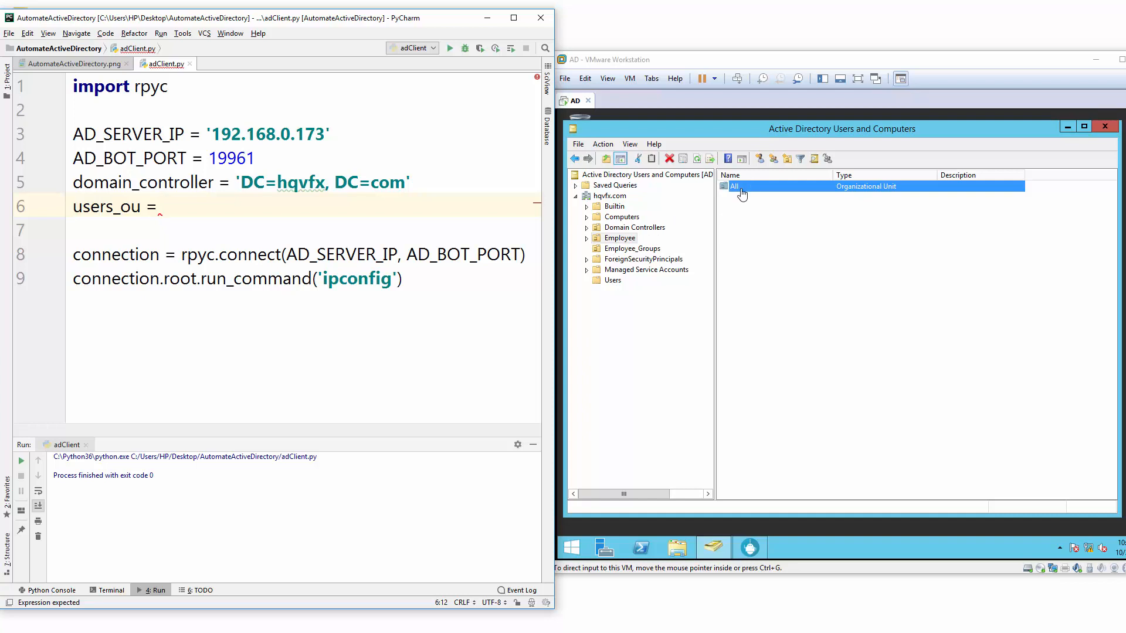
mouse_move(625, 246)
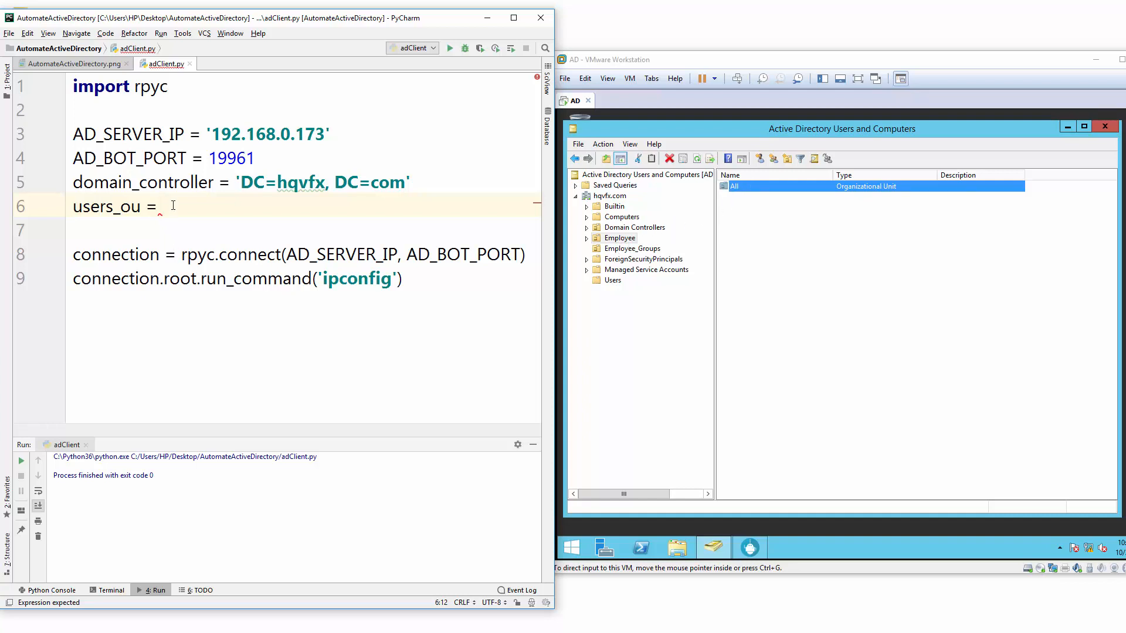
Step: Set users_ou to the string 'OU=All, OU=Employee'
type("'")
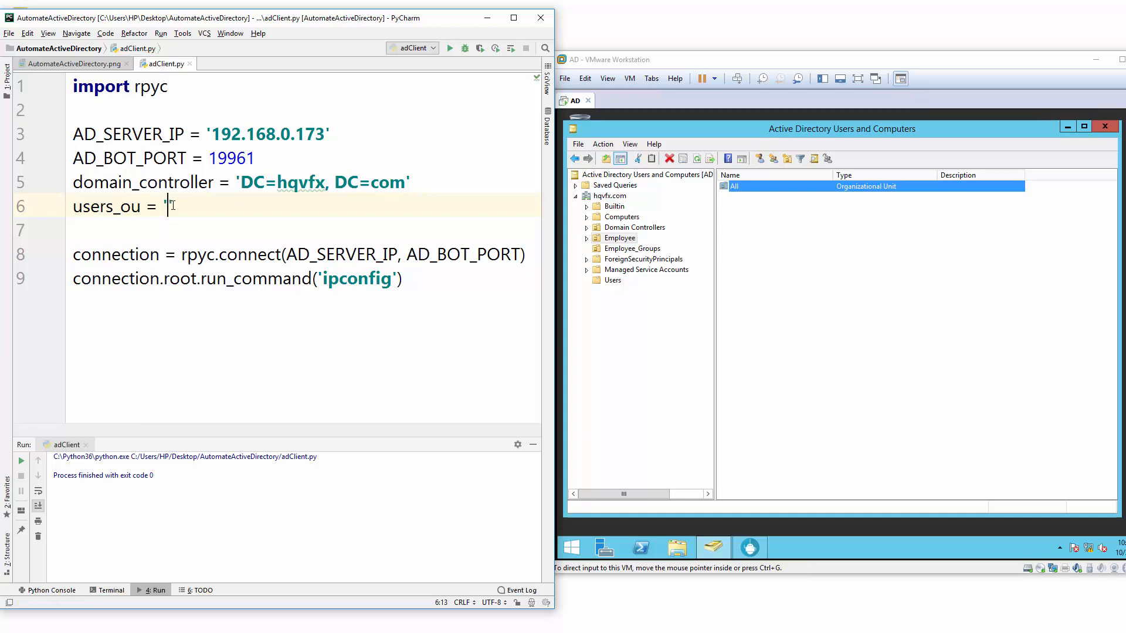
type("O")
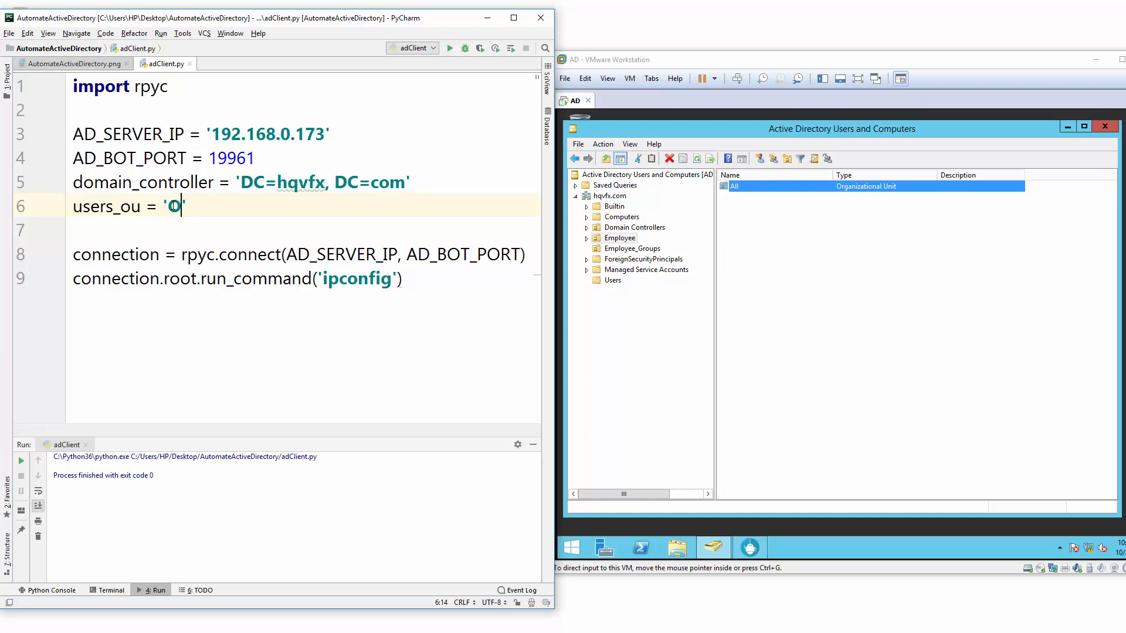
type("U")
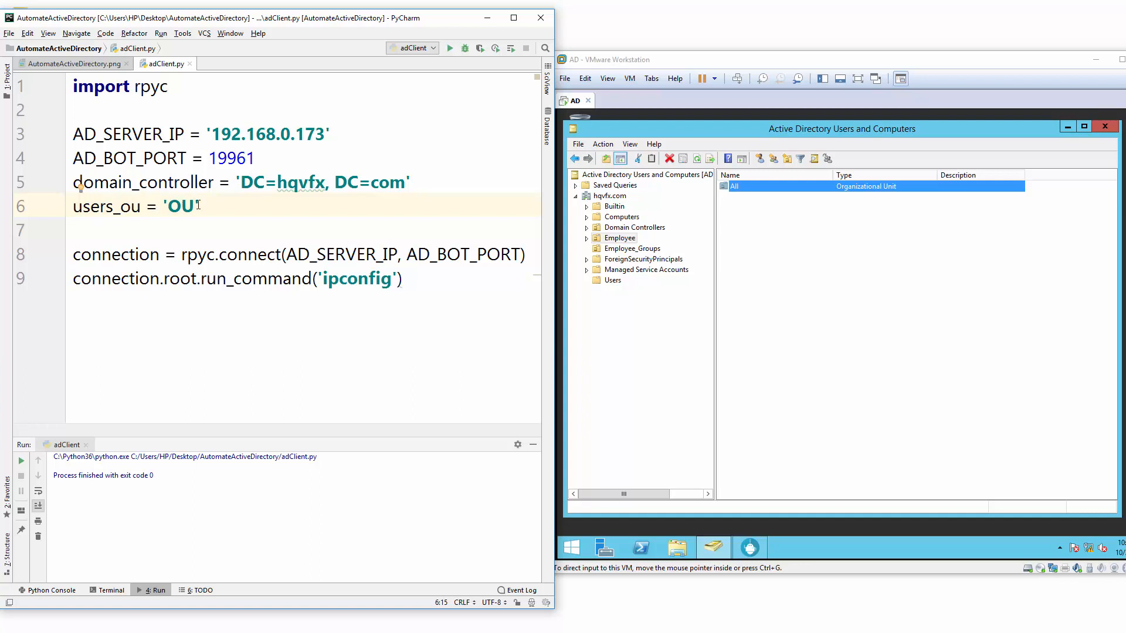
type("=")
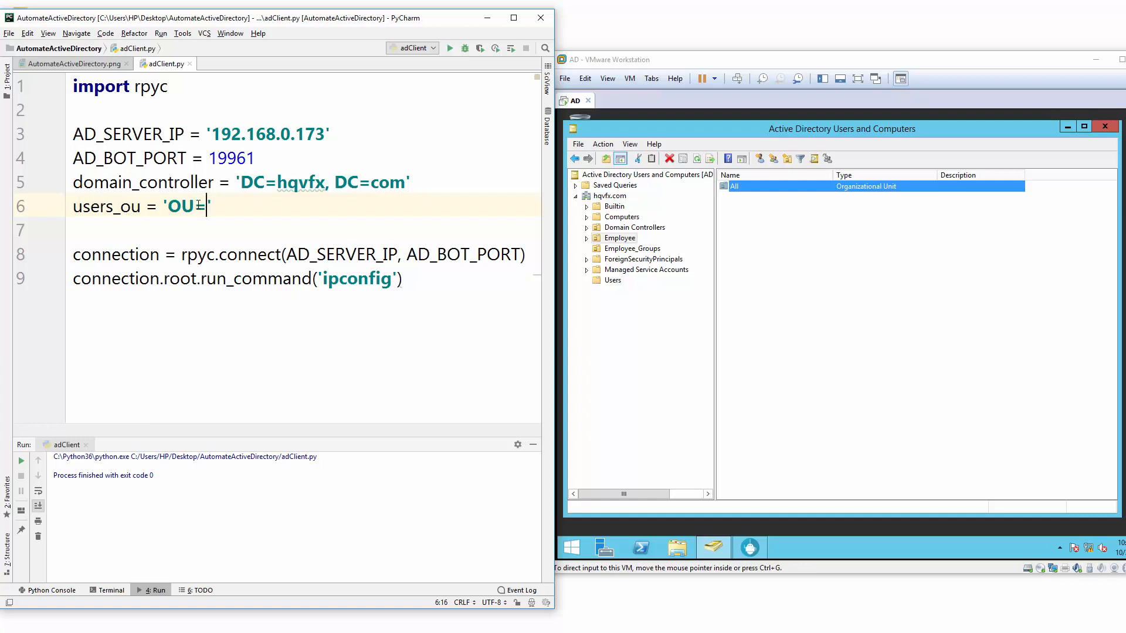
type("A")
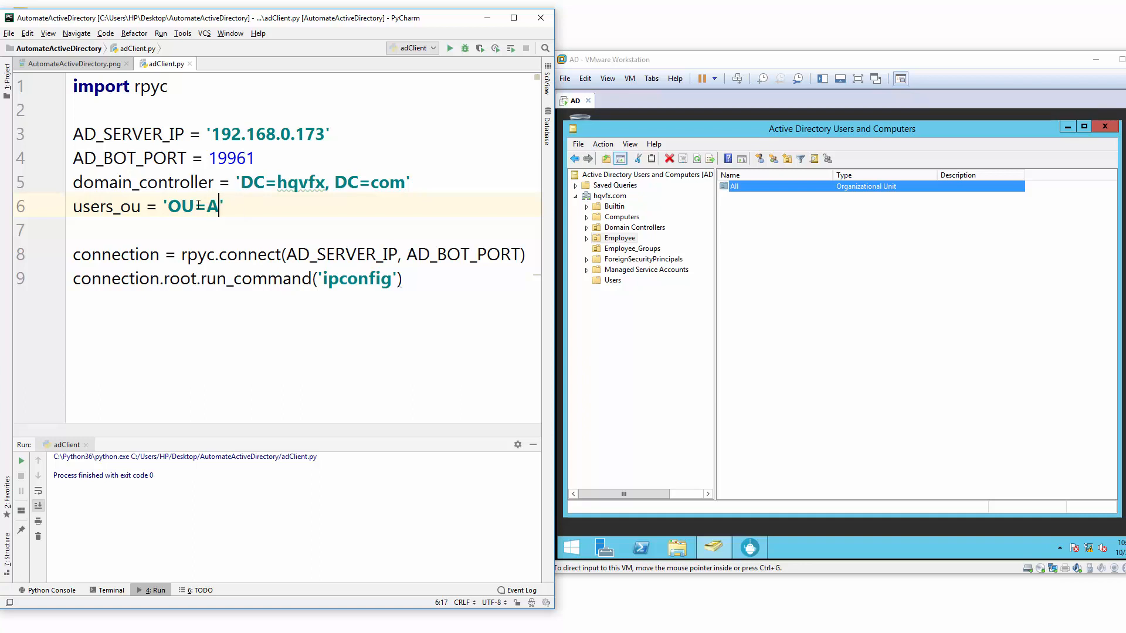
type("LL")
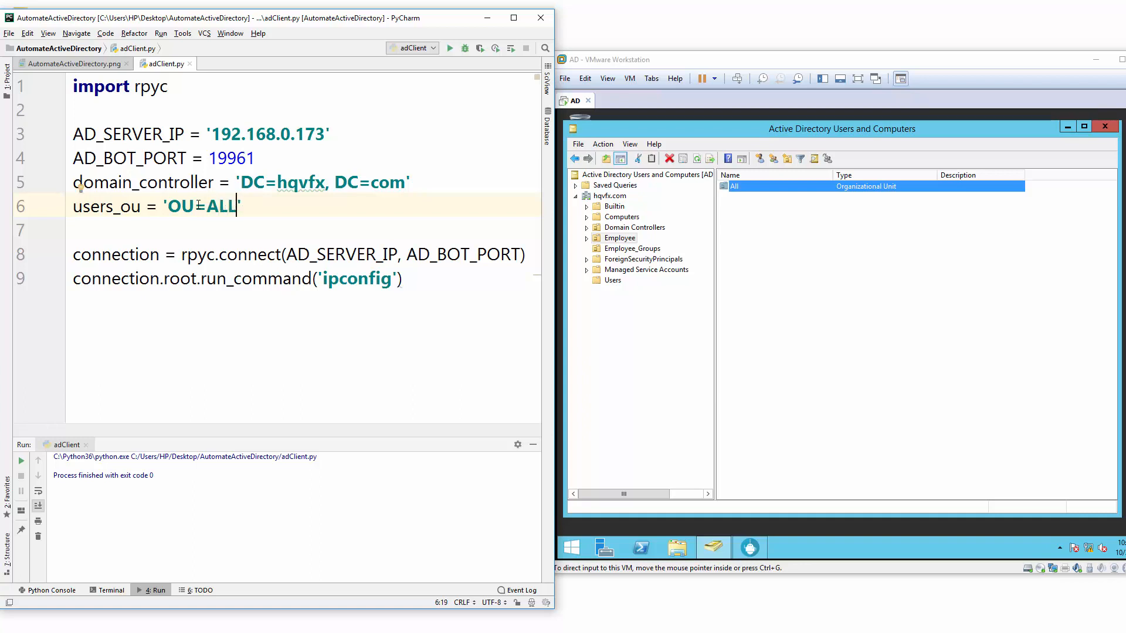
type("Aa")
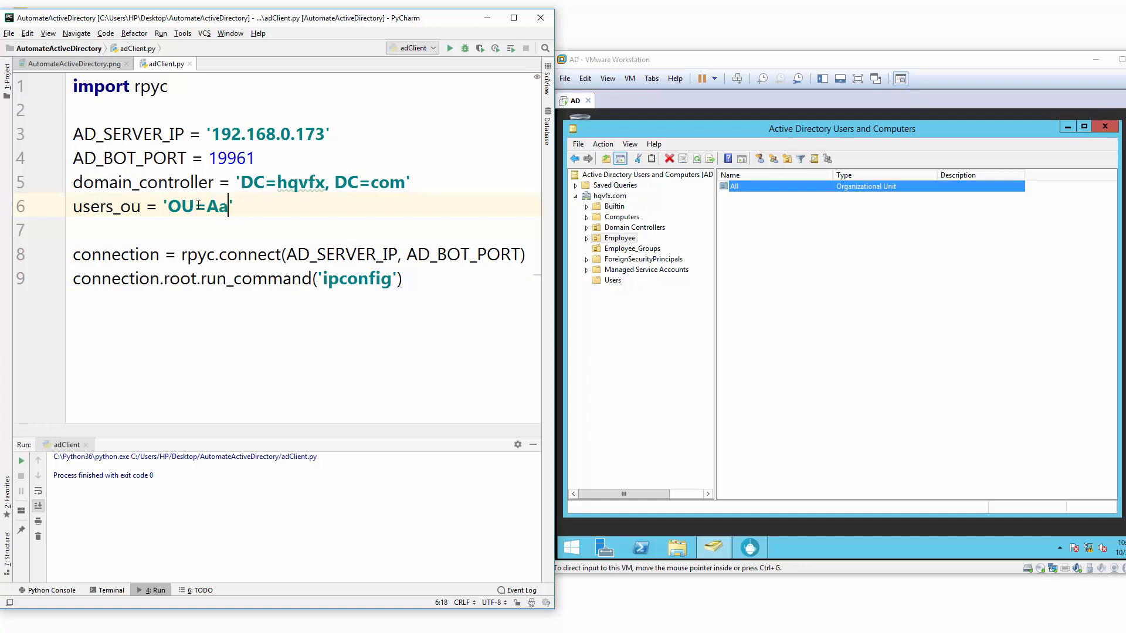
type("ll,")
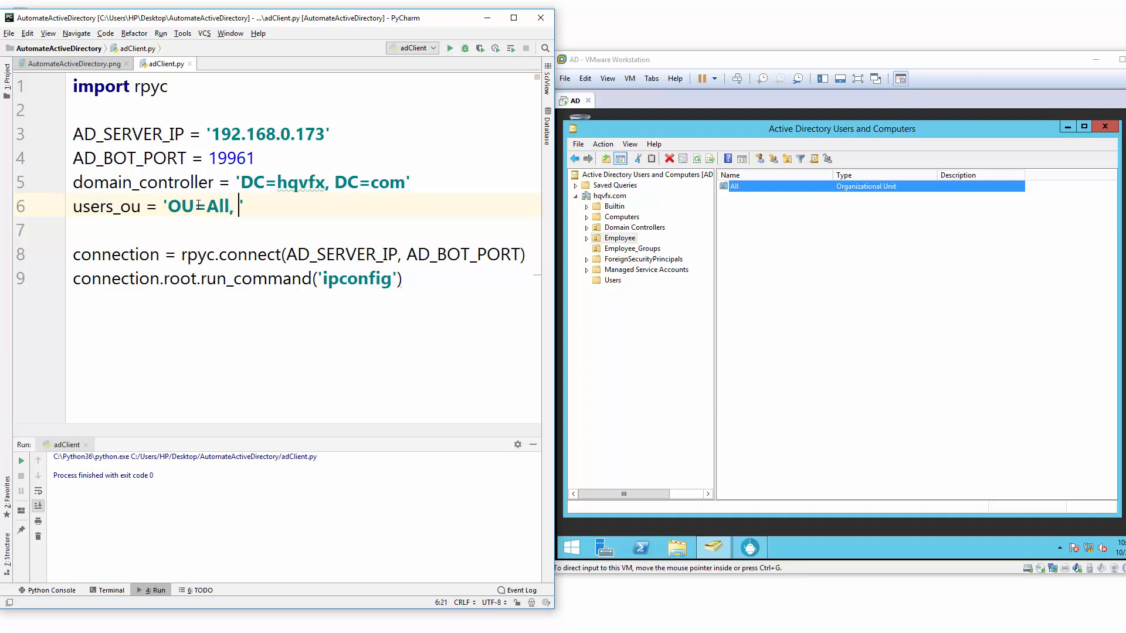
type("OU=Empl")
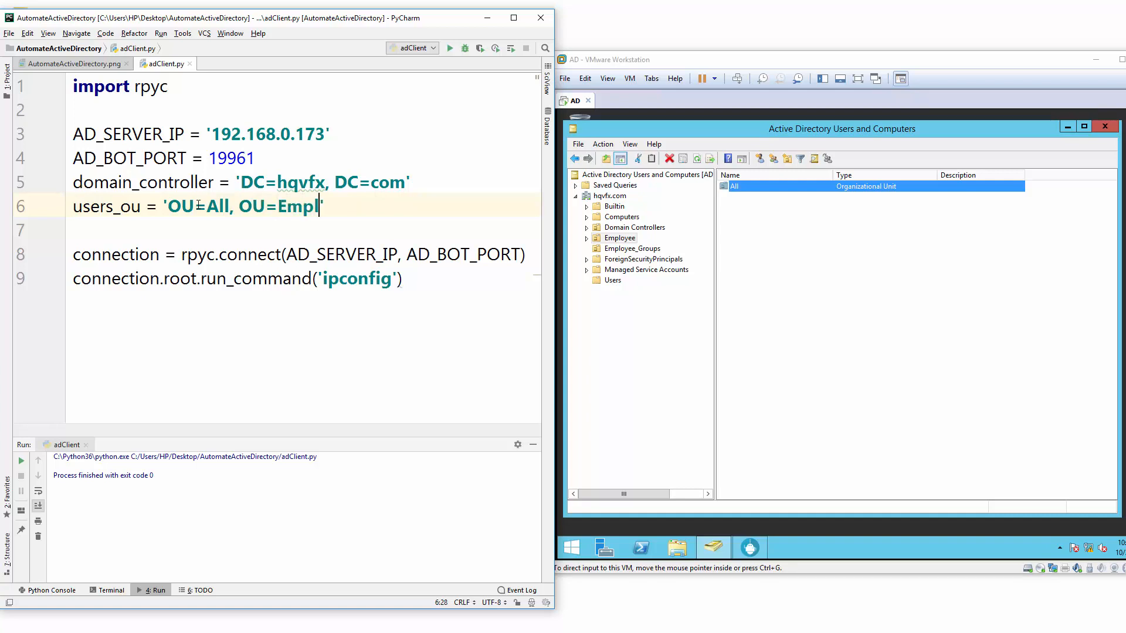
type("oyee")
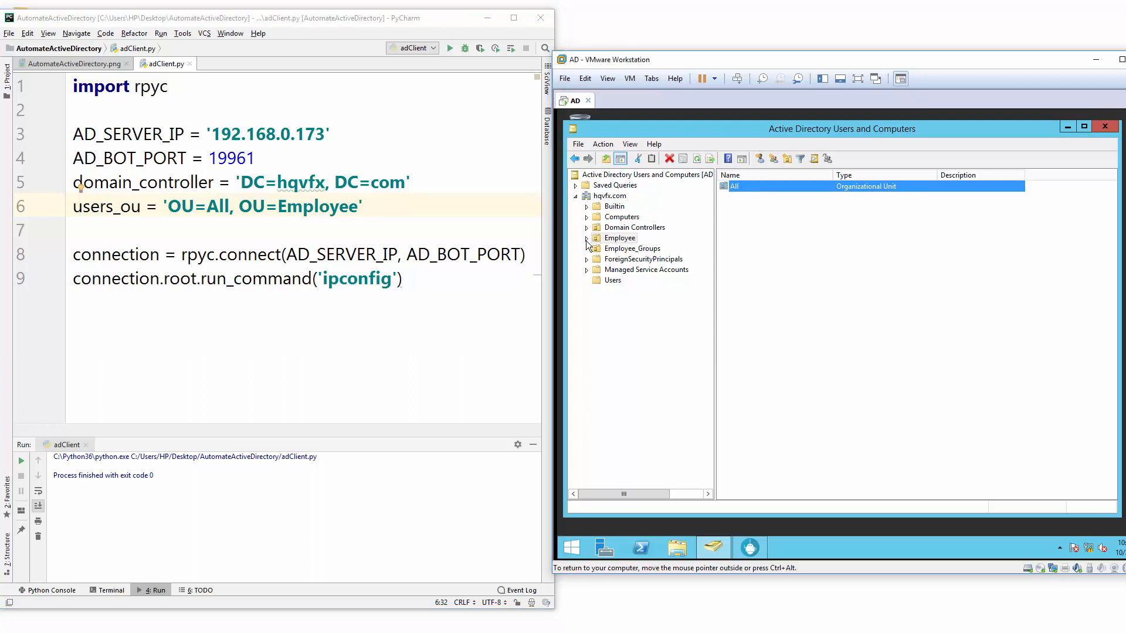
Step: Extend users_ou to 'OU=All, OU=Employee, {}'.format(domain_controller)
left_click(586, 238)
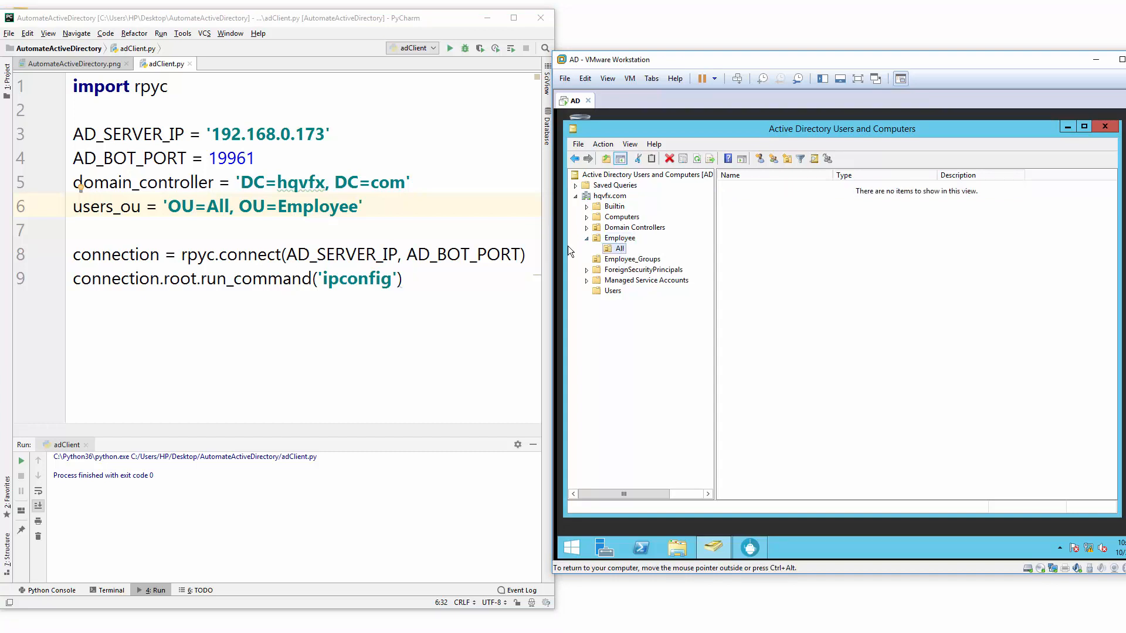
mouse_move(362, 215)
type(", ")
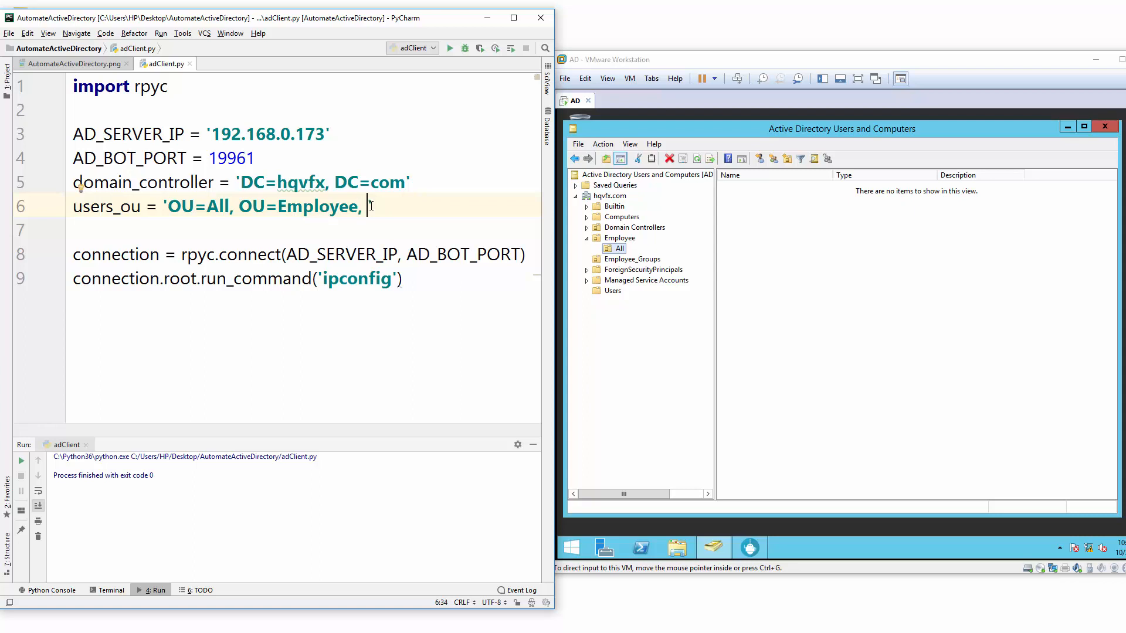
type("{}'")
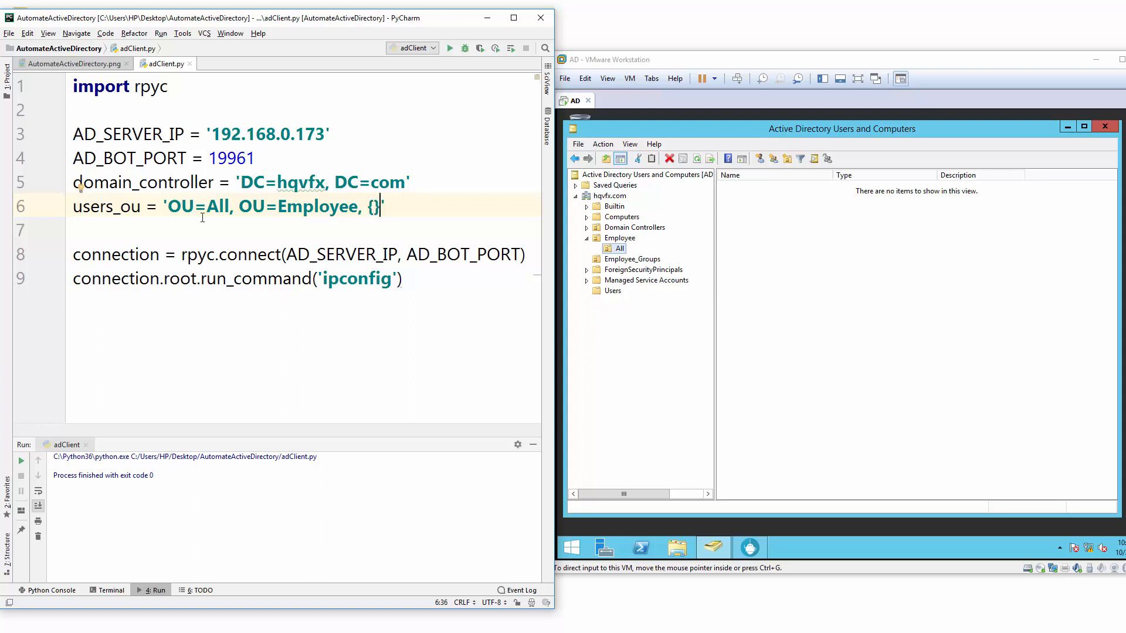
double_click(142, 182)
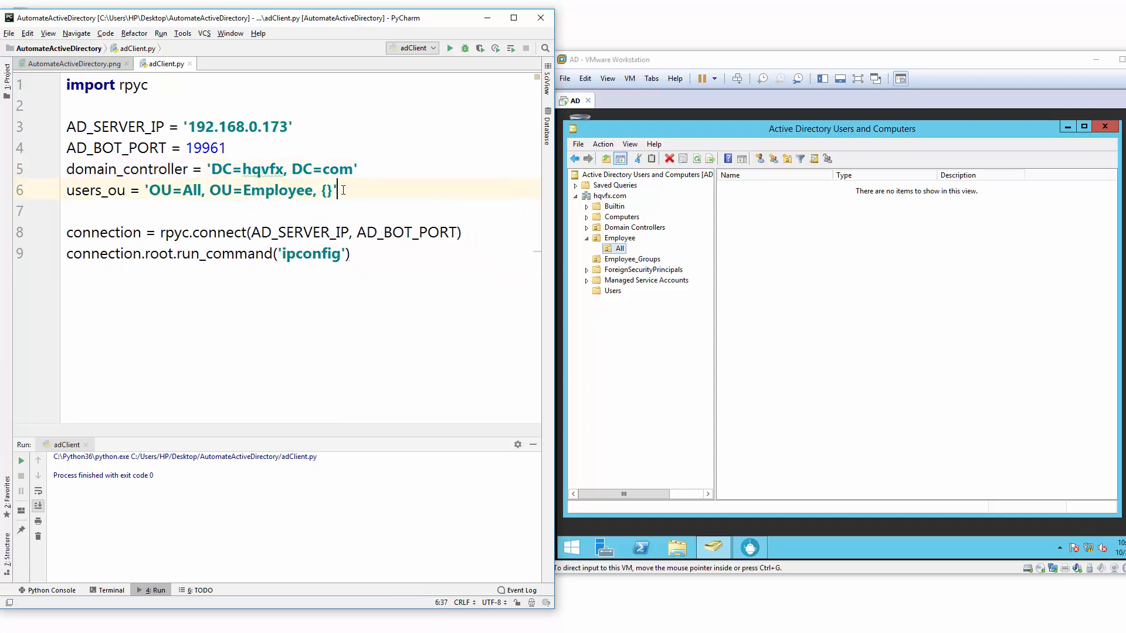
type(".format()")
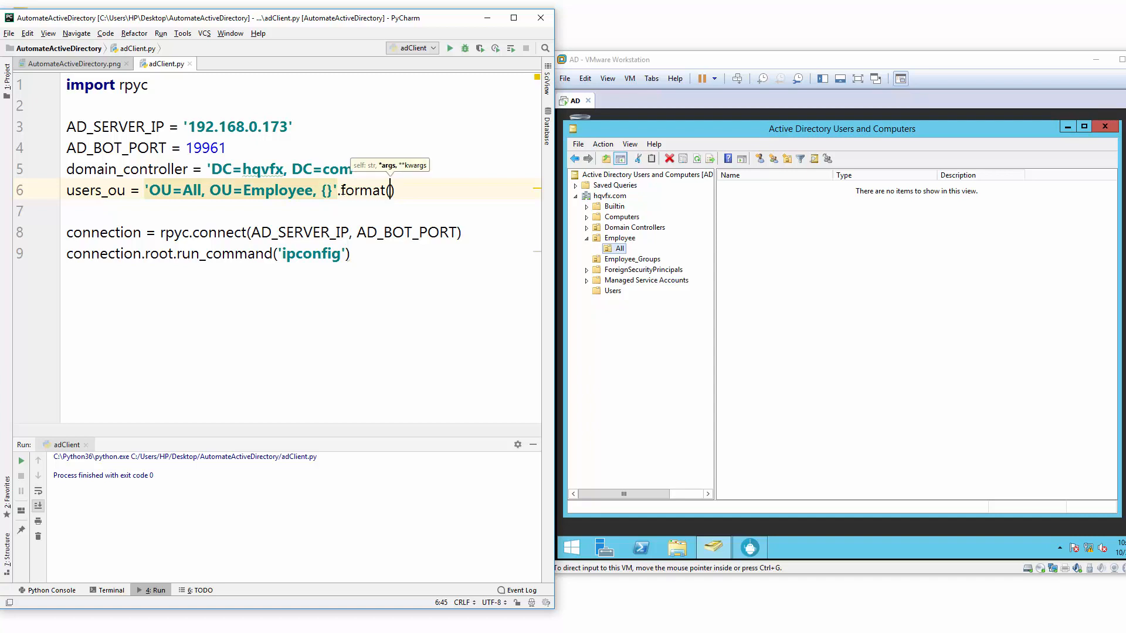
type("domain_controller")
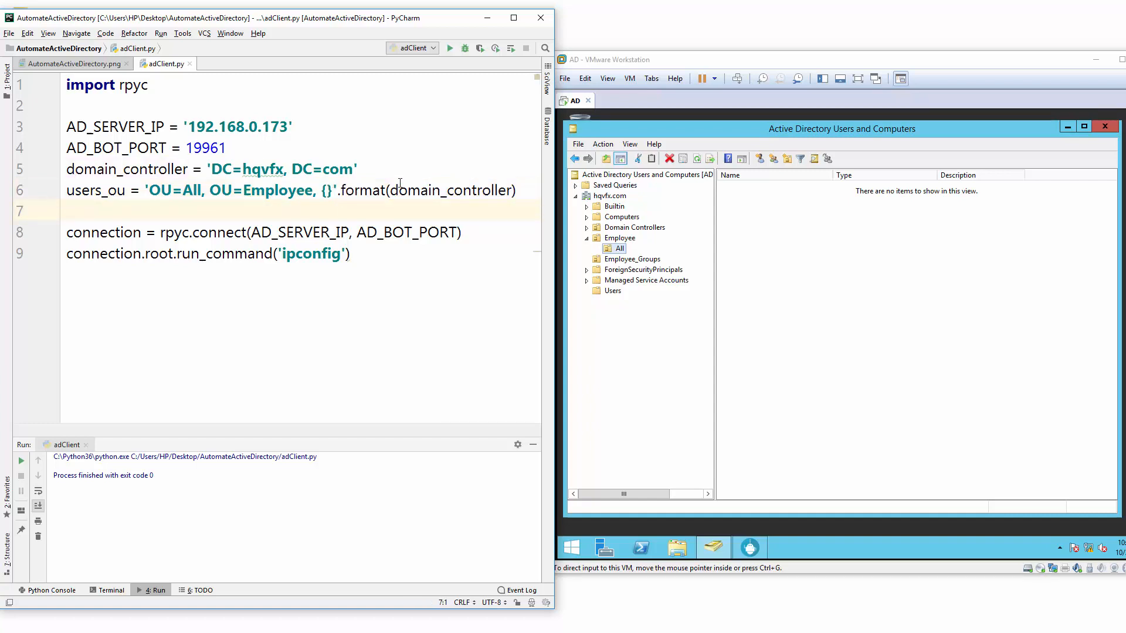
Step: Point out the hqvfx domain name in domain_controller that fills the placeholder
double_click(262, 169)
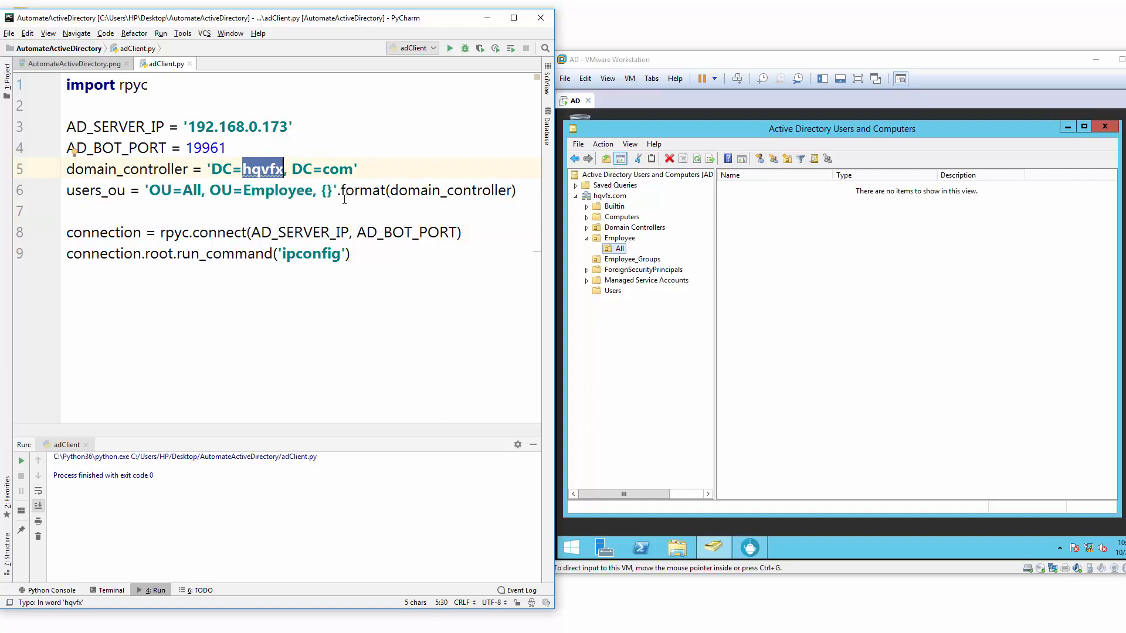
double_click(449, 190)
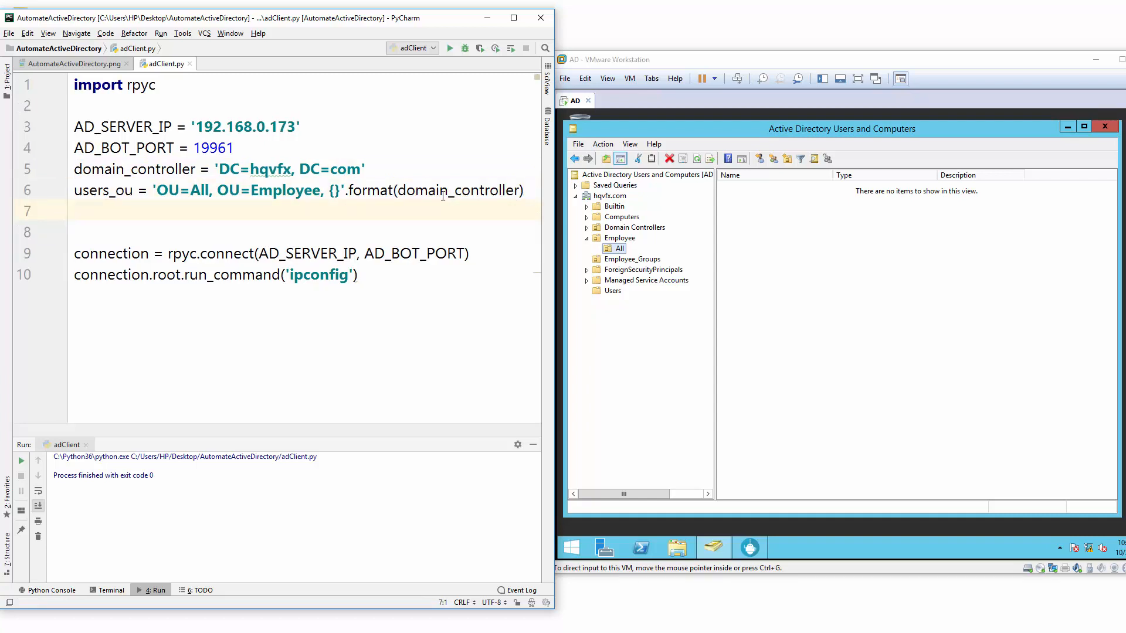
Step: Start a groups_ou assignment, correcting the 'gtroups' typo in the variable name
type("gtroups")
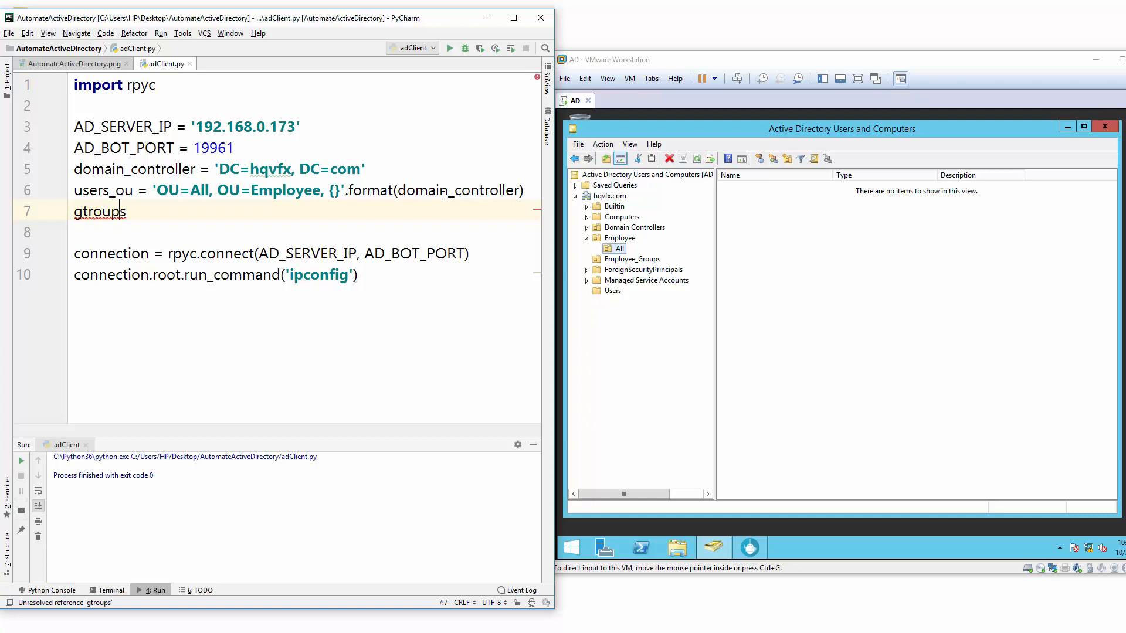
key("Backspace")
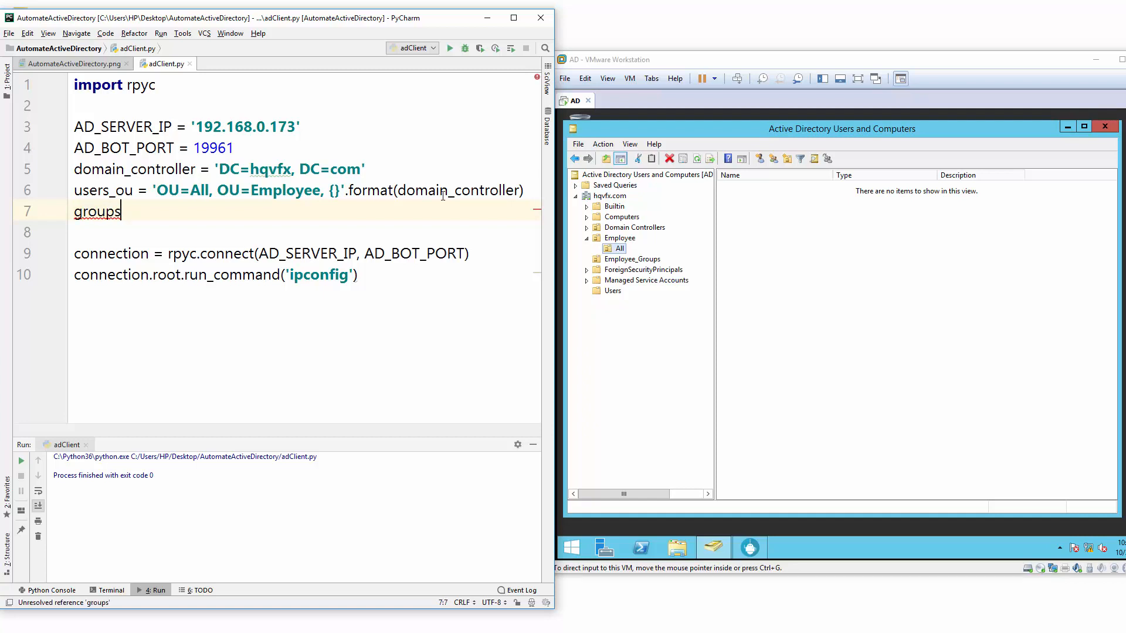
type("_ou")
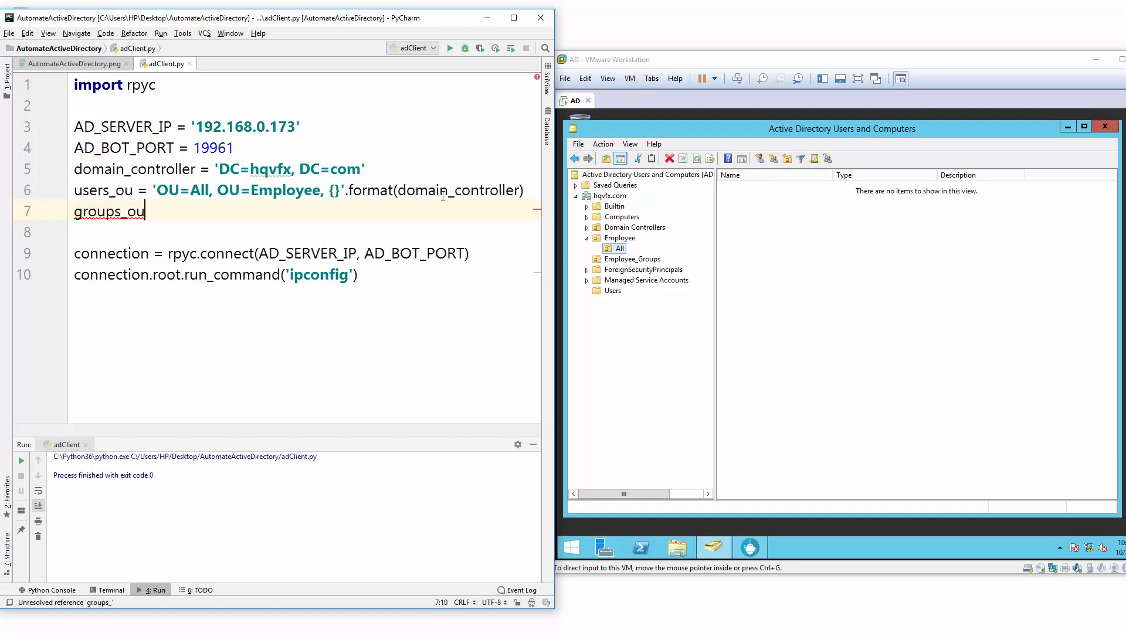
type("=")
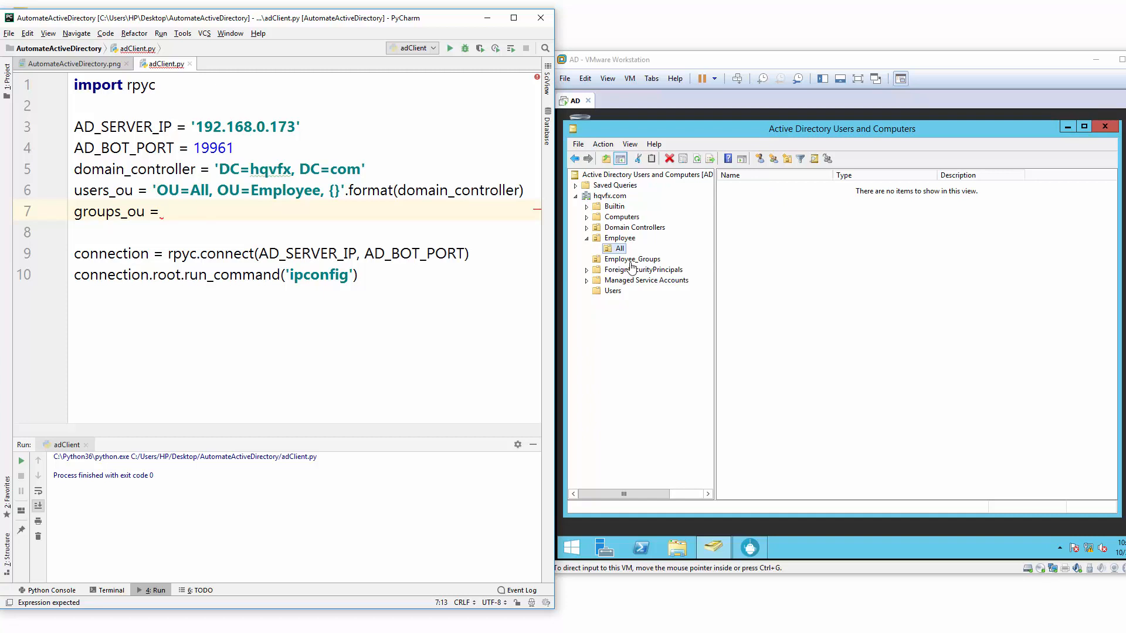
mouse_move(233, 279)
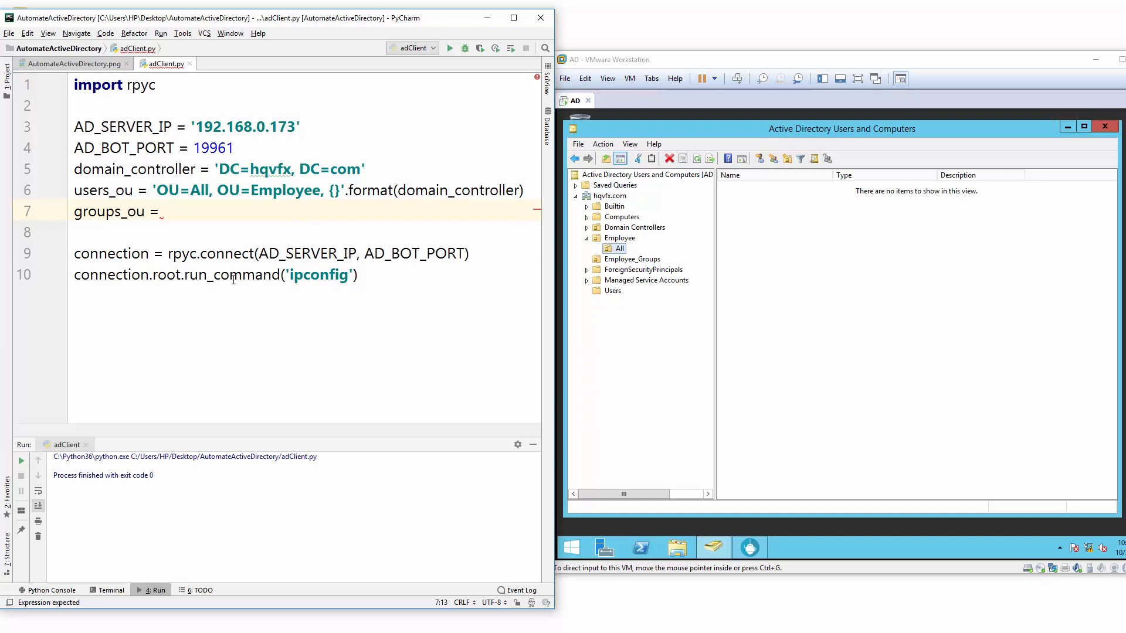
Step: Give groups_ou the value 'OU=Employee_Groups, {}' formatted with domain_controller
type("'")
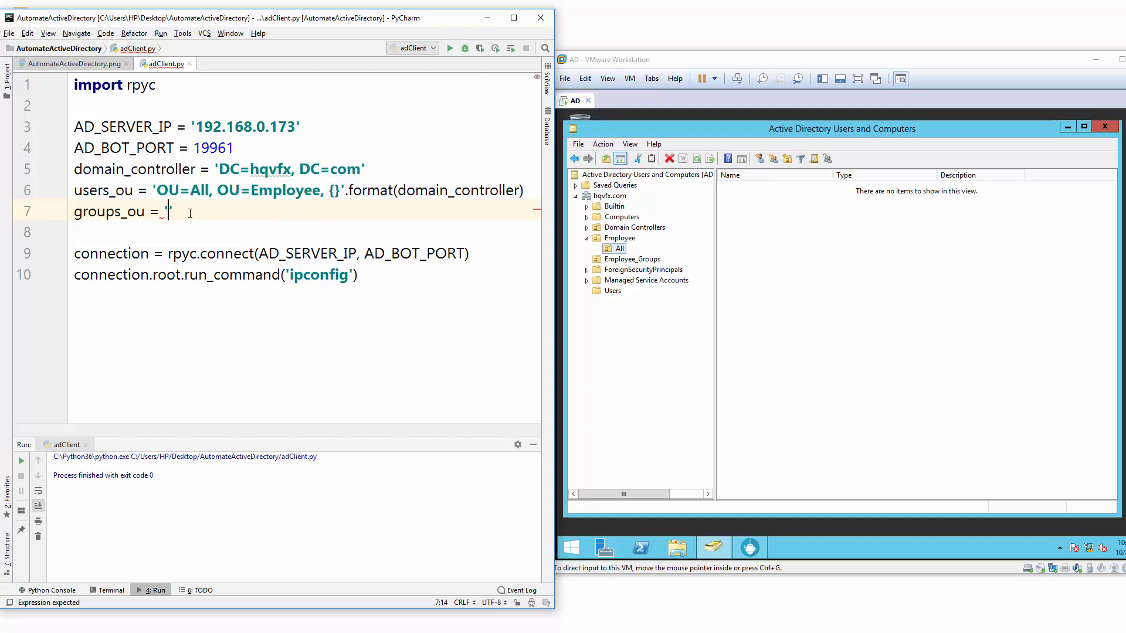
type("'")
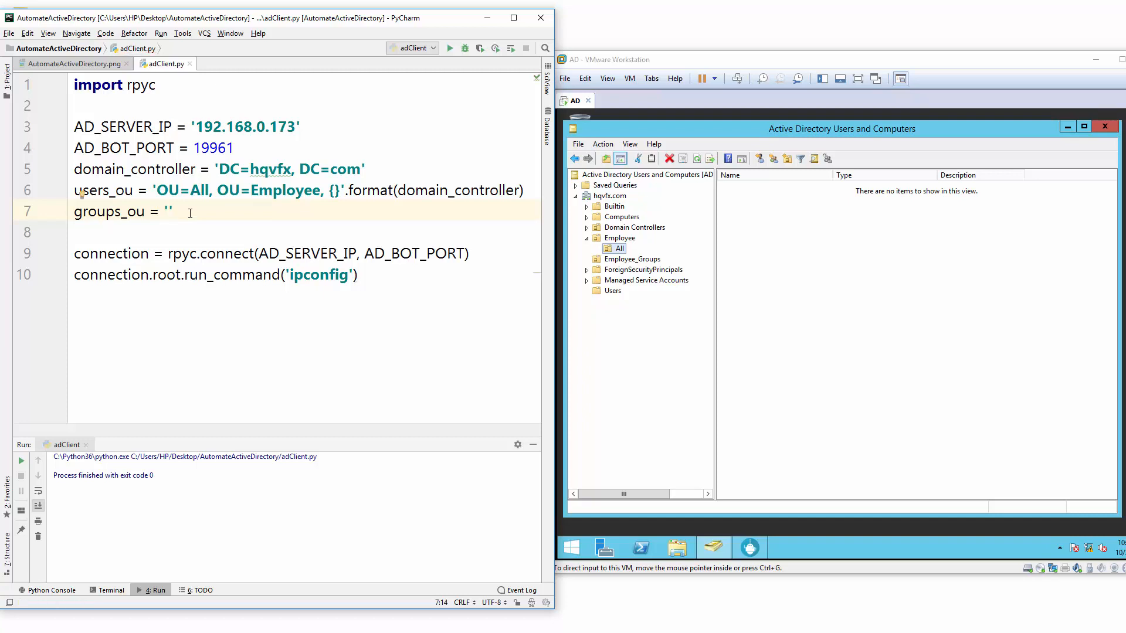
type("OU")
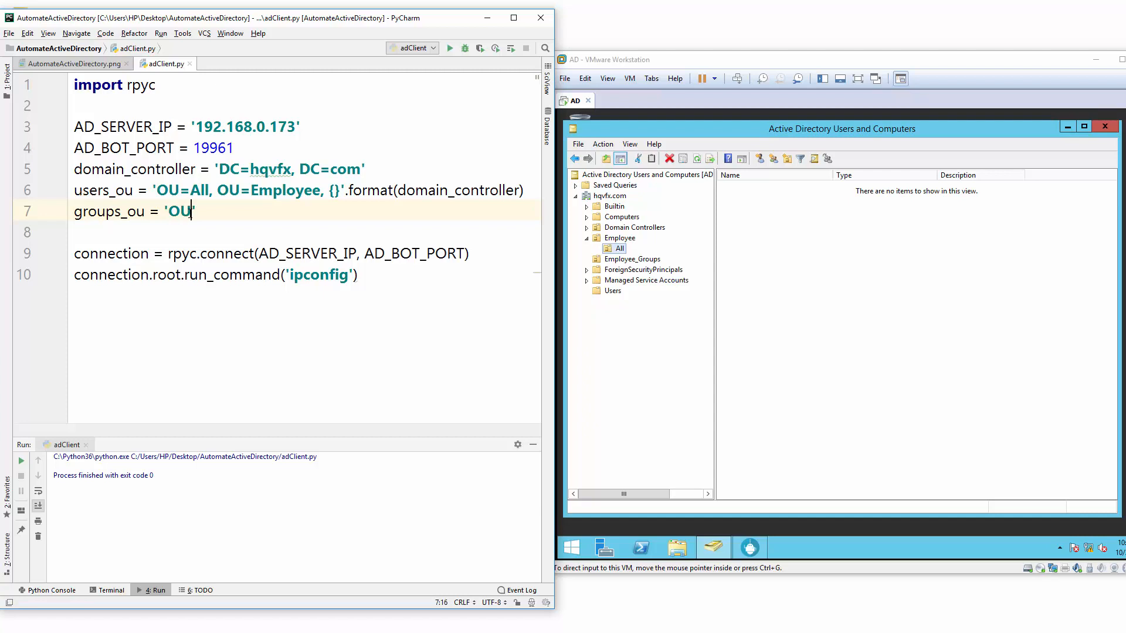
type("Employee")
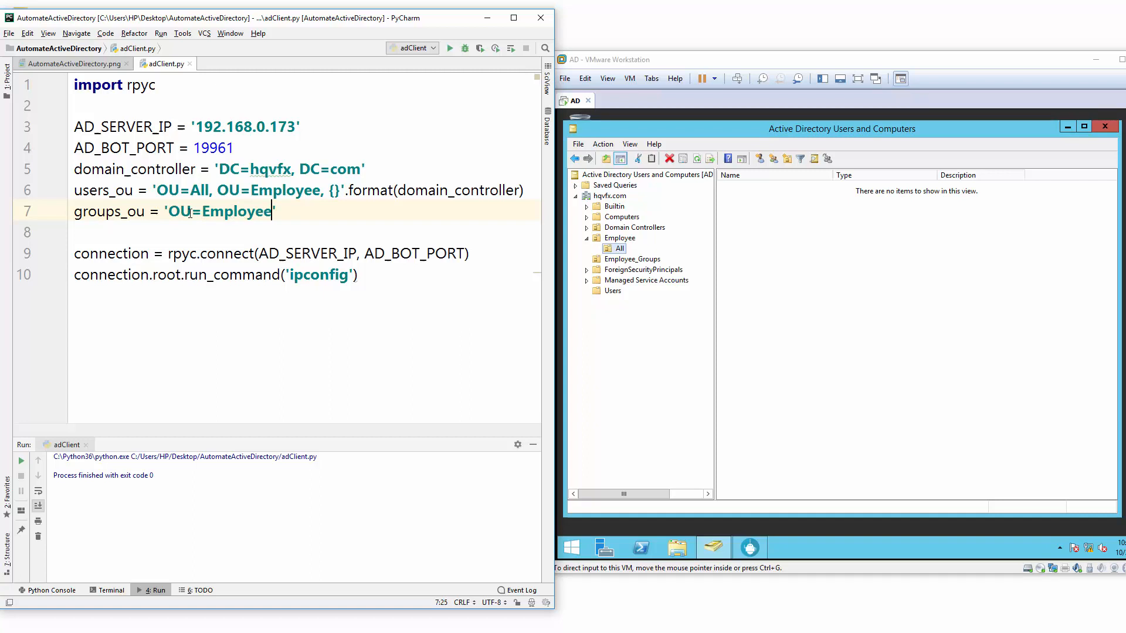
type("_Group")
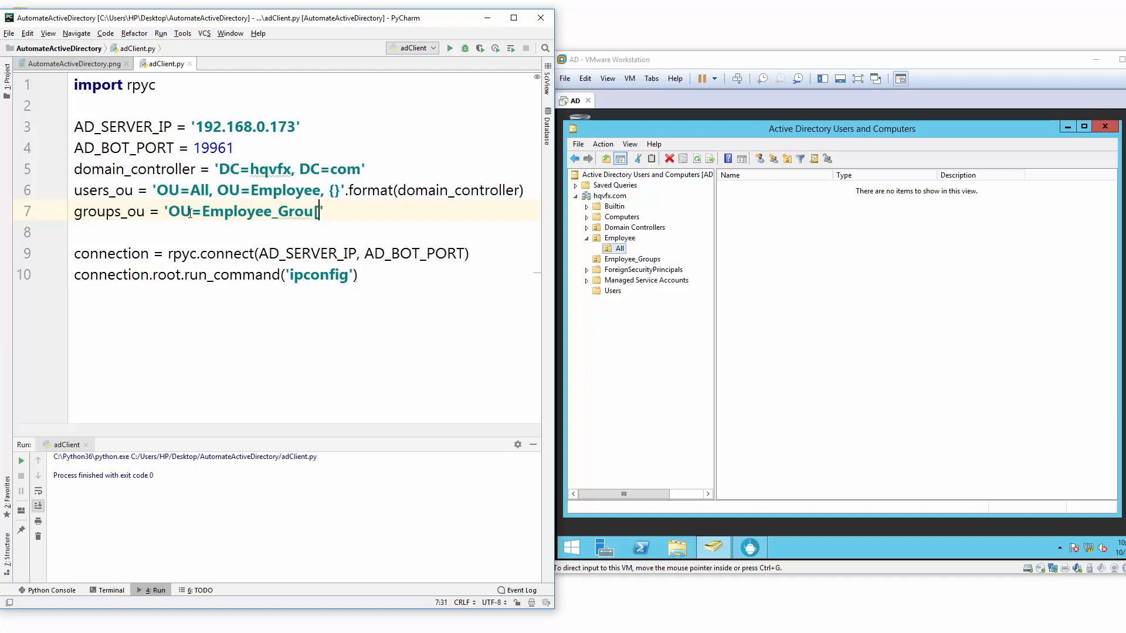
type("s")
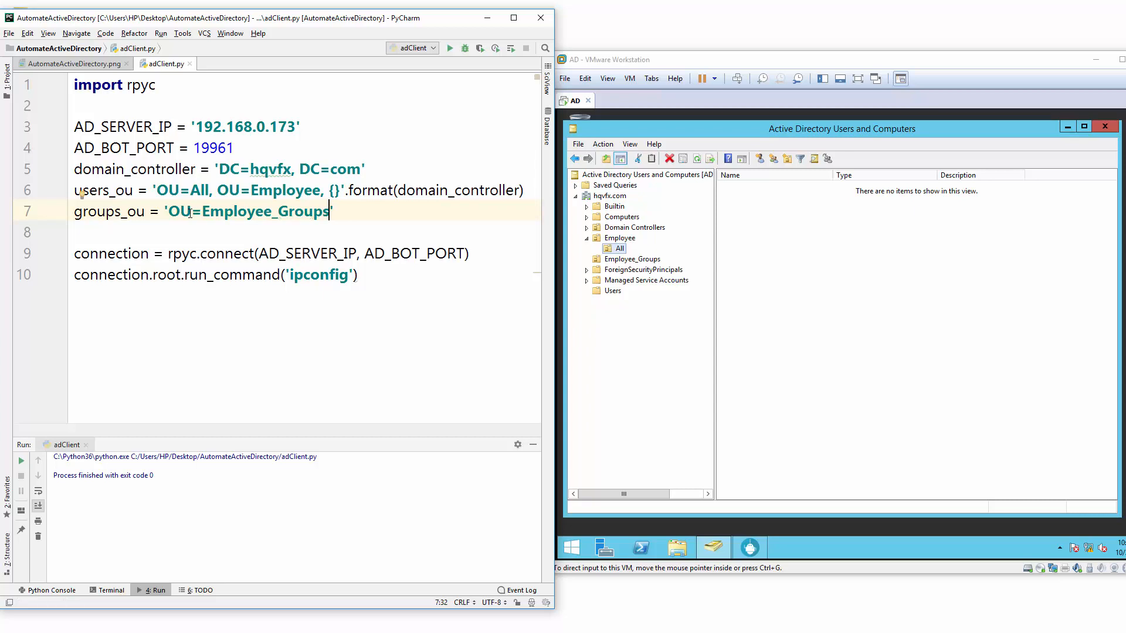
type(", {}")
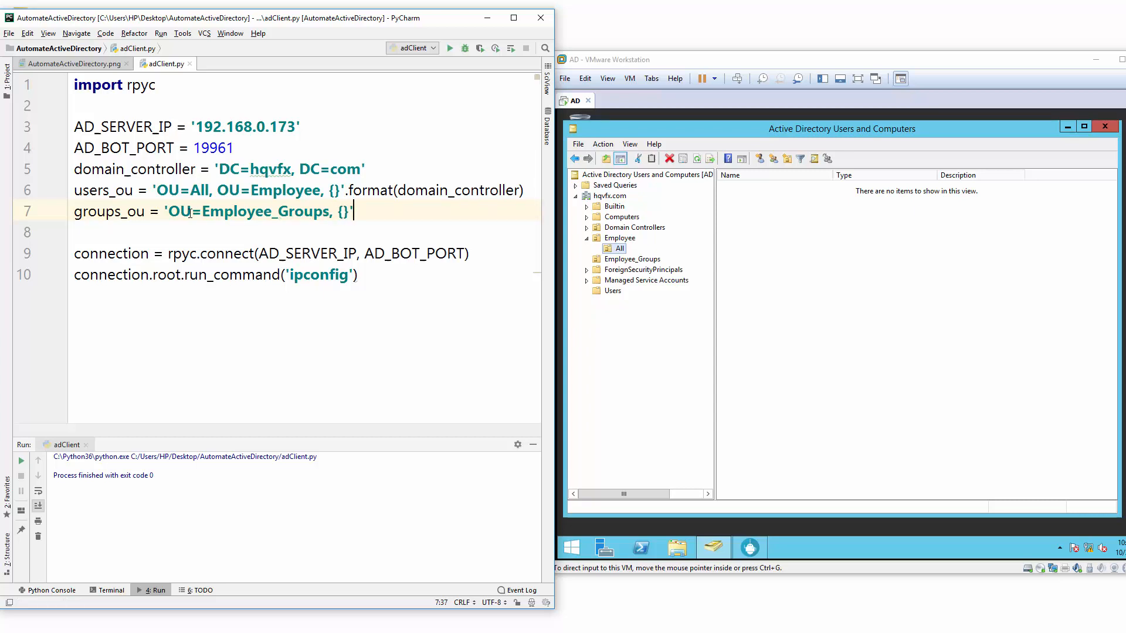
type(".format(domain_controller")
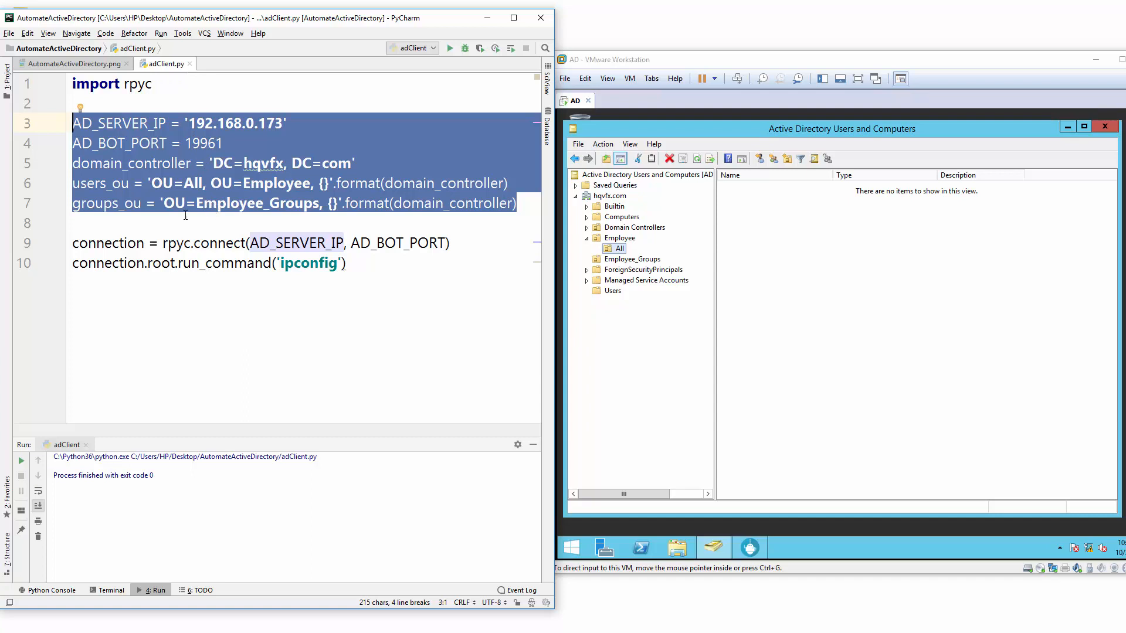
left_click(143, 223)
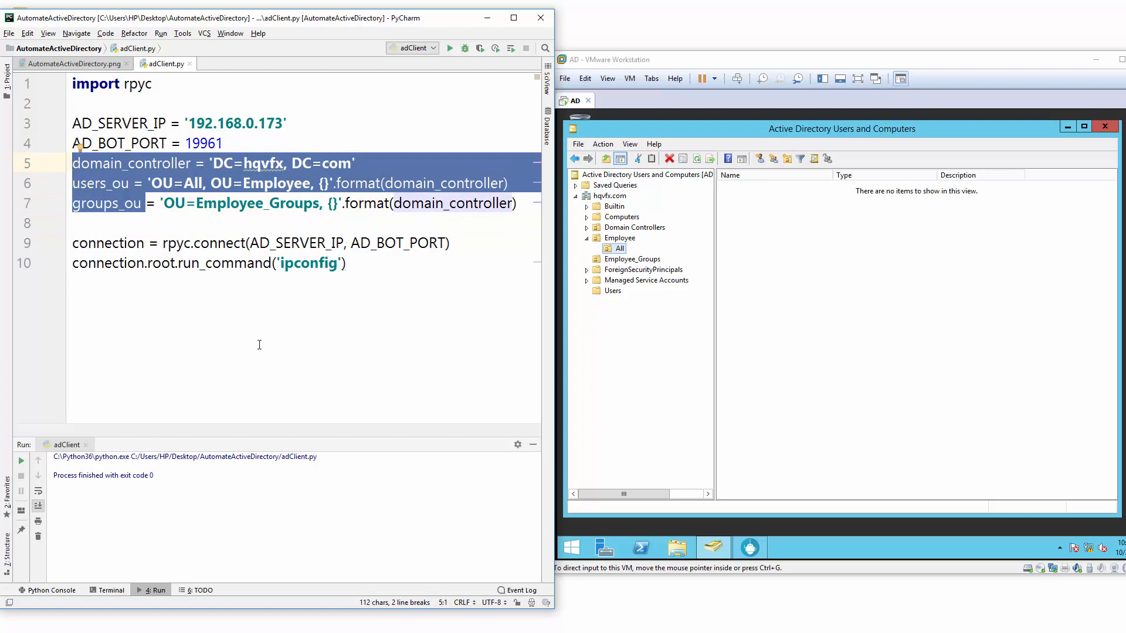
left_click(255, 263)
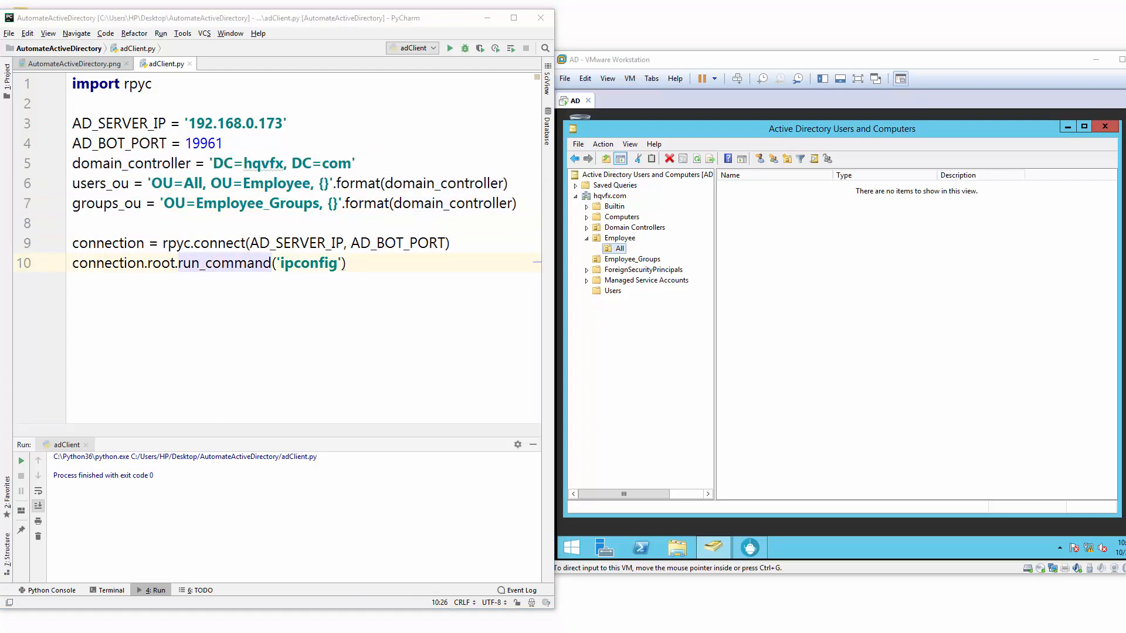
mouse_move(59, 351)
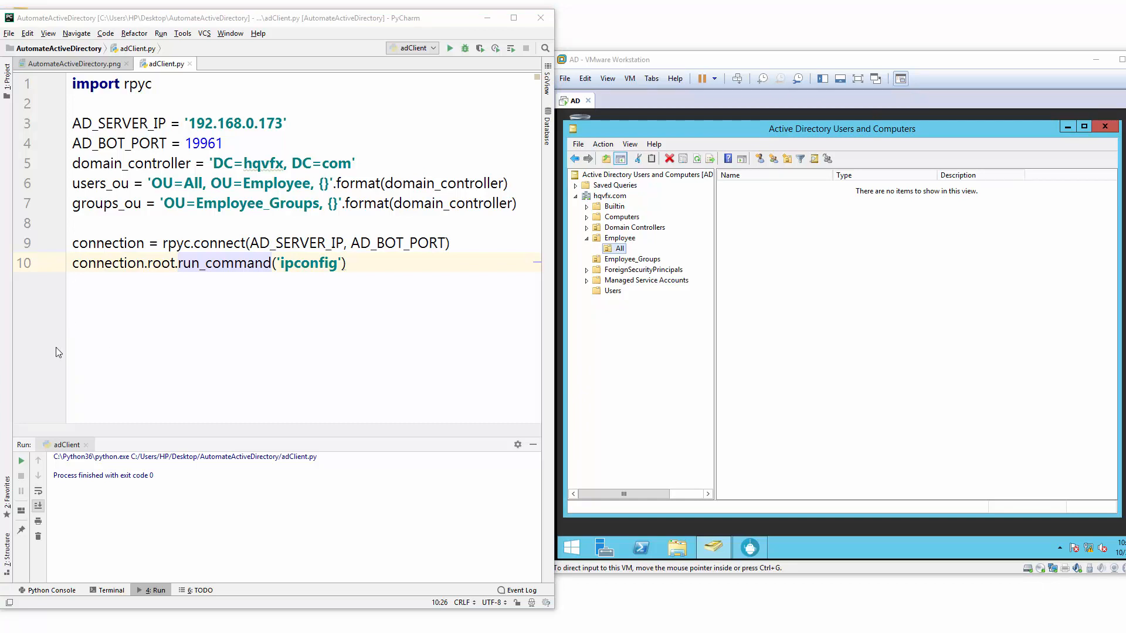
left_click(347, 263)
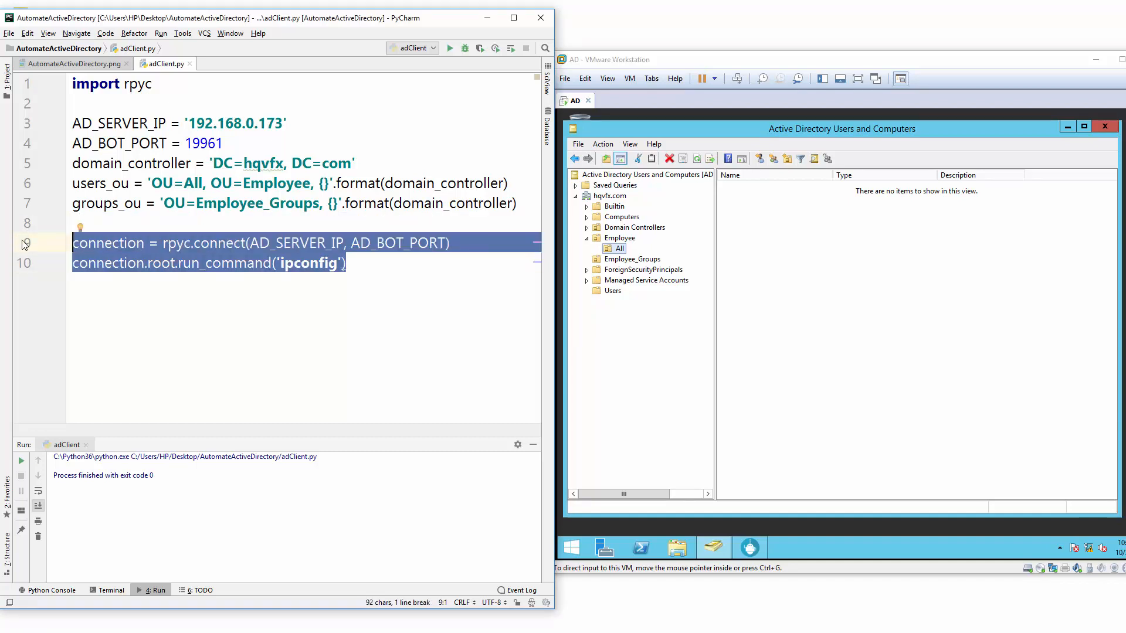
mouse_move(312, 270)
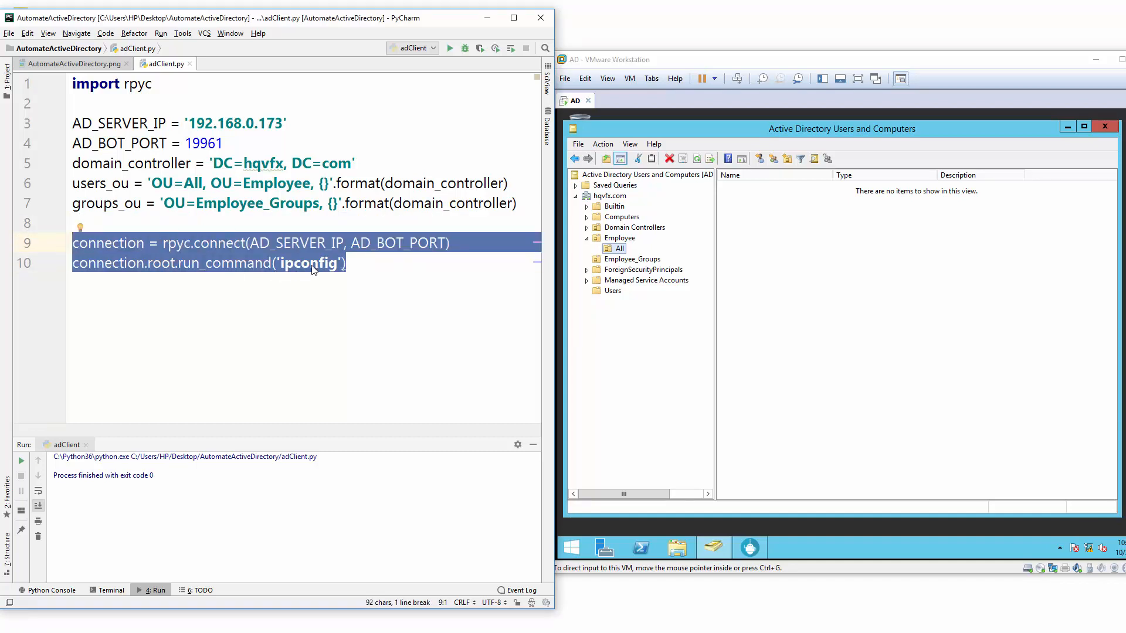